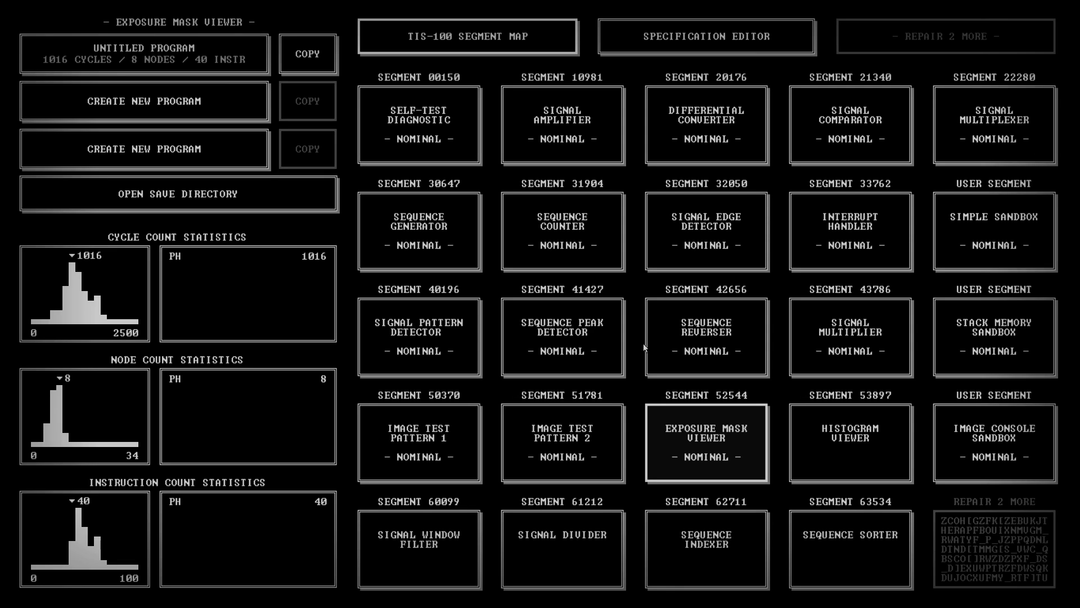
mouse_move(600, 250)
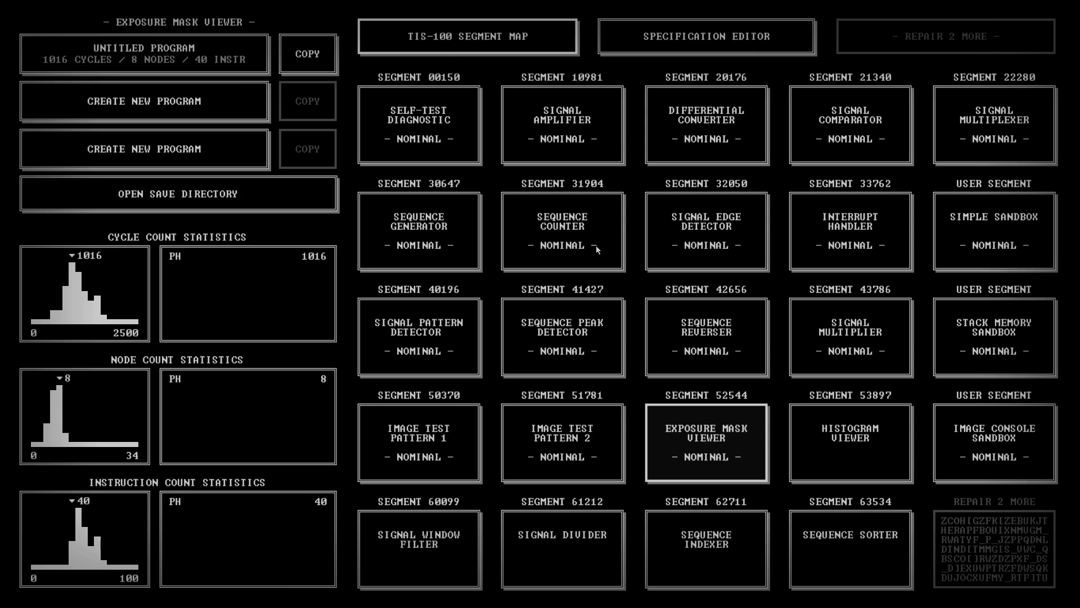
mouse_move(827, 460)
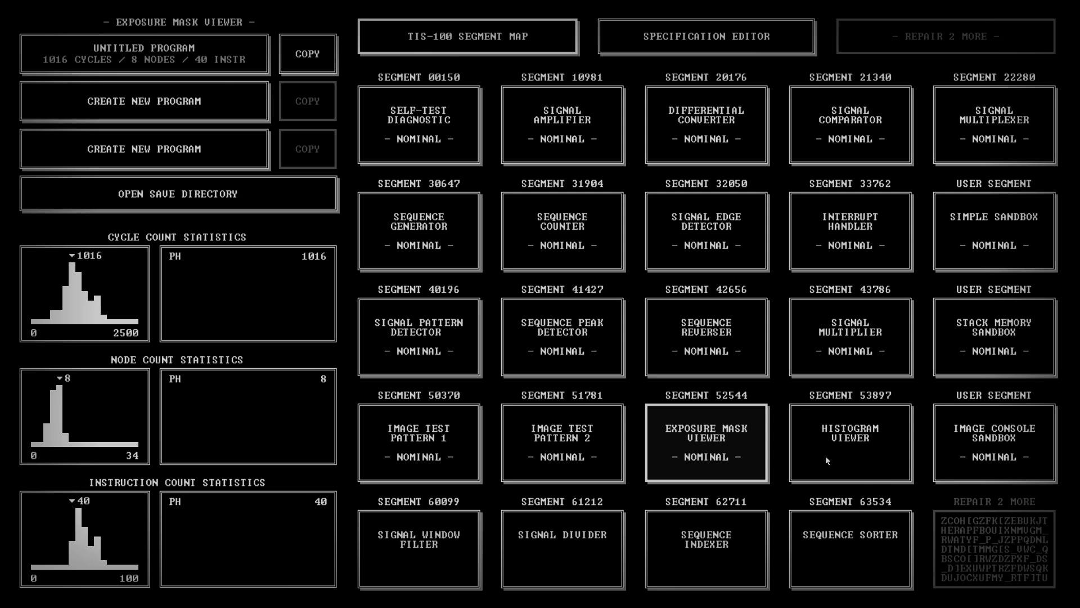
- Select the Histogram Viewer tile (segment 53897) on the segment map
left_click(850, 444)
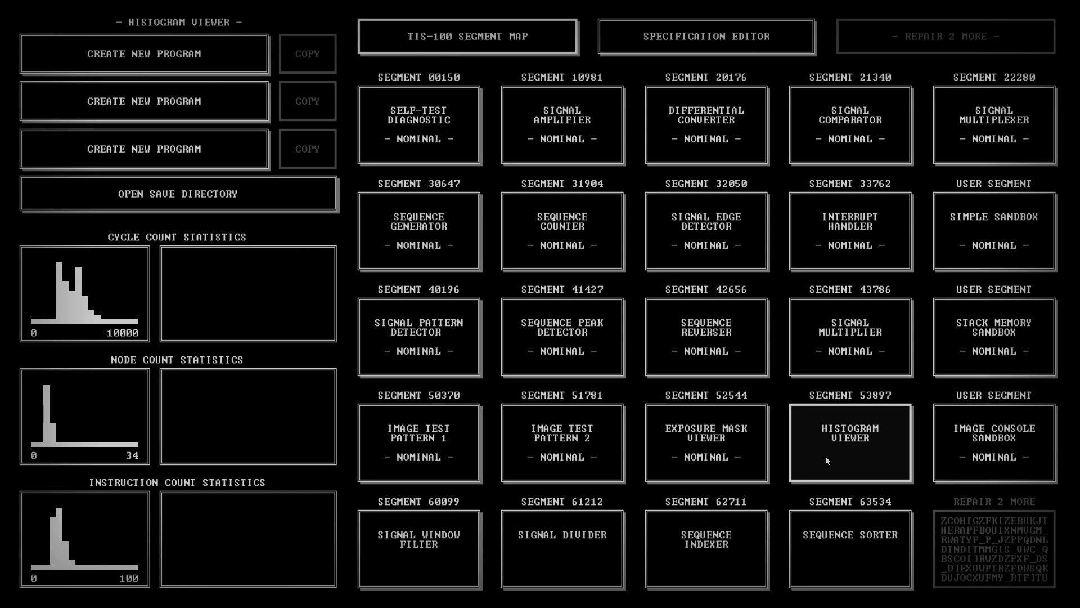
- Create a new program for Histogram Viewer, showing its task, target image and empty nodes
left_click(850, 444)
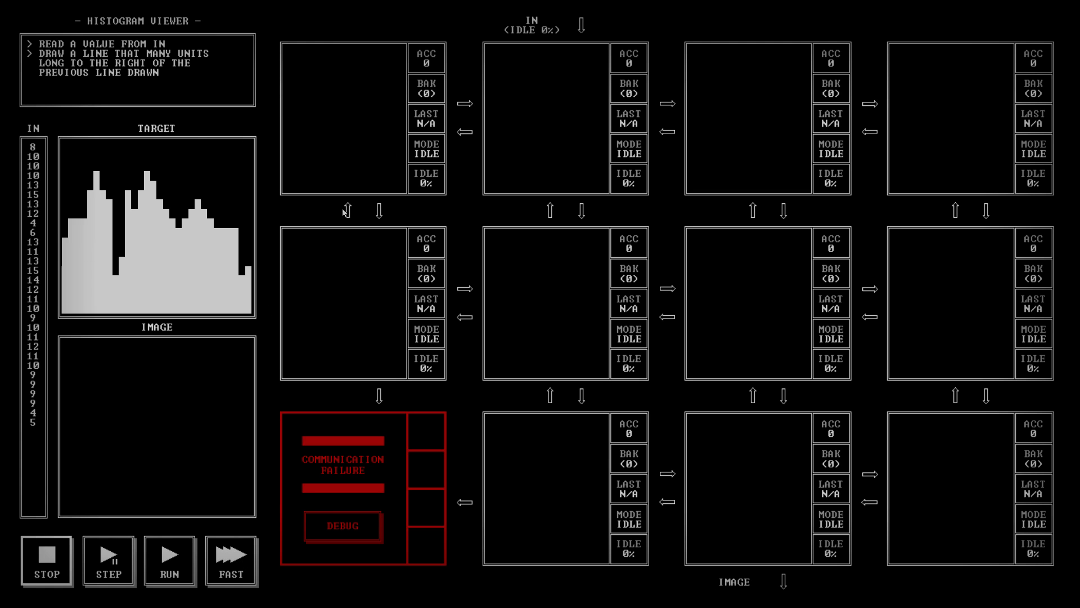
mouse_move(116, 209)
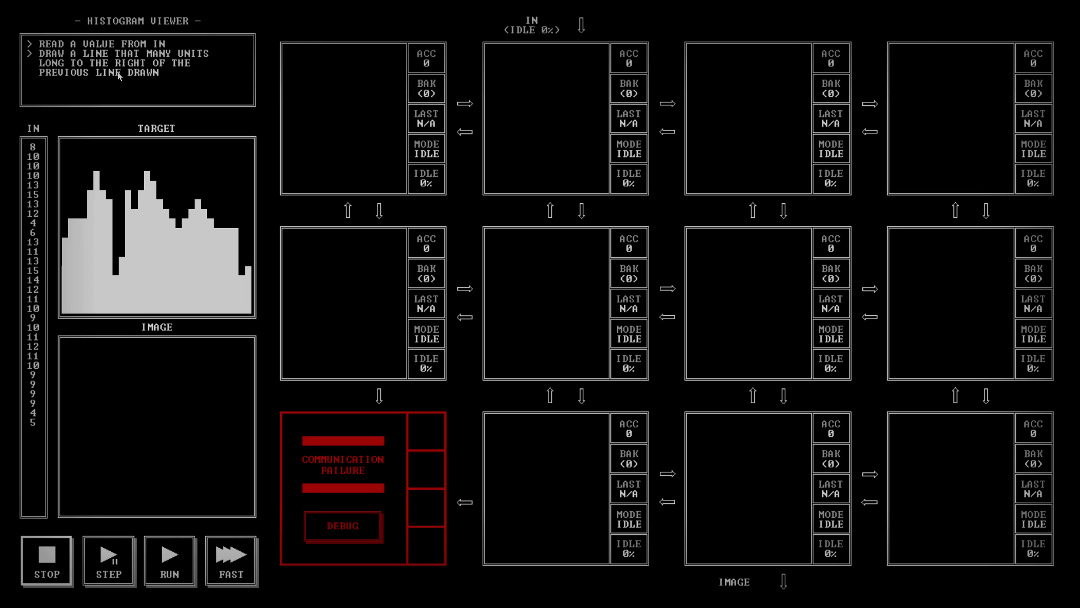
mouse_move(101, 261)
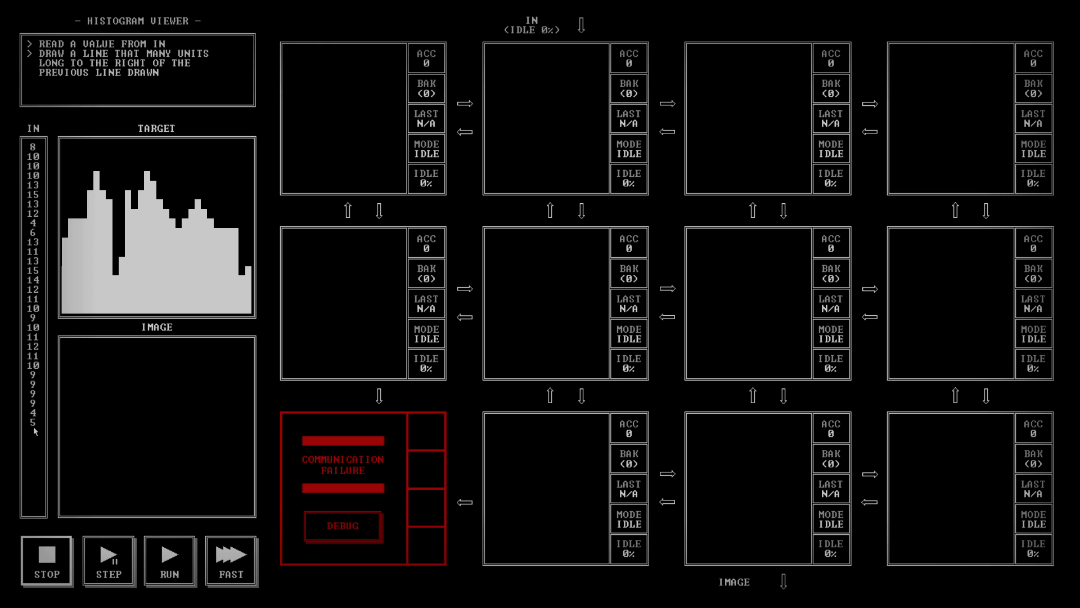
mouse_move(79, 299)
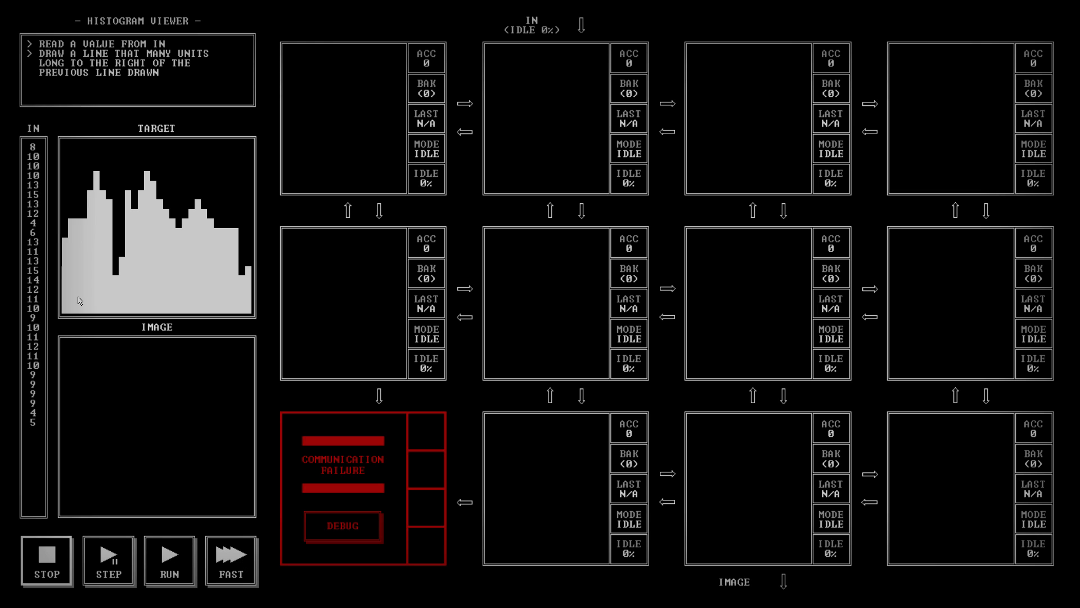
mouse_move(148, 176)
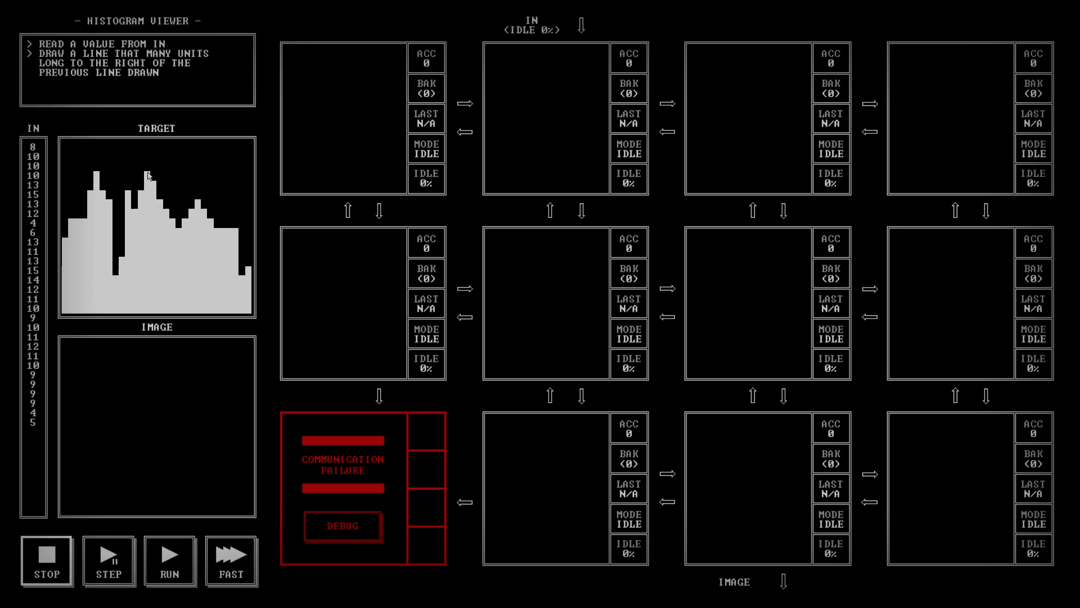
mouse_move(155, 176)
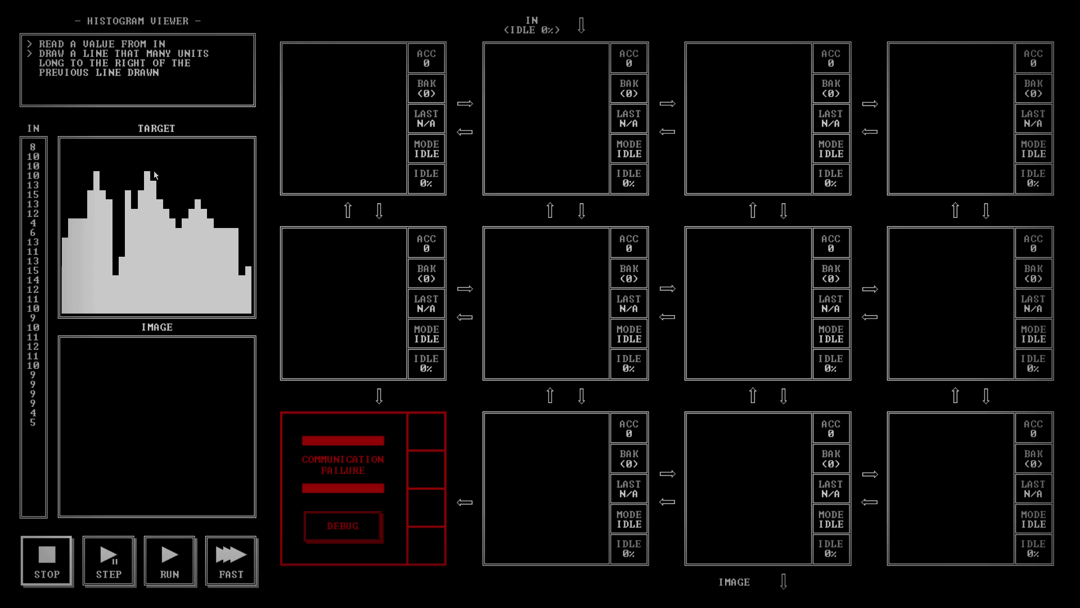
mouse_move(173, 212)
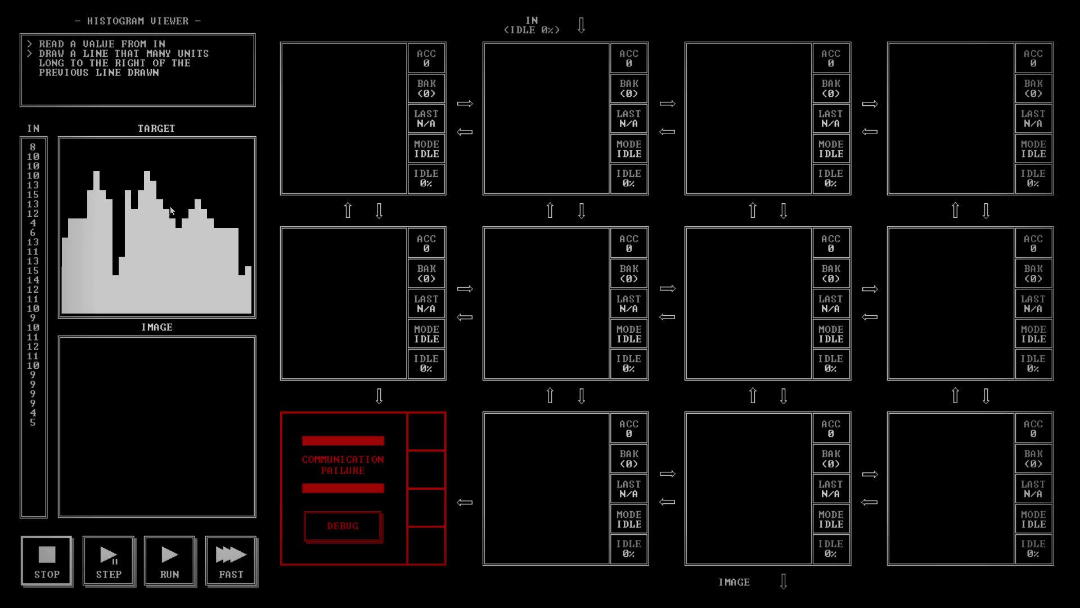
mouse_move(67, 171)
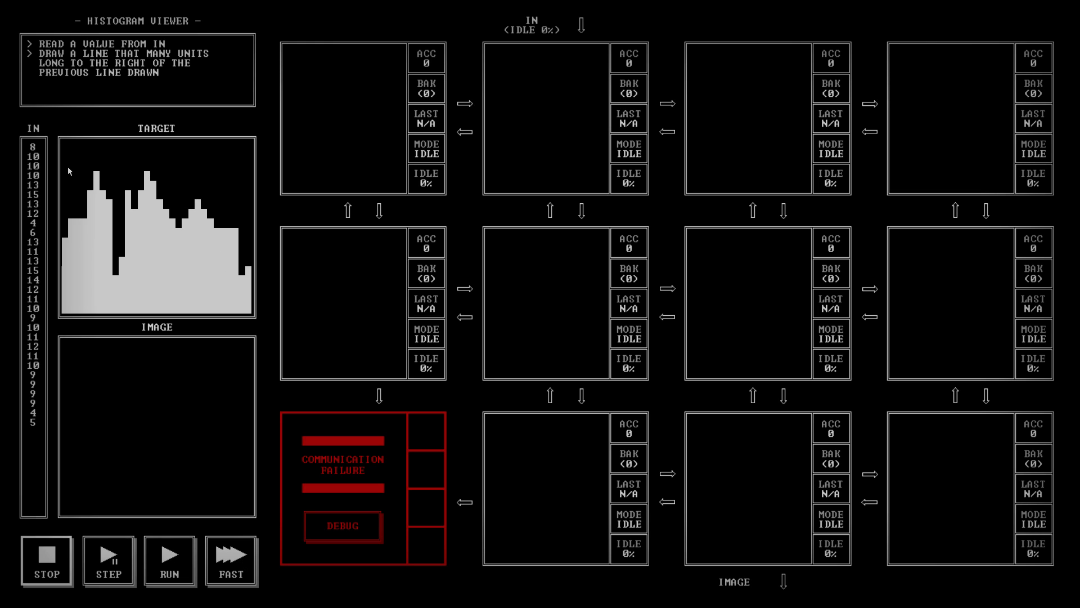
mouse_move(74, 169)
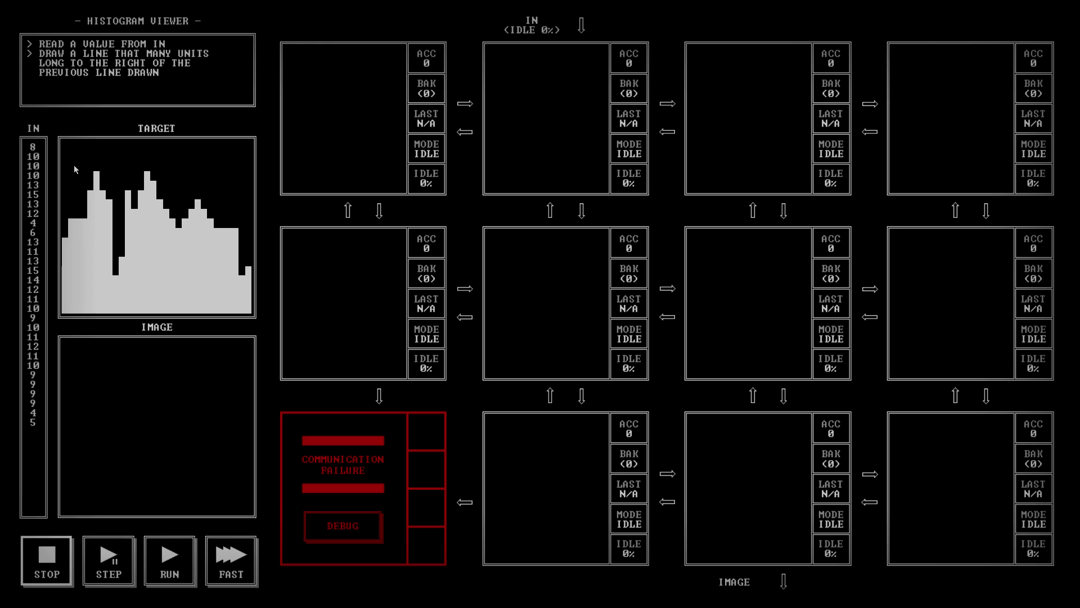
mouse_move(317, 191)
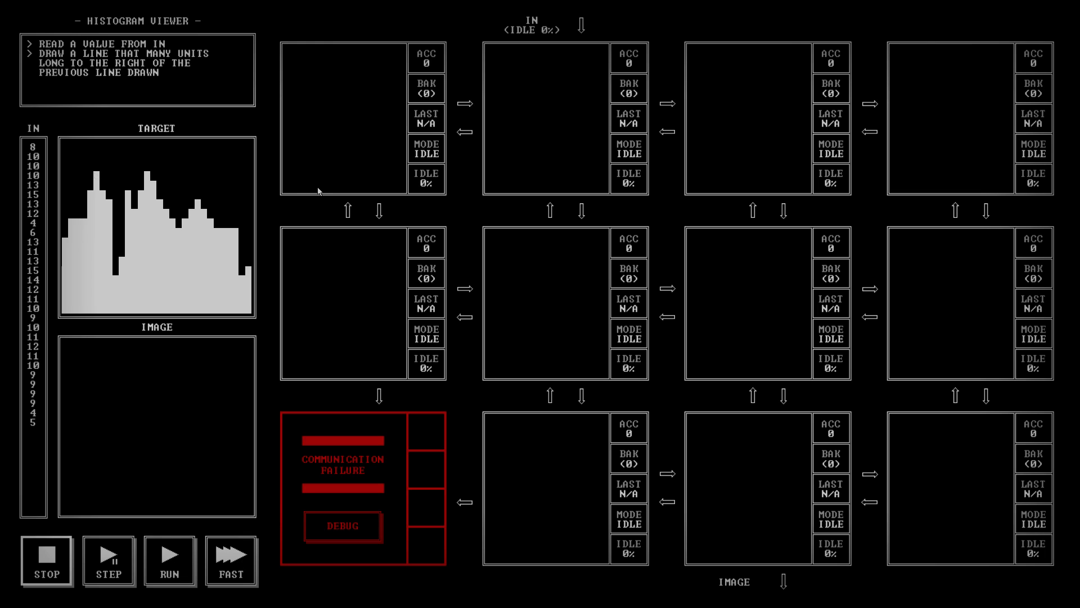
mouse_move(140, 271)
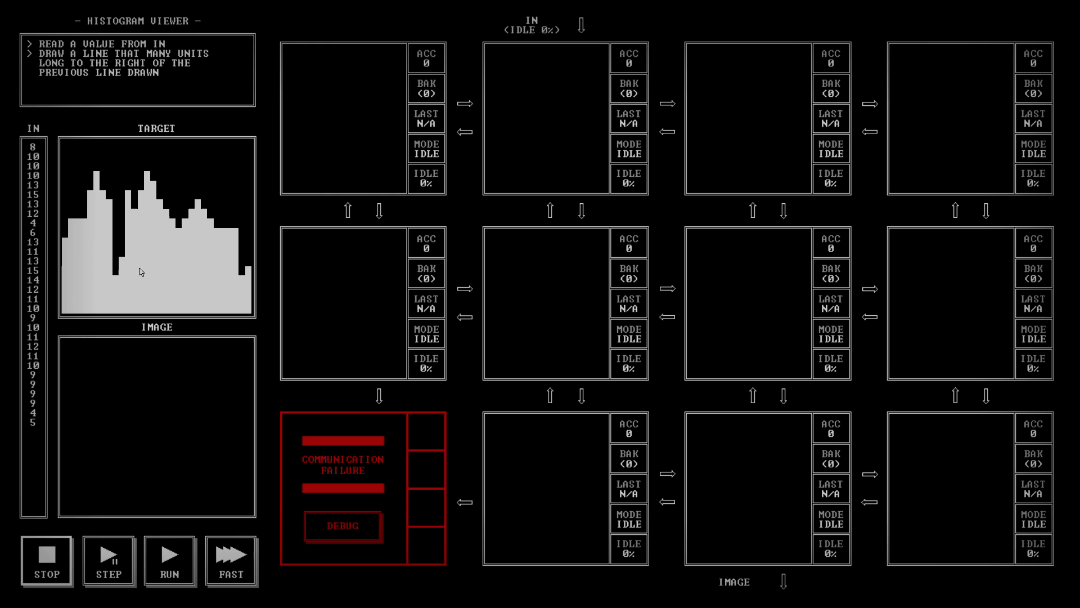
mouse_move(115, 331)
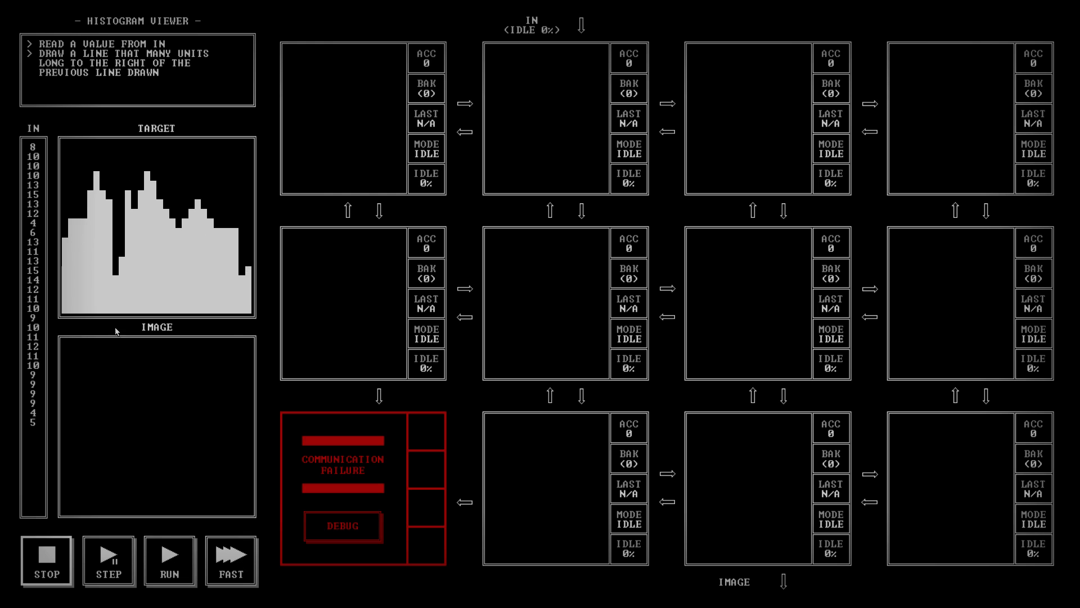
mouse_move(207, 324)
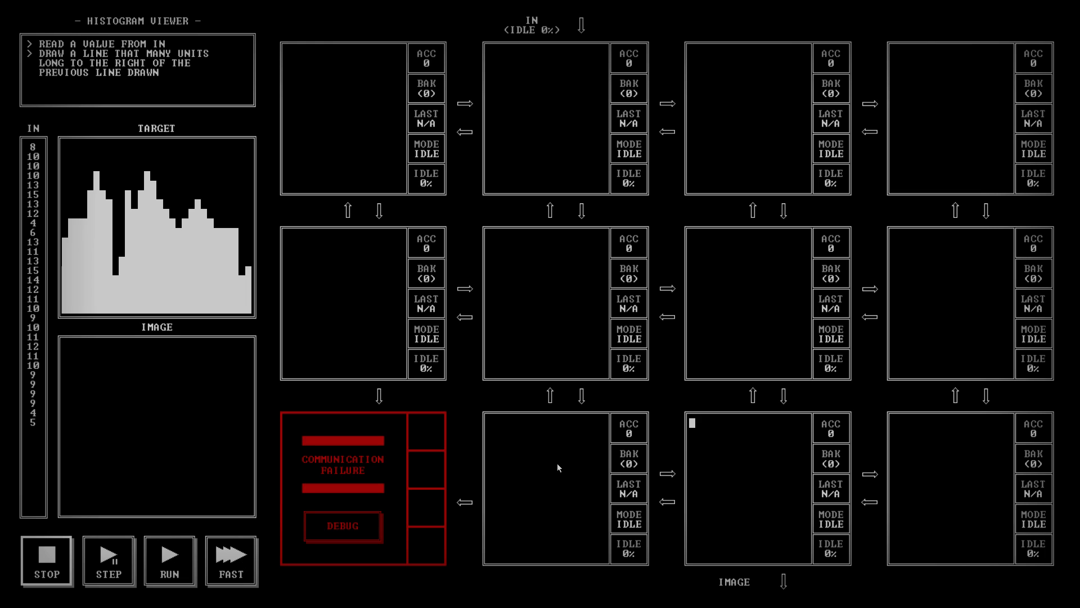
- In the node above IMAGE write MOV LEFT DOWN, MOV 18 ACC, SUB UP, MOV ACC DOWN
type("MOV LEFT DOWN")
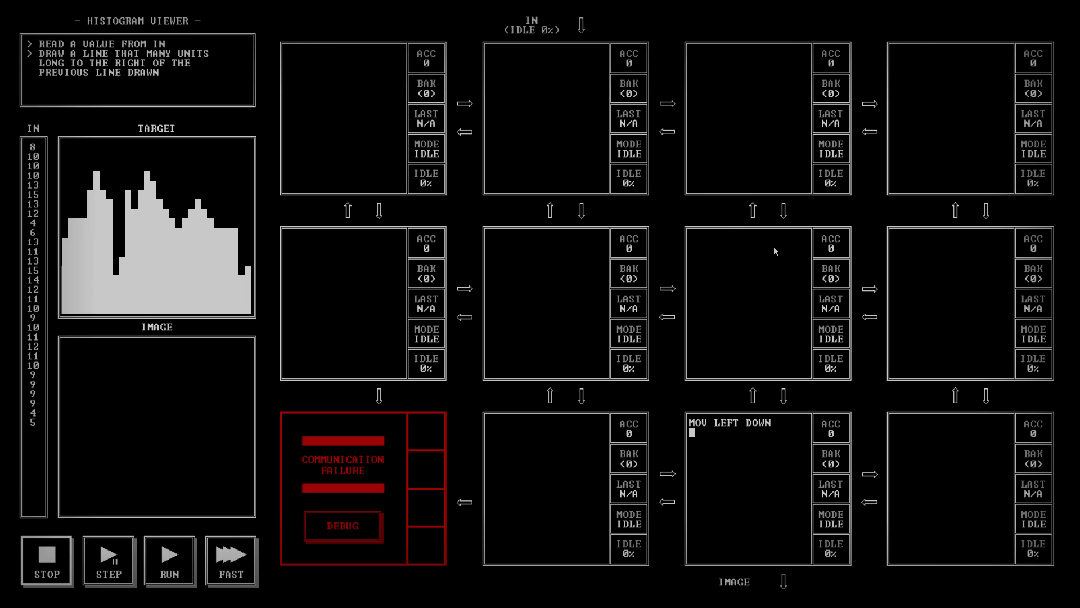
mouse_move(771, 284)
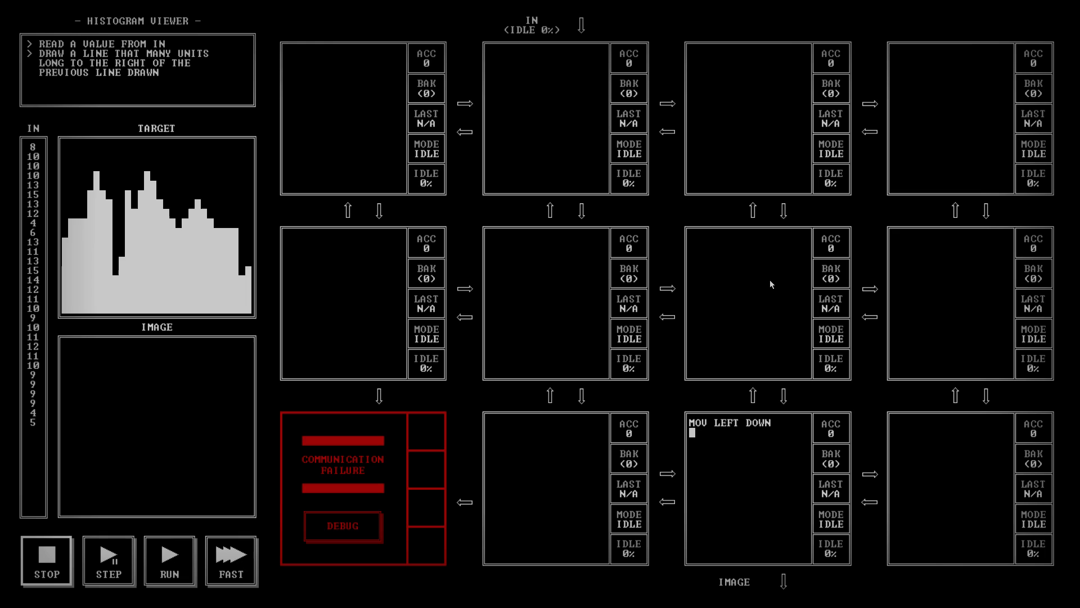
mouse_move(64, 317)
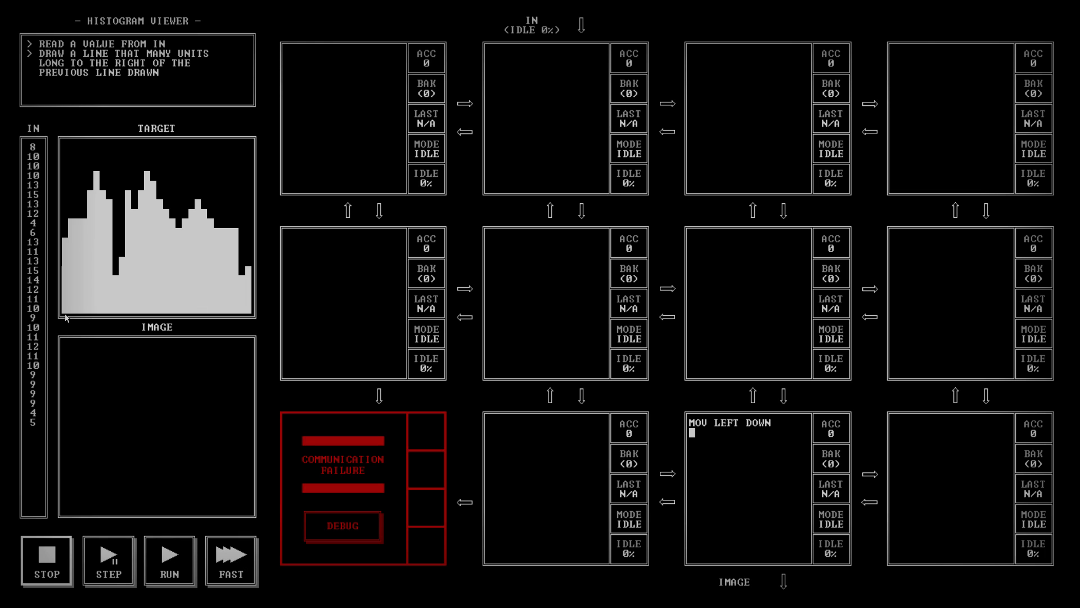
mouse_move(99, 324)
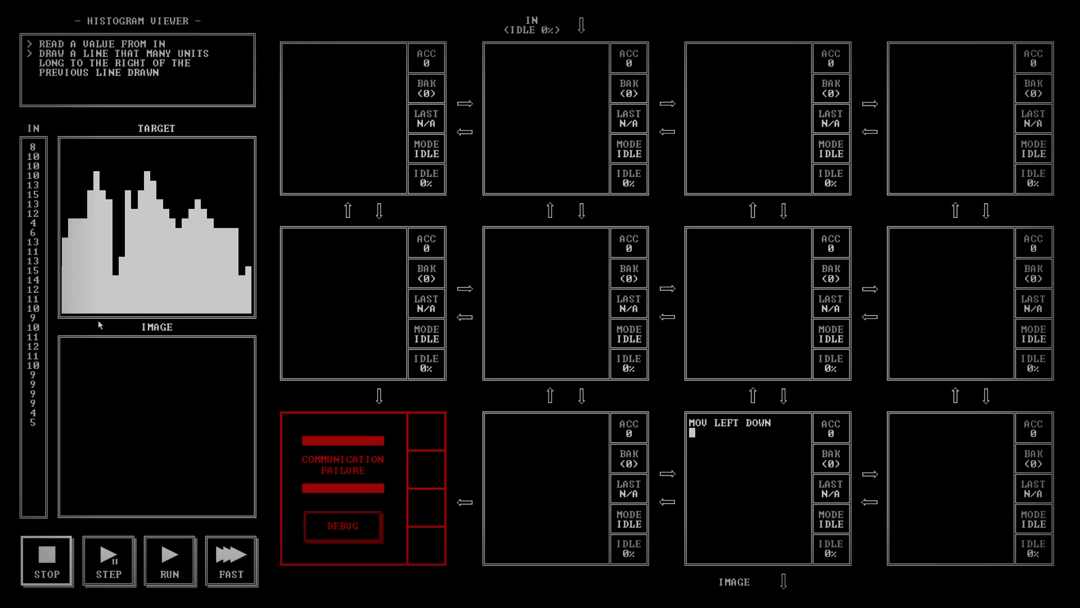
mouse_move(270, 353)
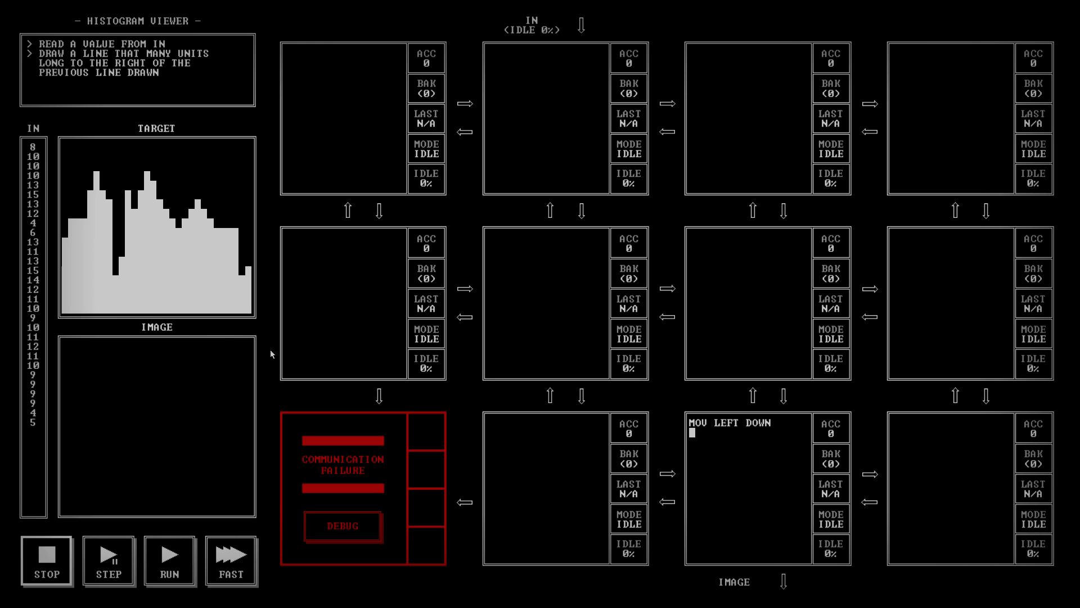
mouse_move(69, 319)
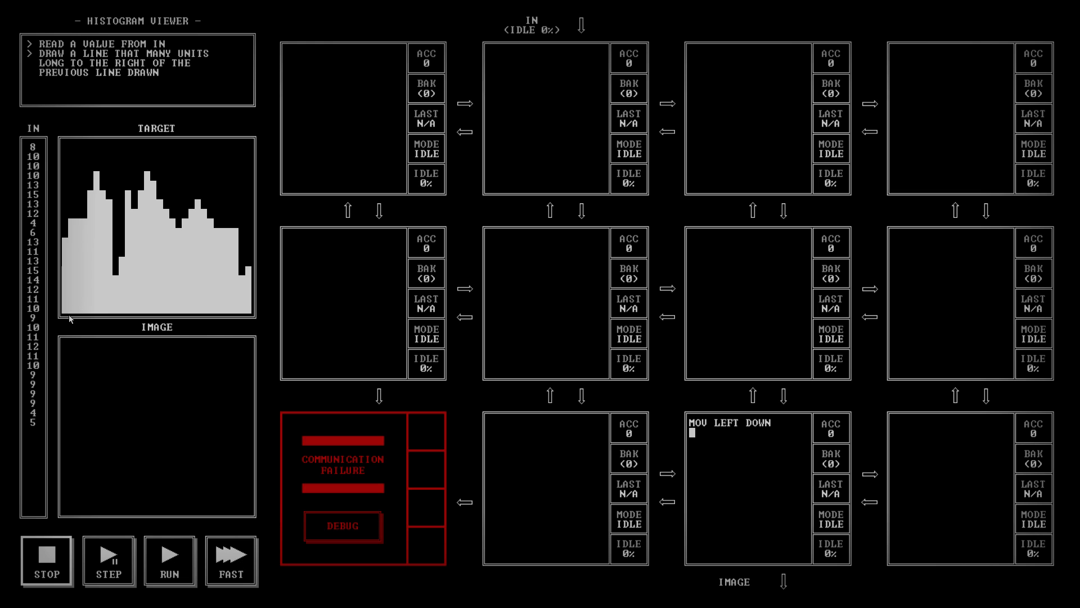
mouse_move(63, 324)
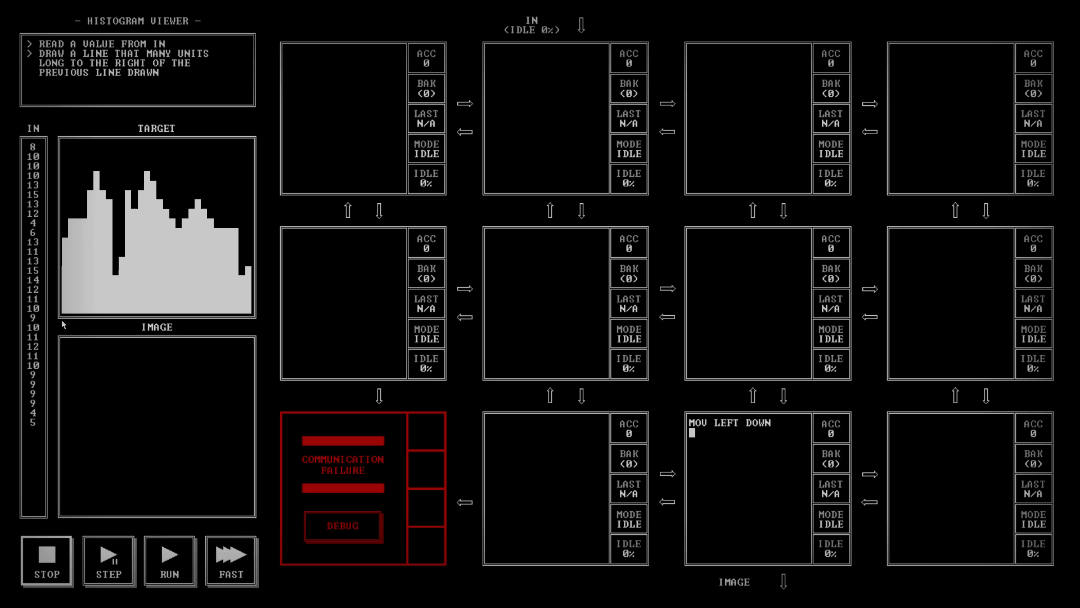
mouse_move(509, 409)
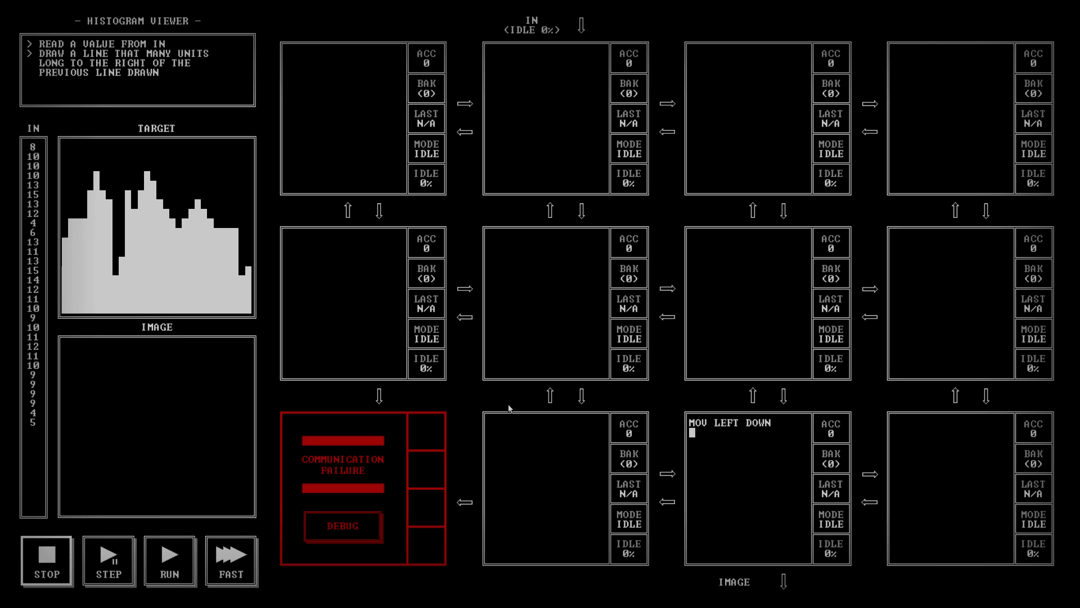
mouse_move(683, 471)
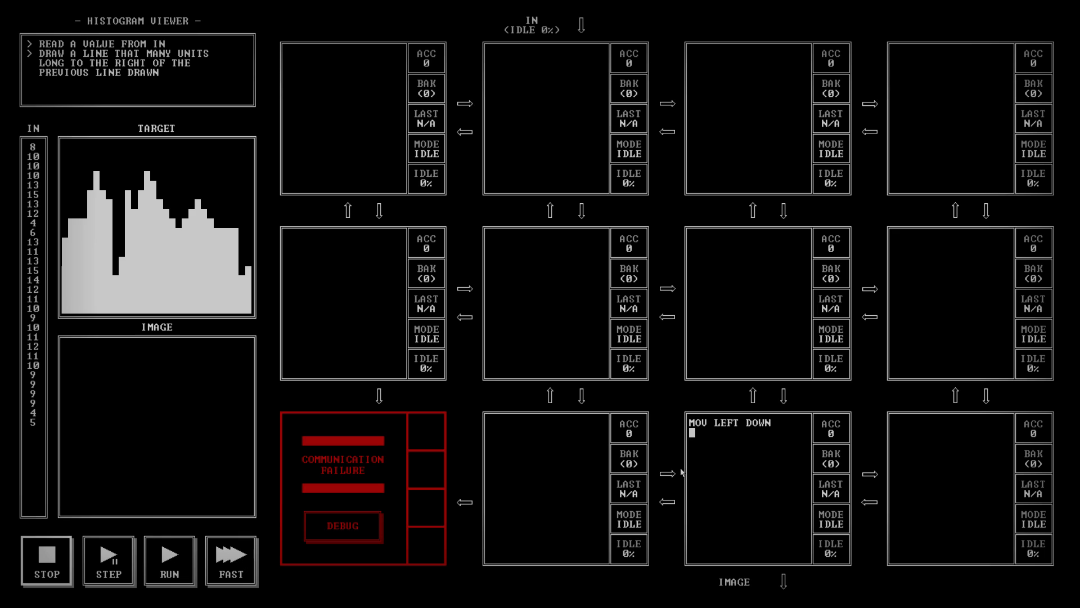
type("MOV")
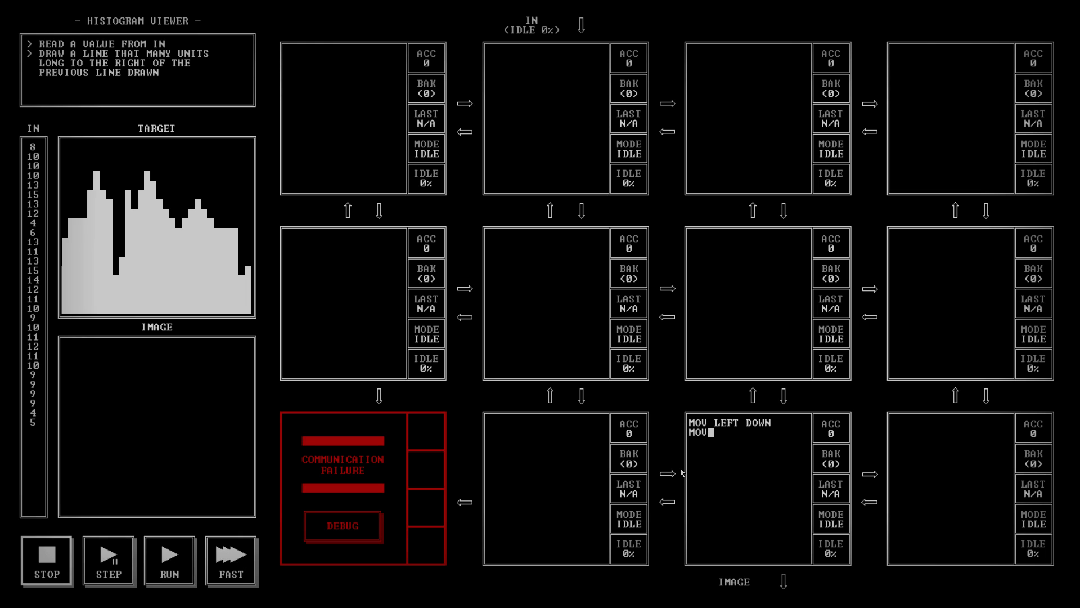
type("18 ACC")
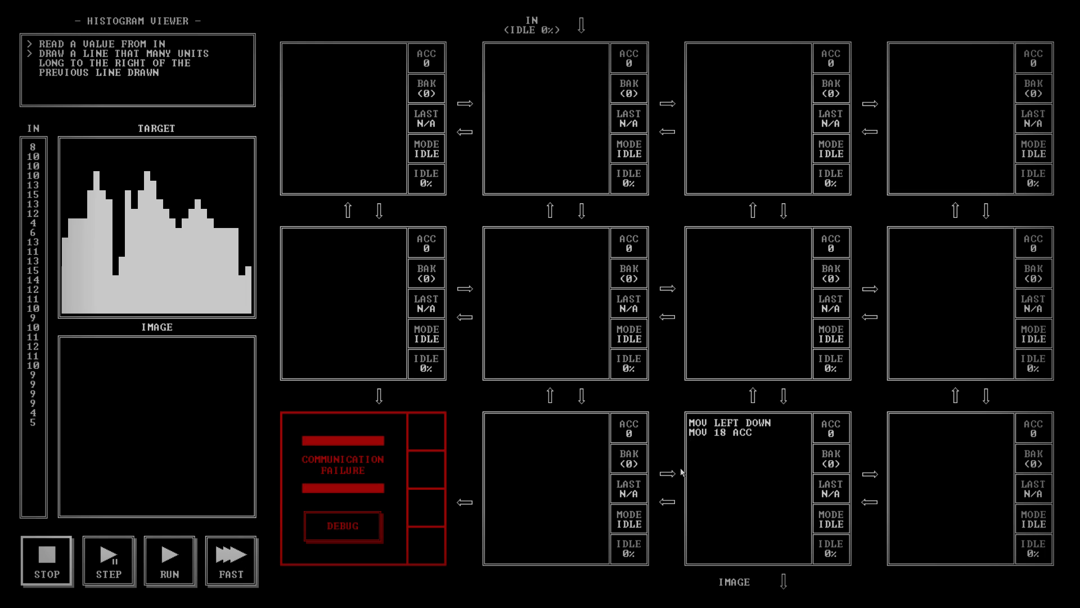
type("SUB")
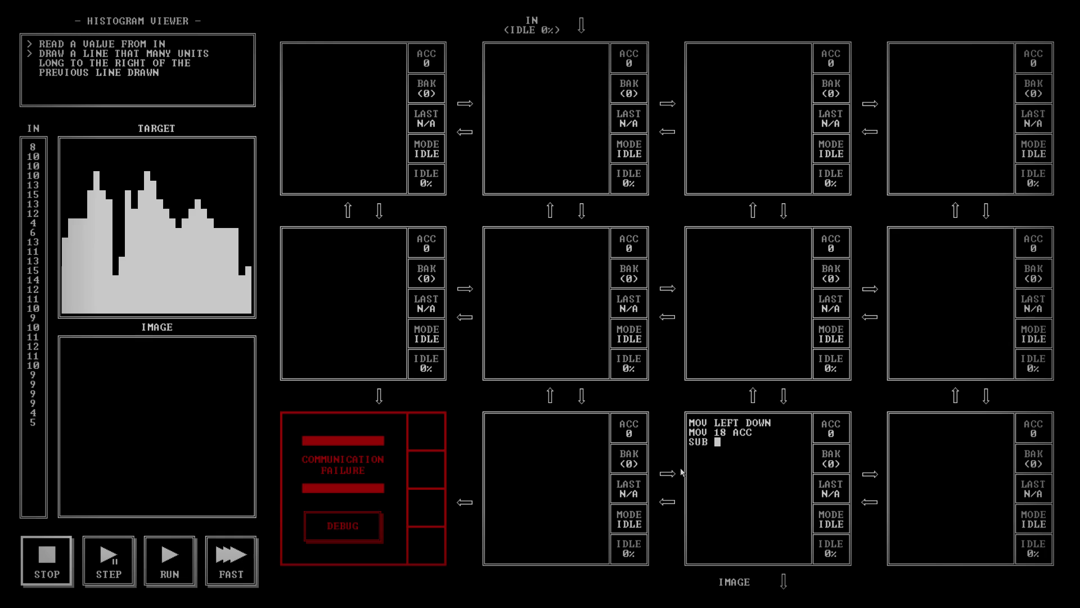
type("UP")
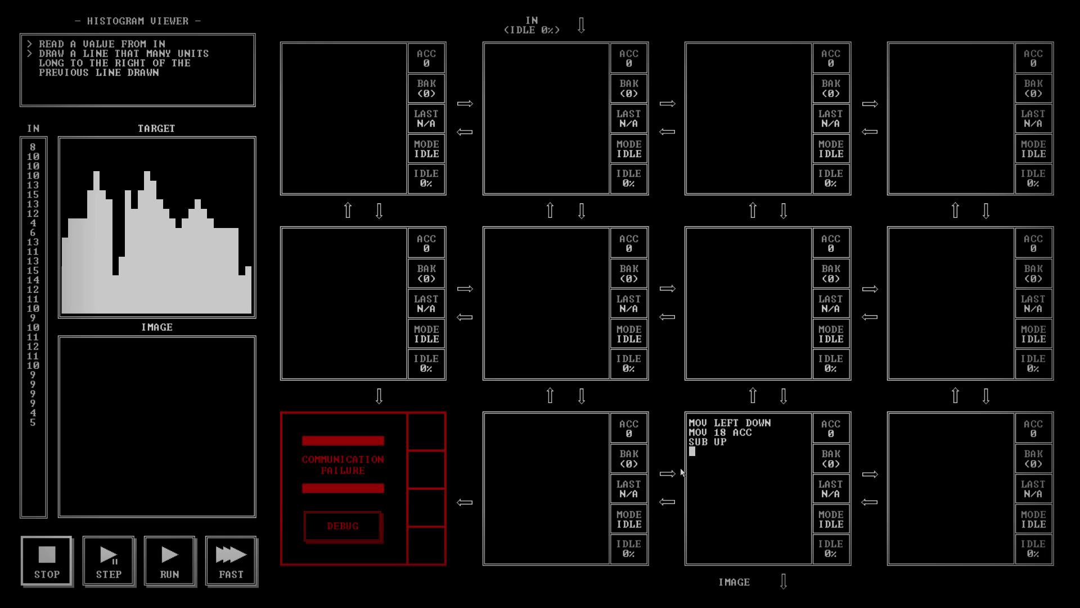
type("MOCV")
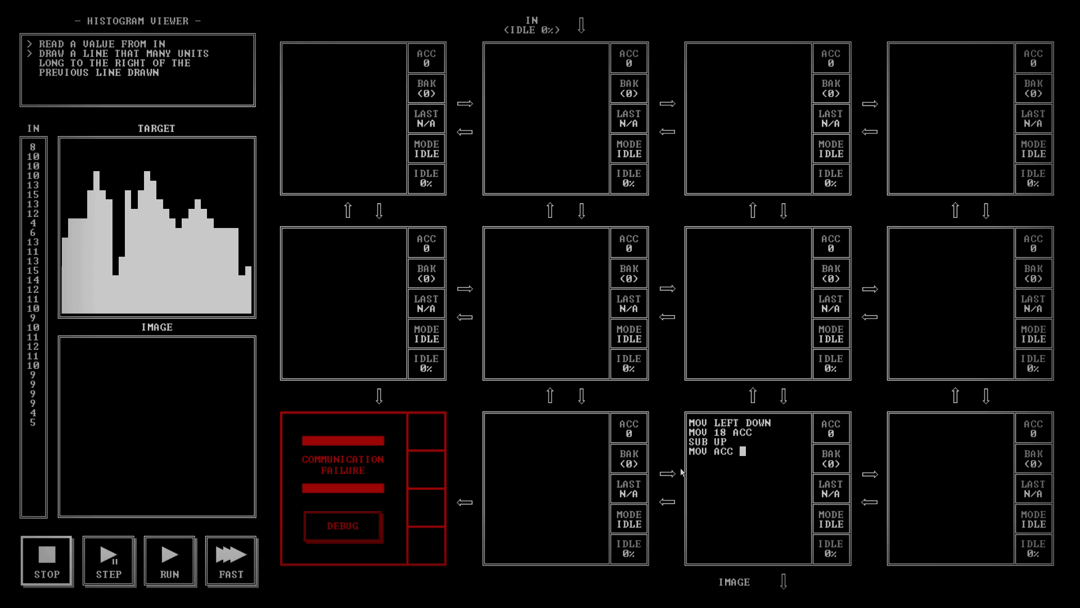
type("DOWN")
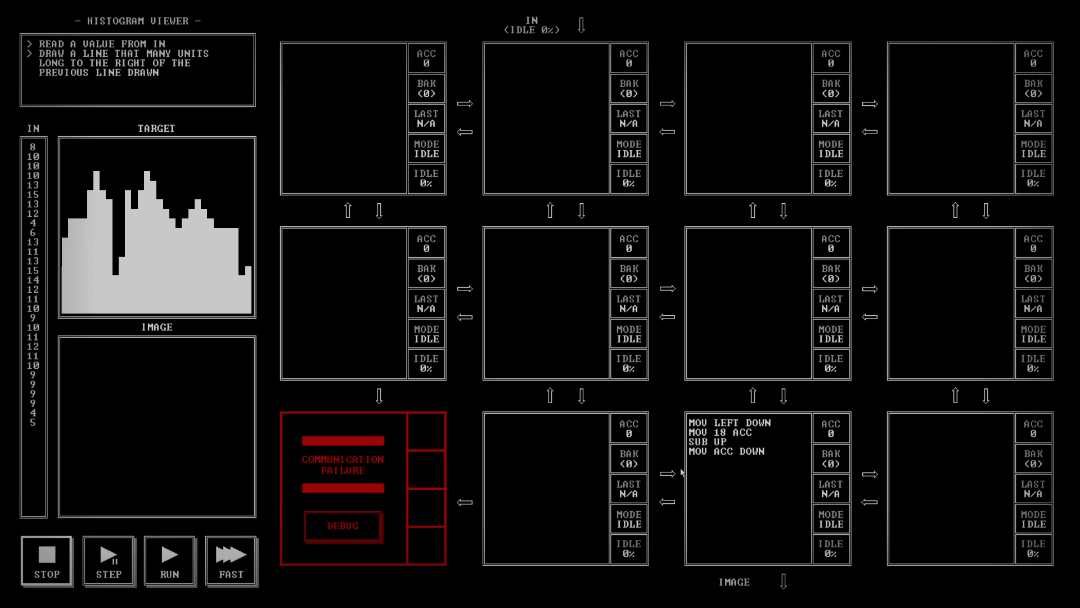
- Finish that node with MOV 3 DOWN and MOV -1 DOWN for the white colour and terminator
type("MOV")
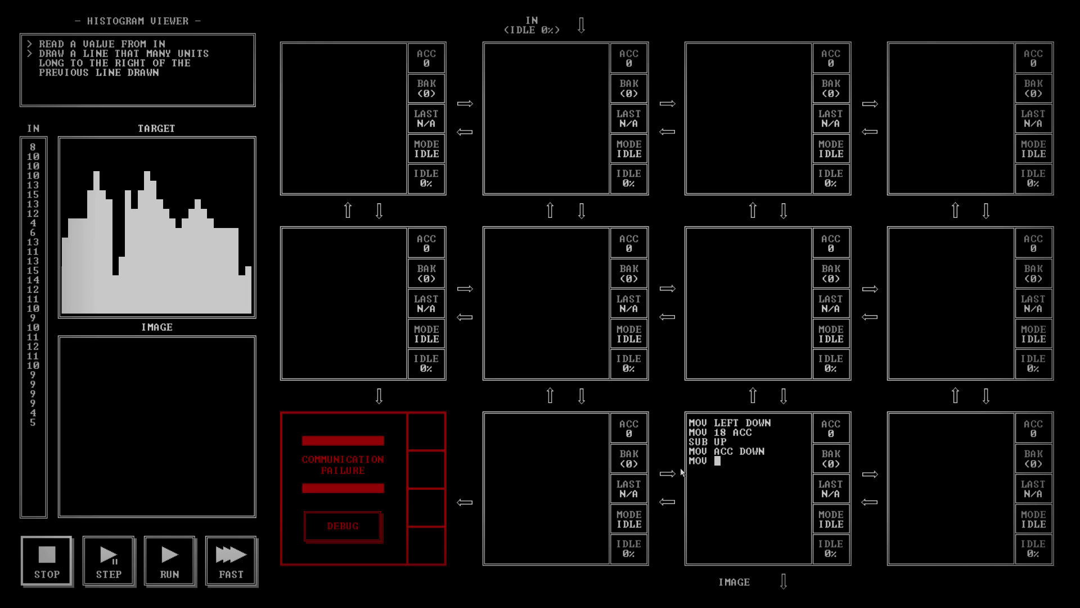
type("3")
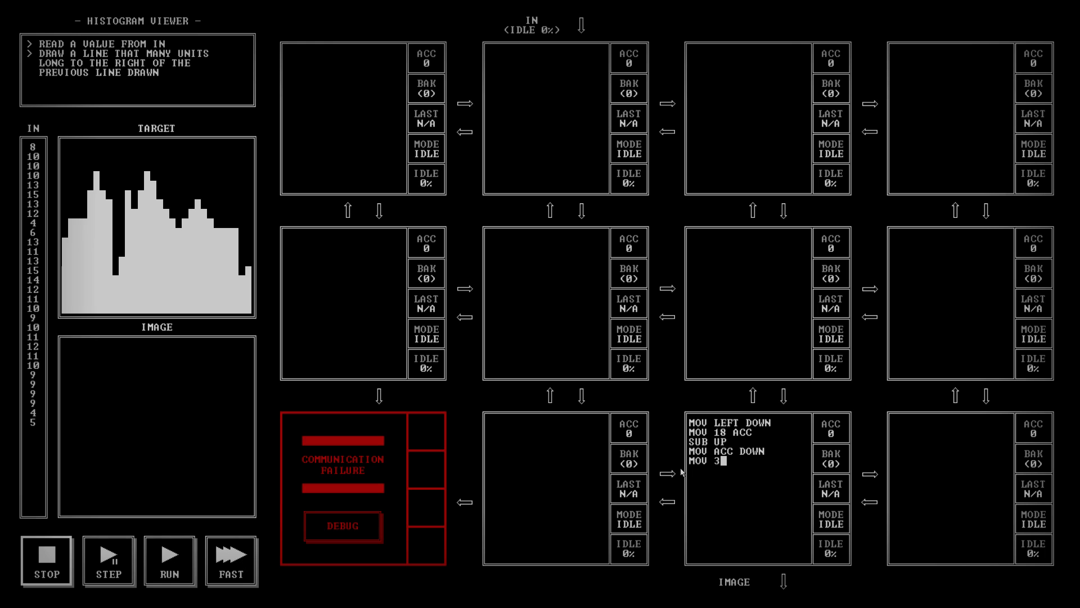
key("Enter")
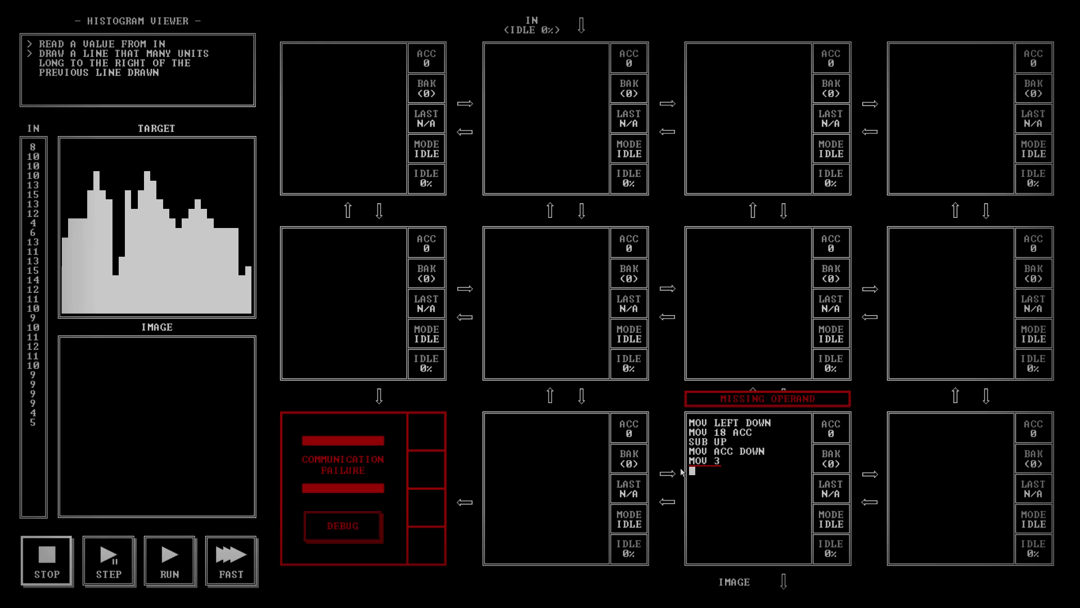
type("DOW")
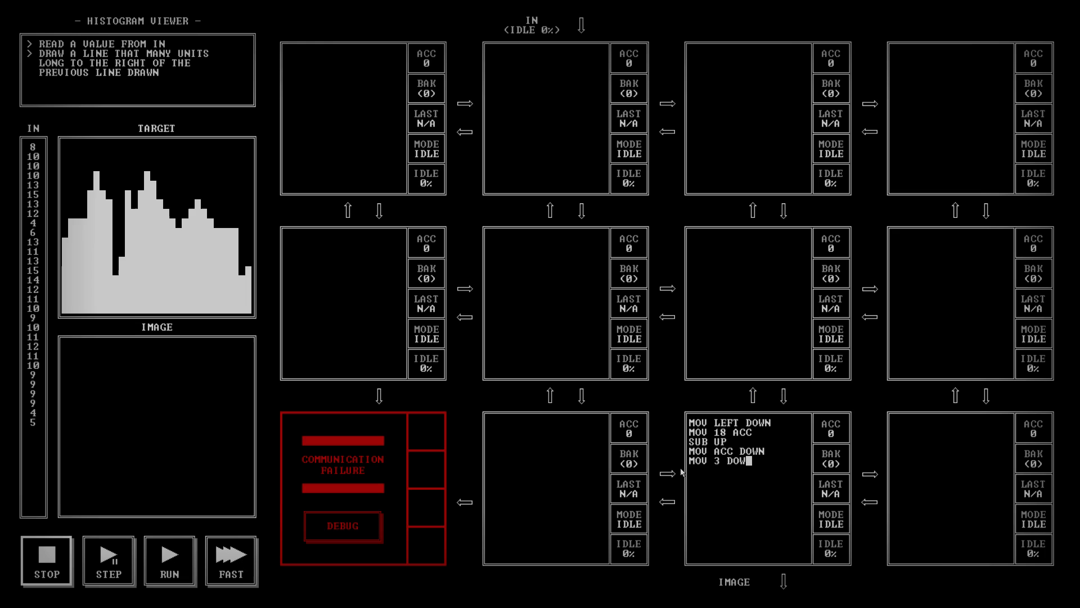
key("Enter")
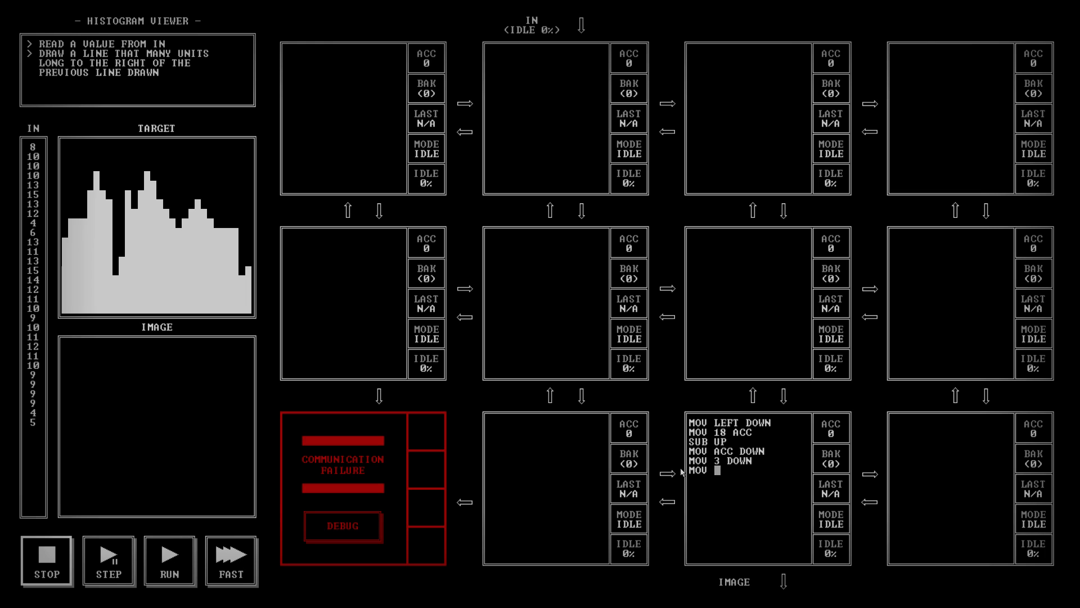
type("-1 DOWN")
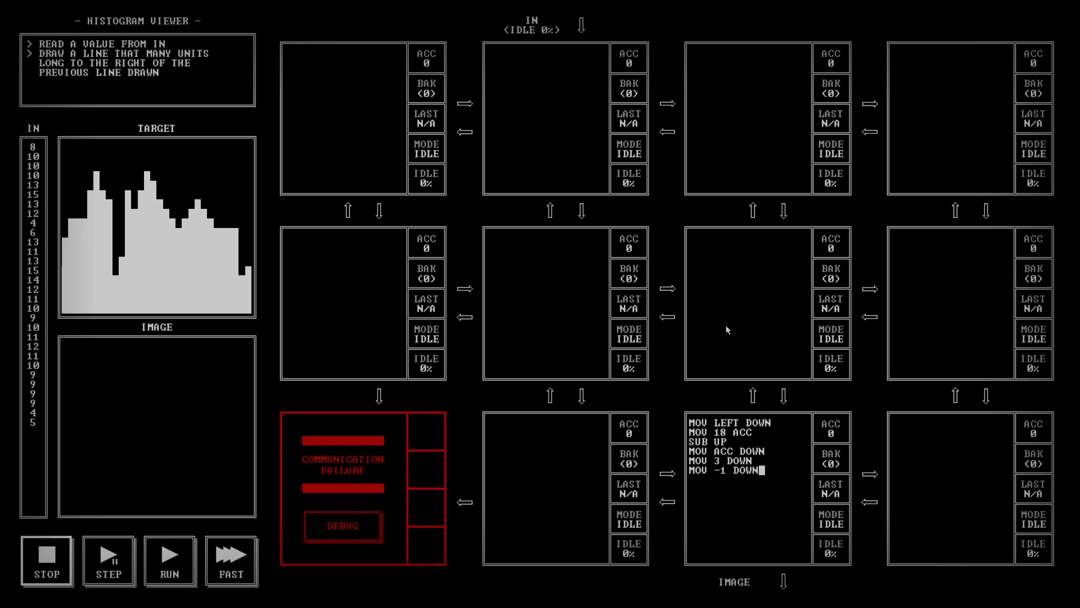
mouse_move(760, 367)
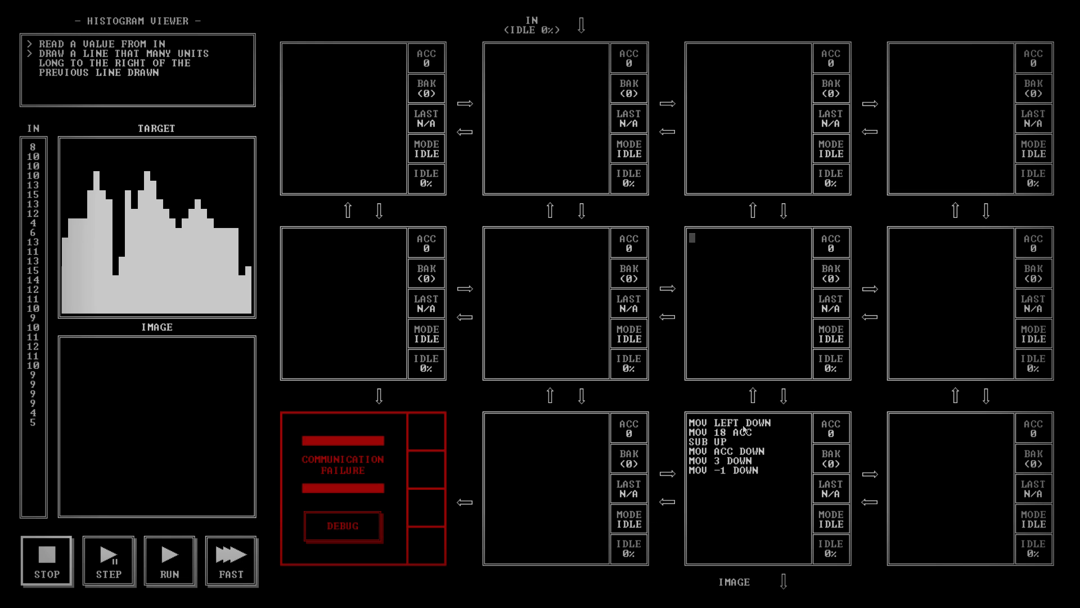
mouse_move(79, 324)
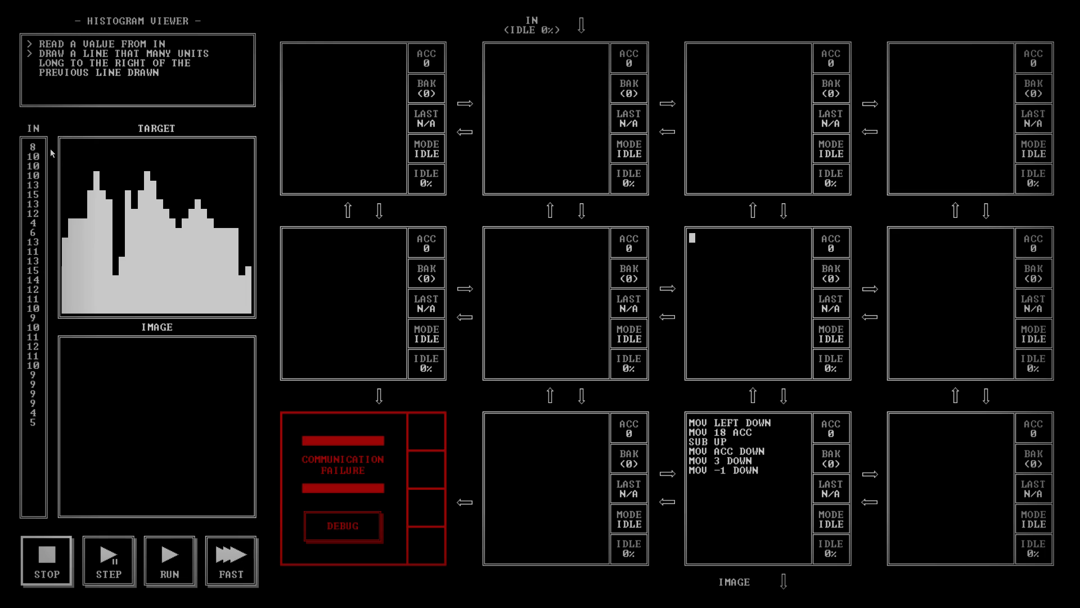
mouse_move(700, 304)
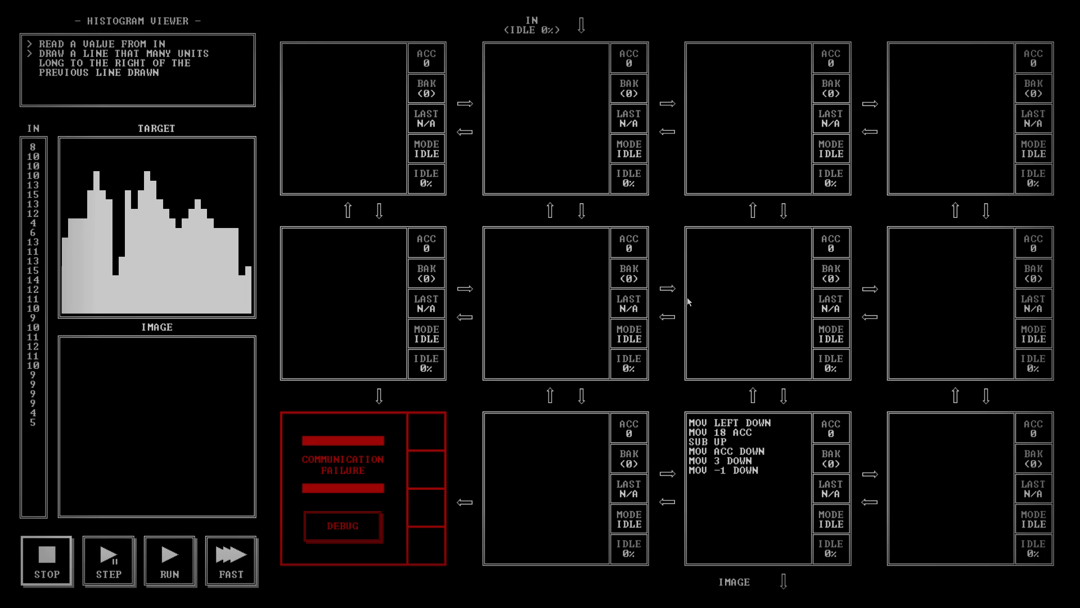
mouse_move(37, 181)
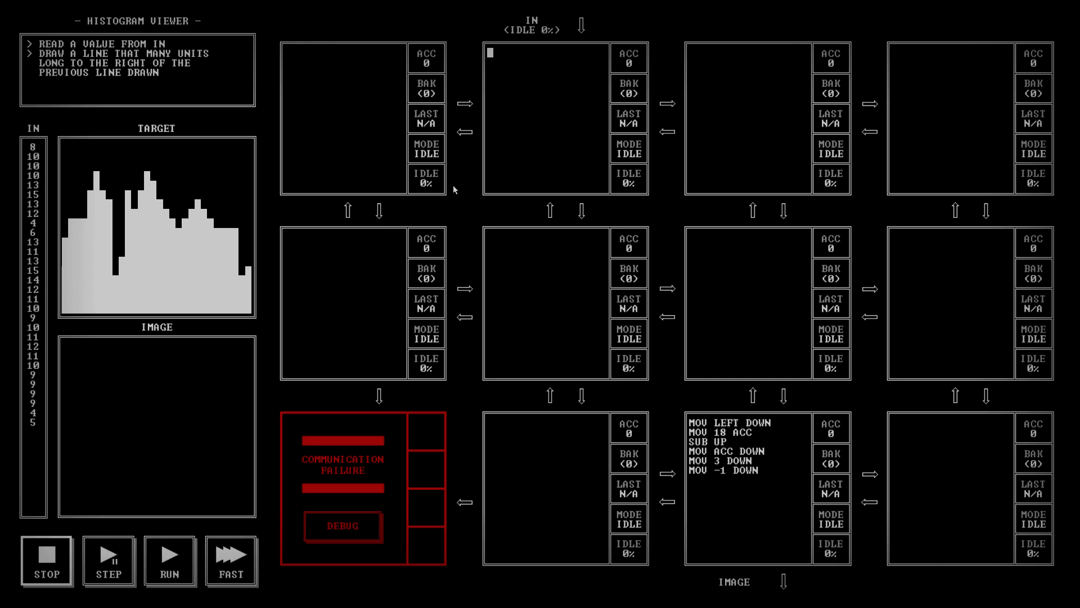
- Write MOV UP RIGHT under IN, MOV LEFT DOWN beside it, and MOV UP ACC / MOV ACC LEFT below that
type("MOV U")
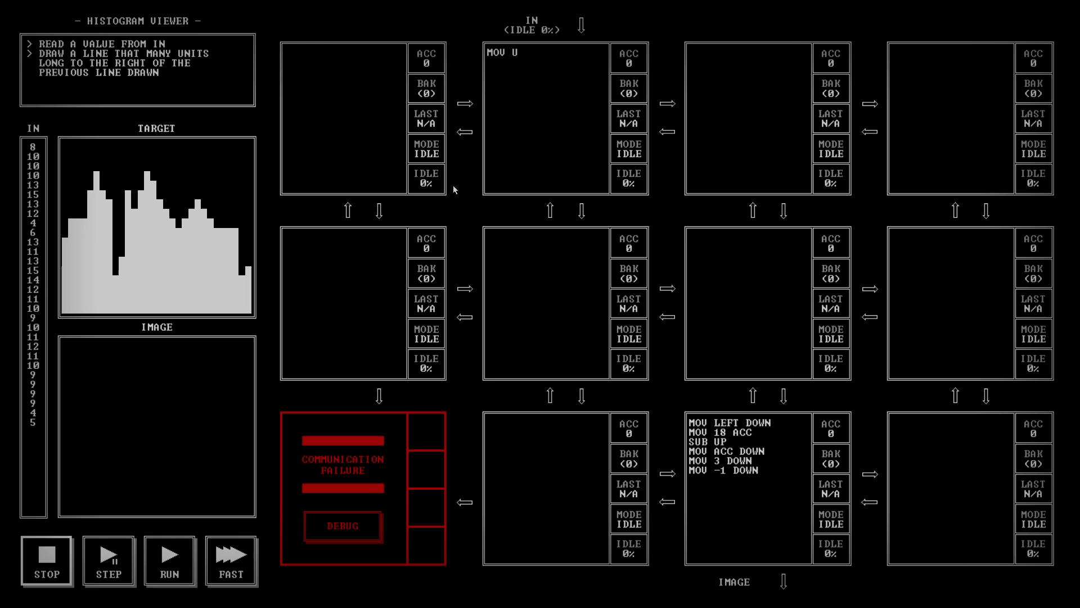
type("P RIGHT")
left_click(748, 118)
type("MOV")
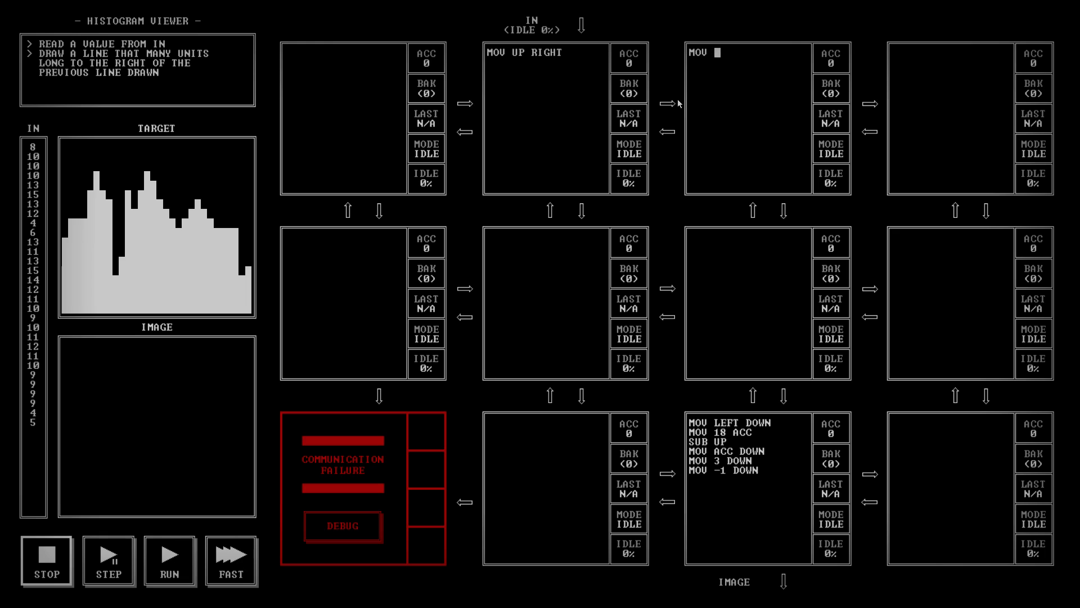
type("LEFT DOWN")
left_click(749, 302)
type("MOV UP")
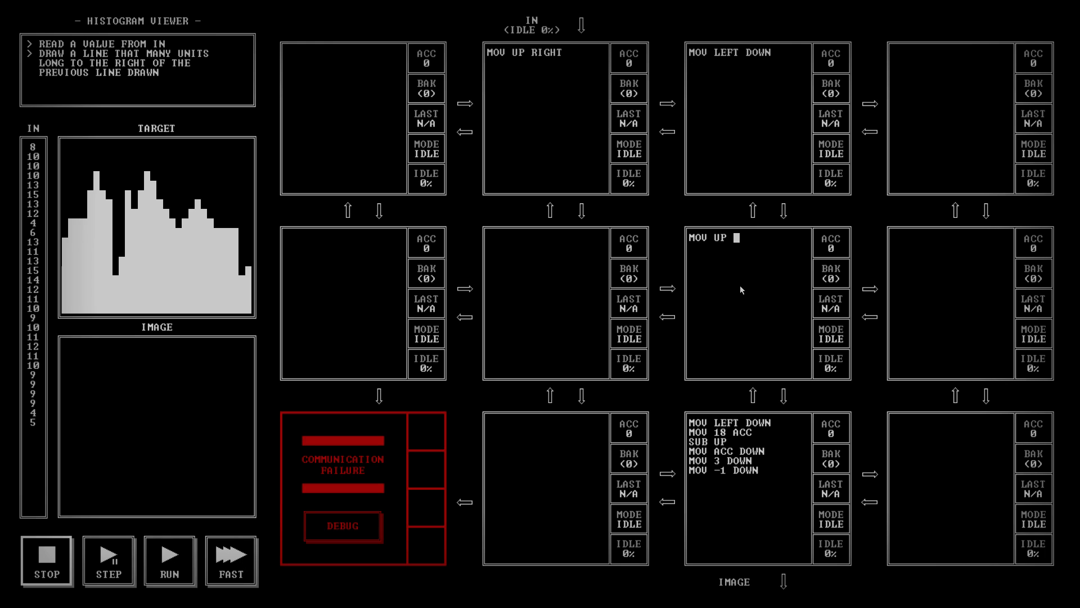
type("ACC")
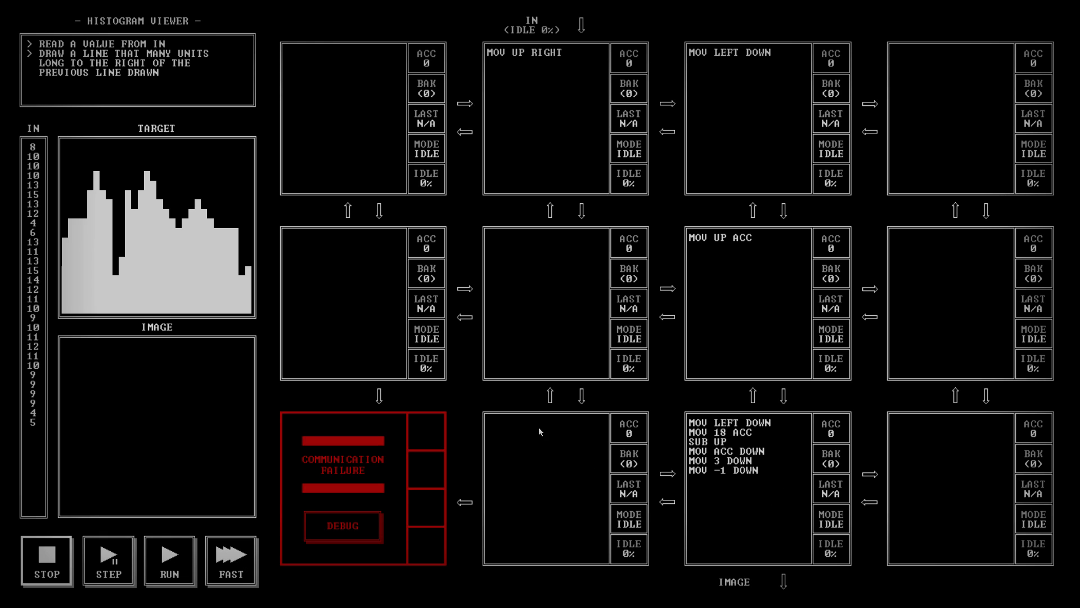
type("M")
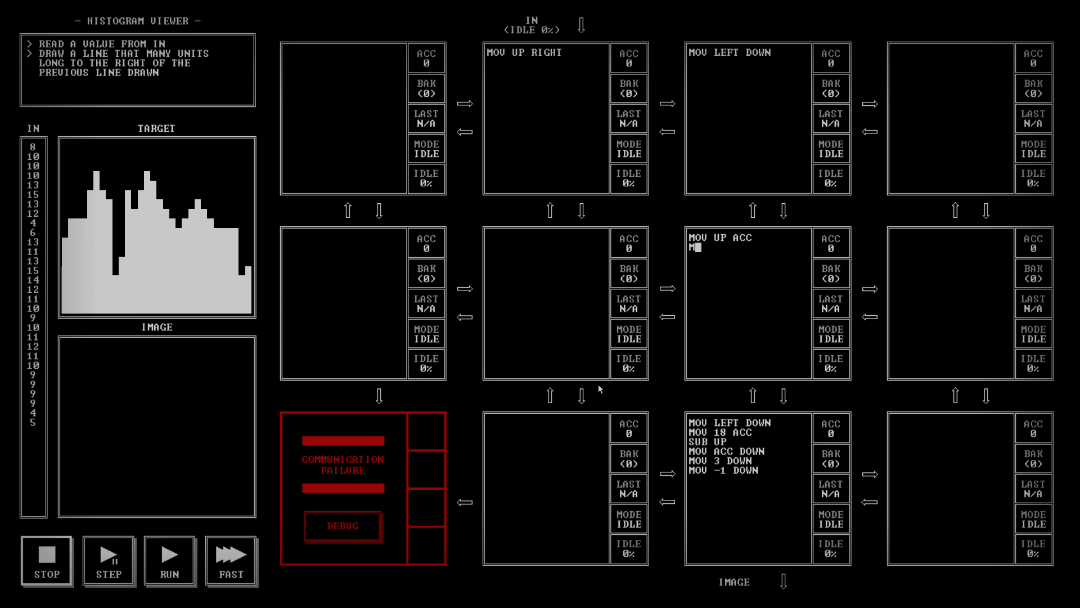
type("OV ACC LE")
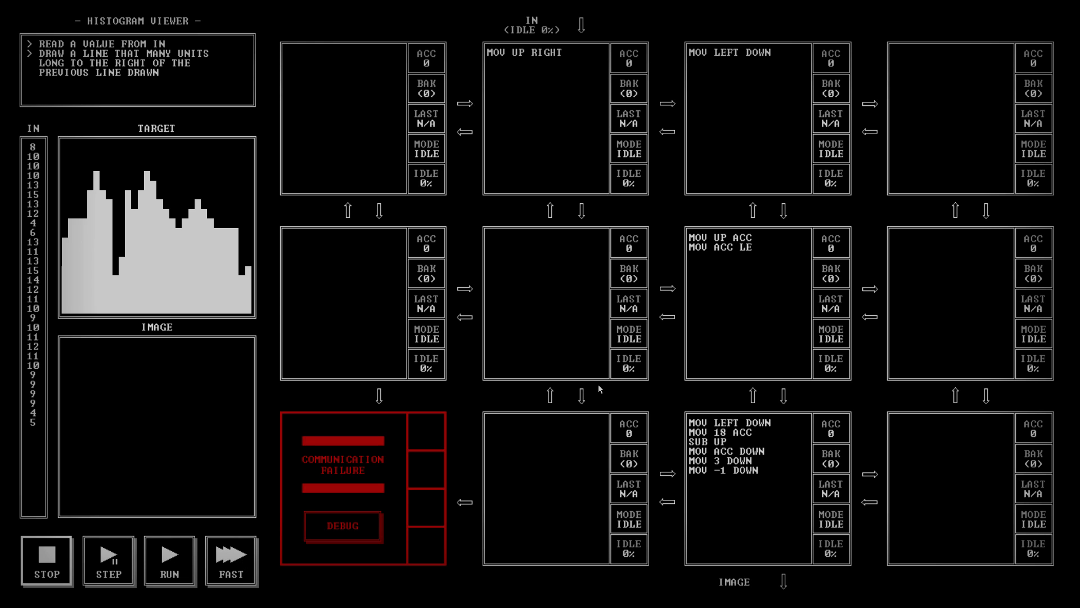
type("FT")
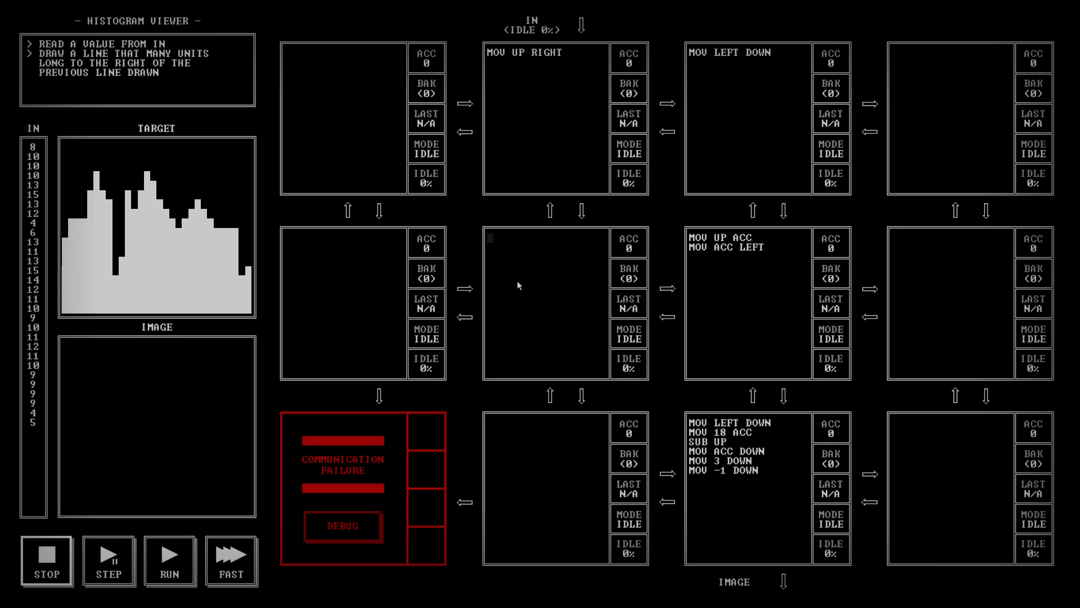
mouse_move(647, 275)
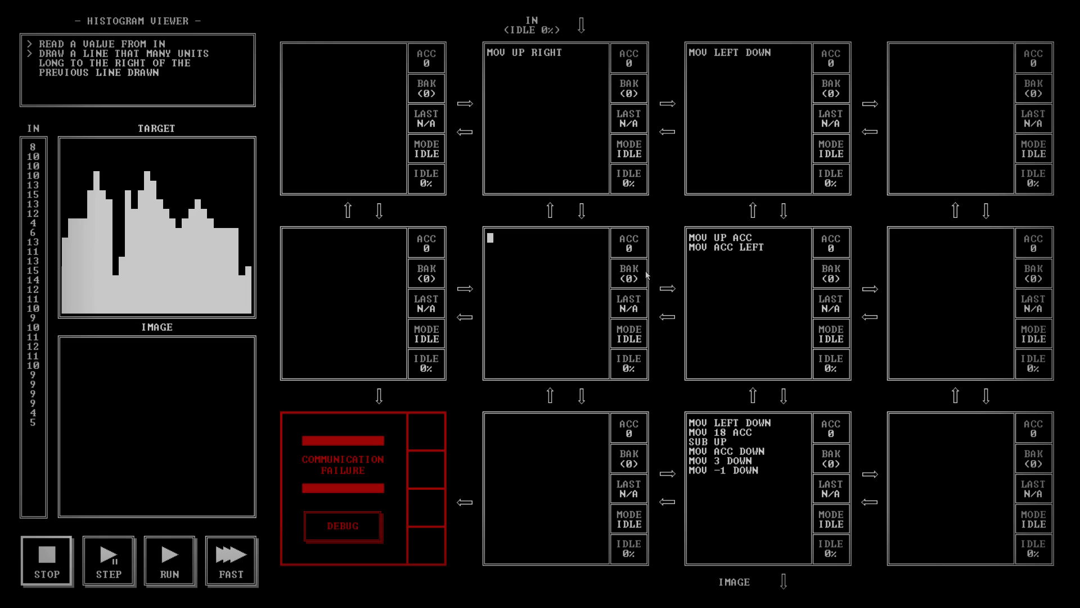
mouse_move(67, 206)
type("#")
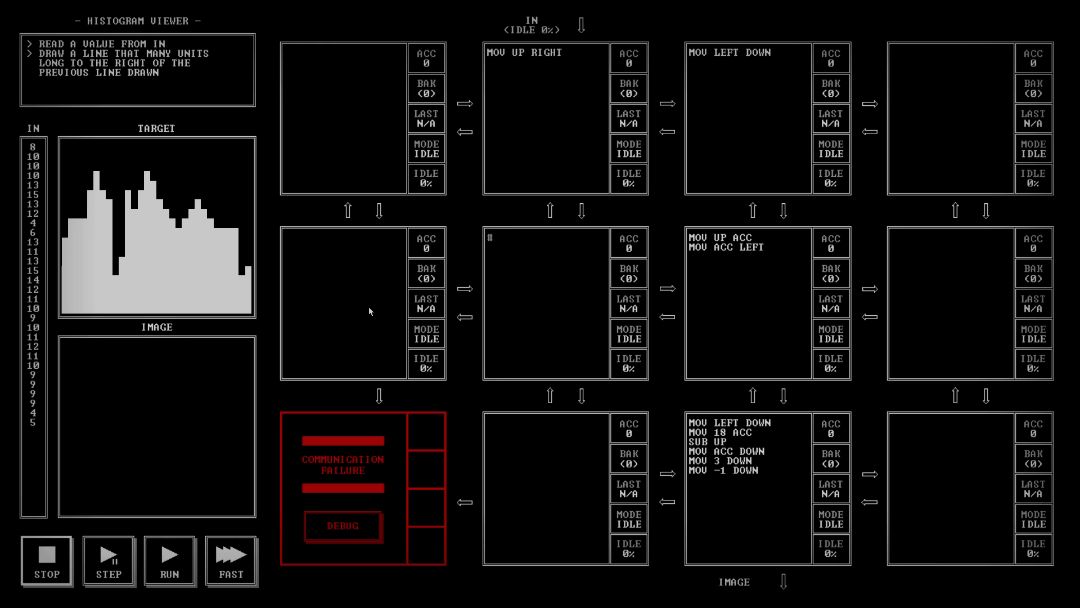
- Add the comment #COL IS IN ACC at the top of the central node
type("COL IS IN A")
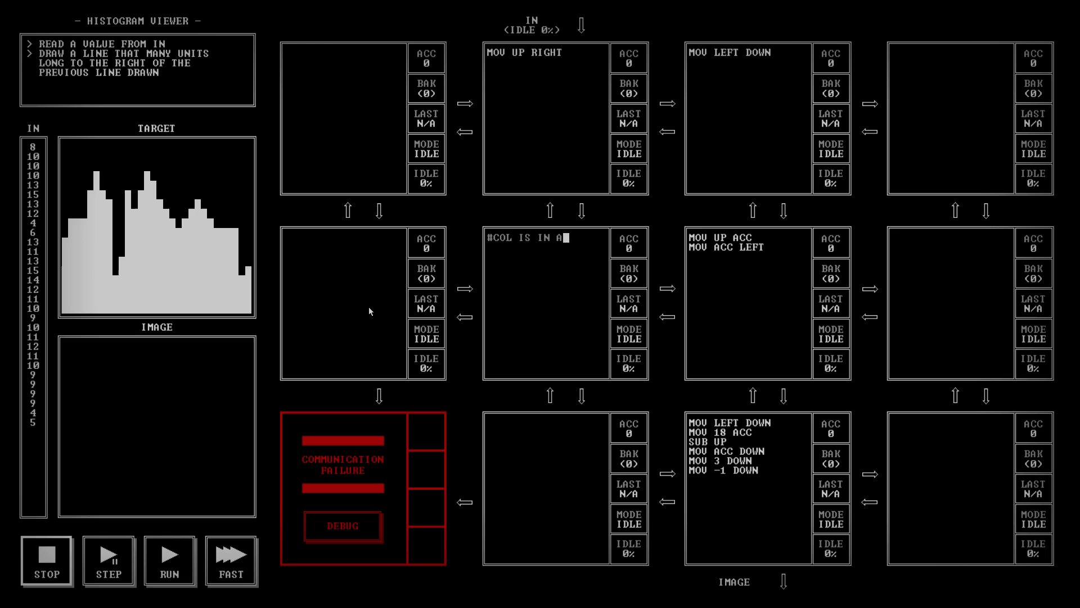
type("CC")
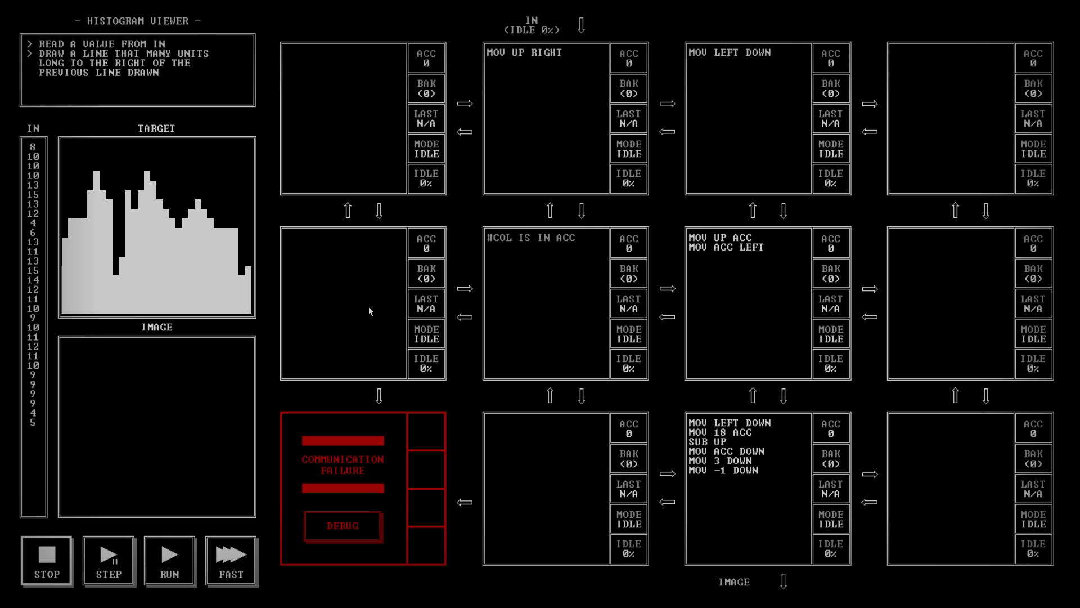
left_click(488, 246)
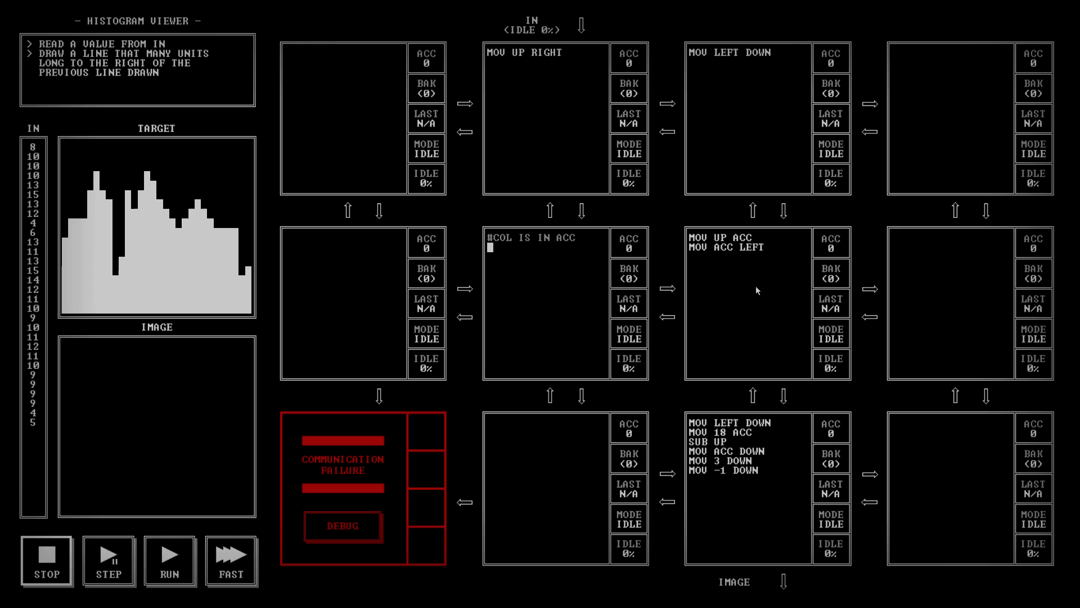
mouse_move(534, 286)
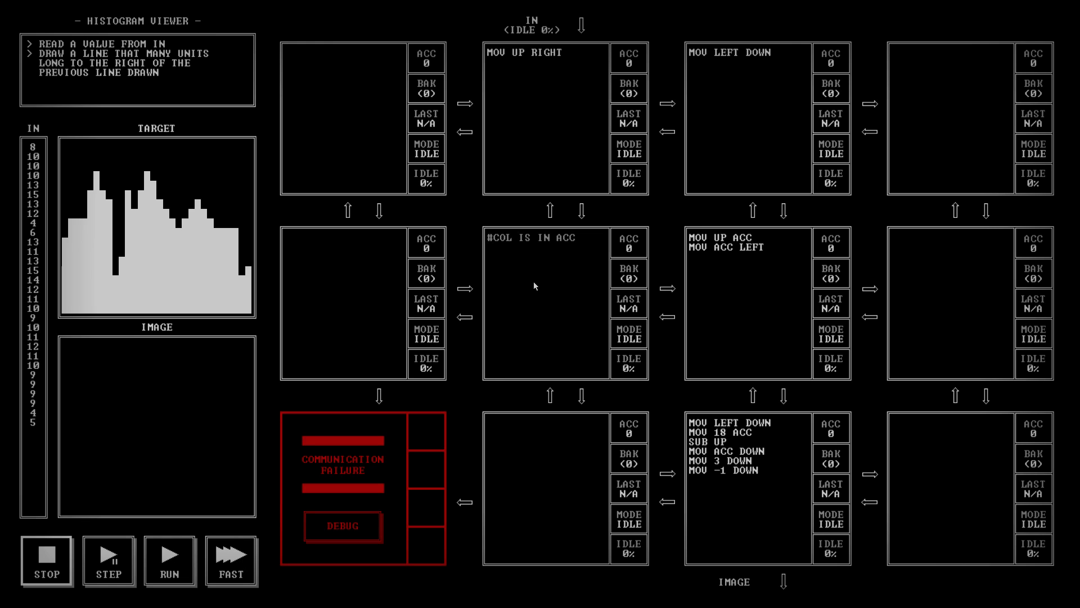
- In the centre node add SAV, MOV RIGHT ACC and the loop head L:JEZ END
type("SAV")
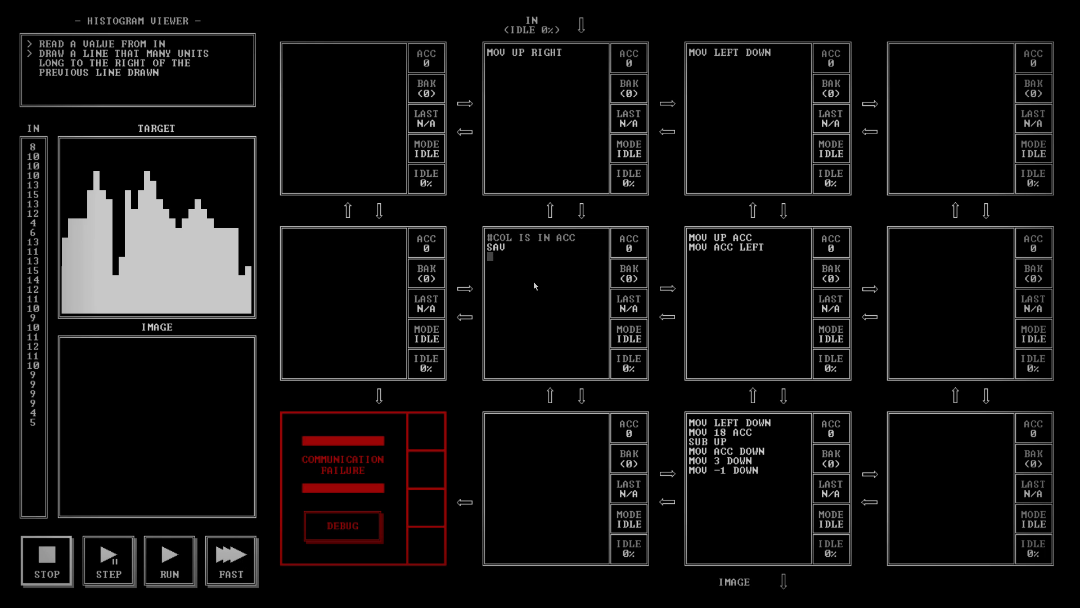
type("MOV")
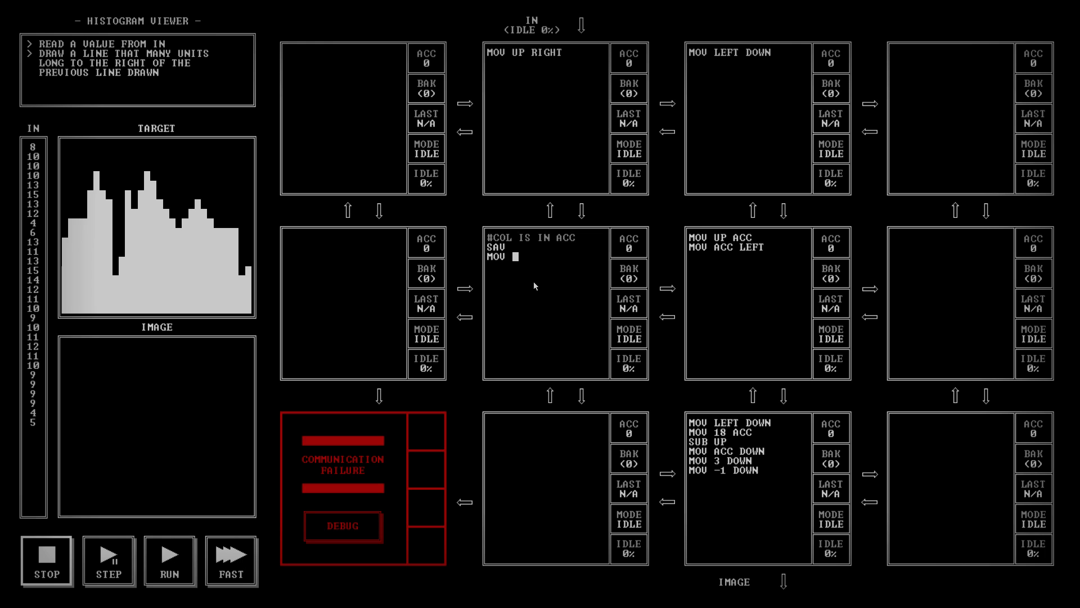
type("RIGHT ACC")
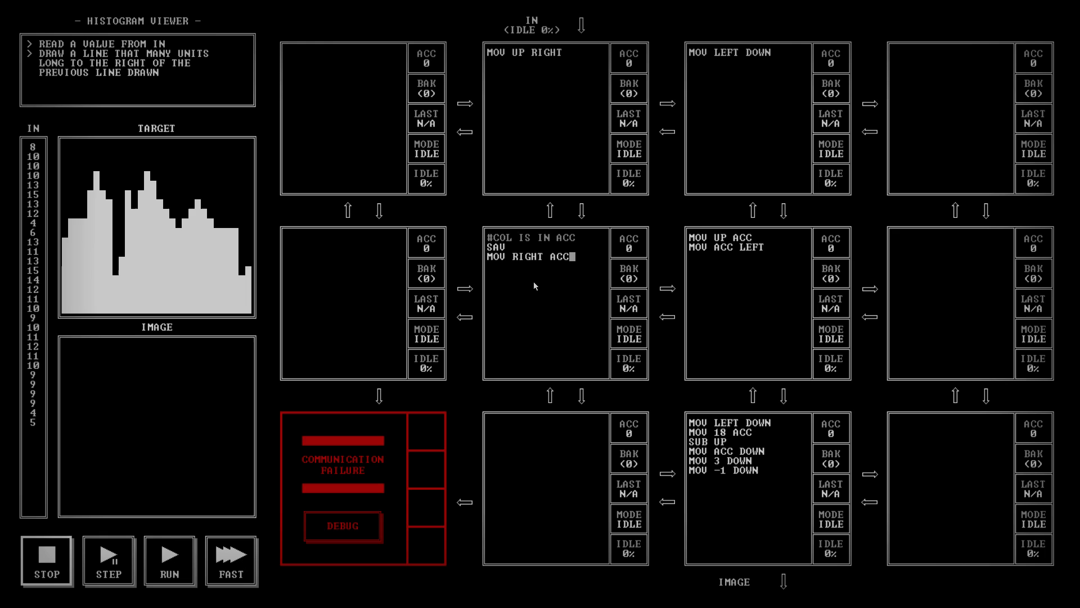
type("L")
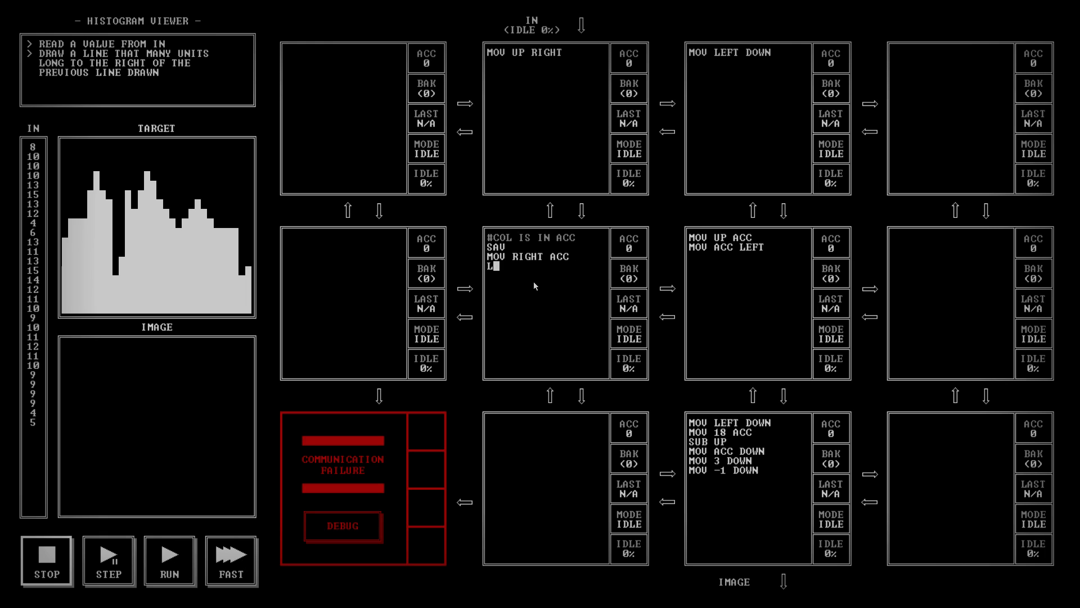
type(":")
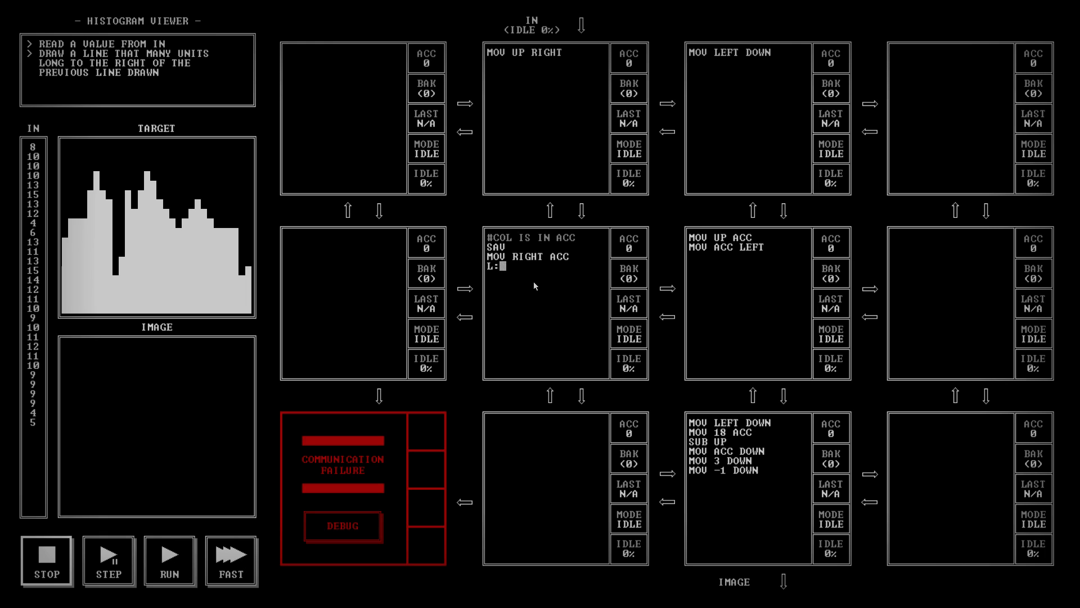
type("JEZ")
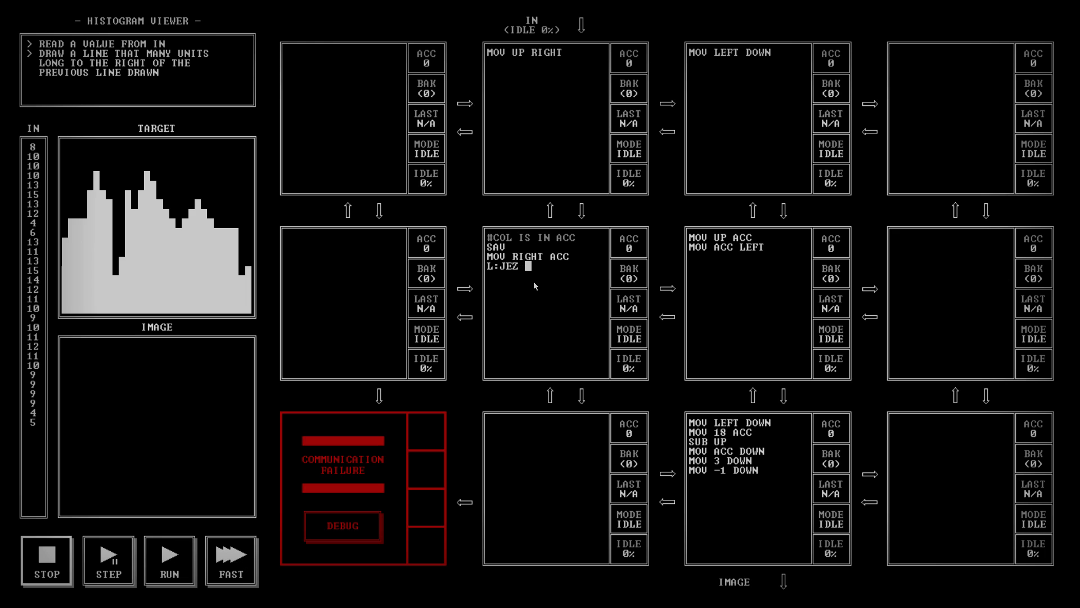
type("END")
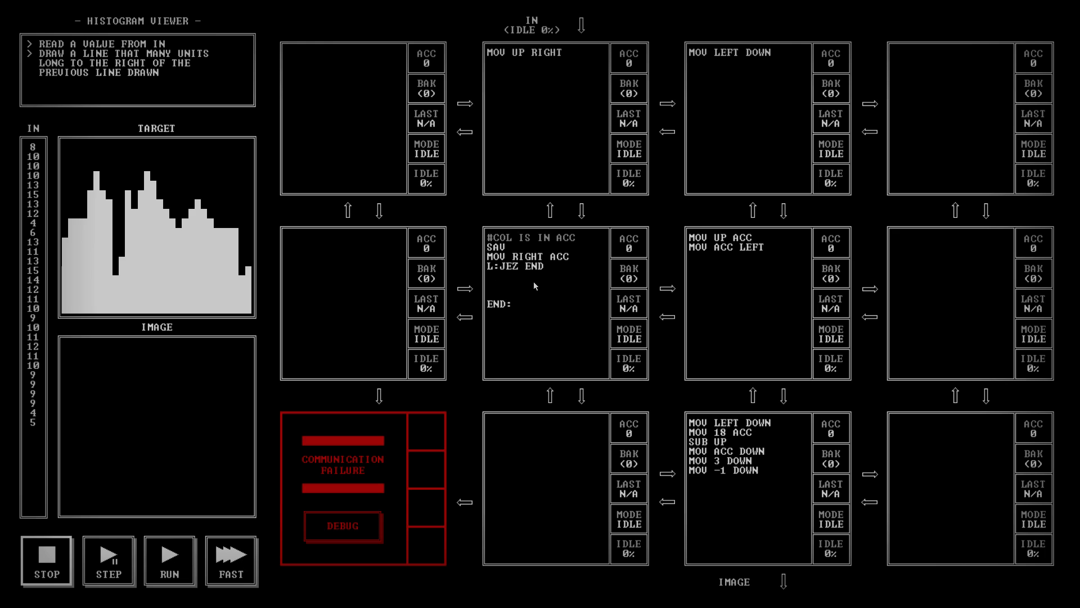
- Fill the loop body with SWP, MOV ACC DOWN, SWP, SUB 1 before the END: label
left_click(490, 290)
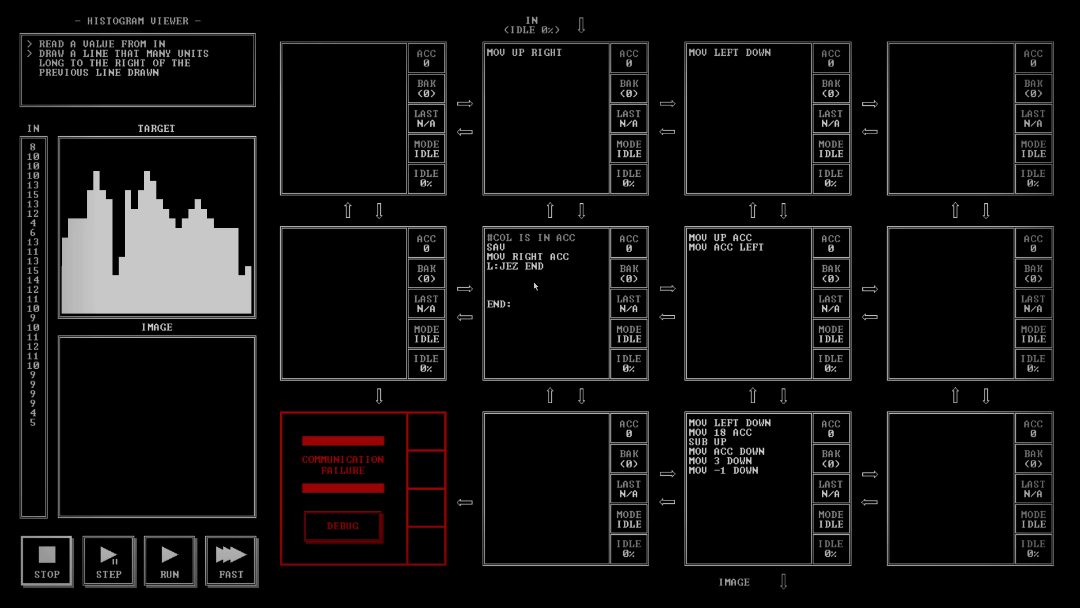
left_click(490, 277)
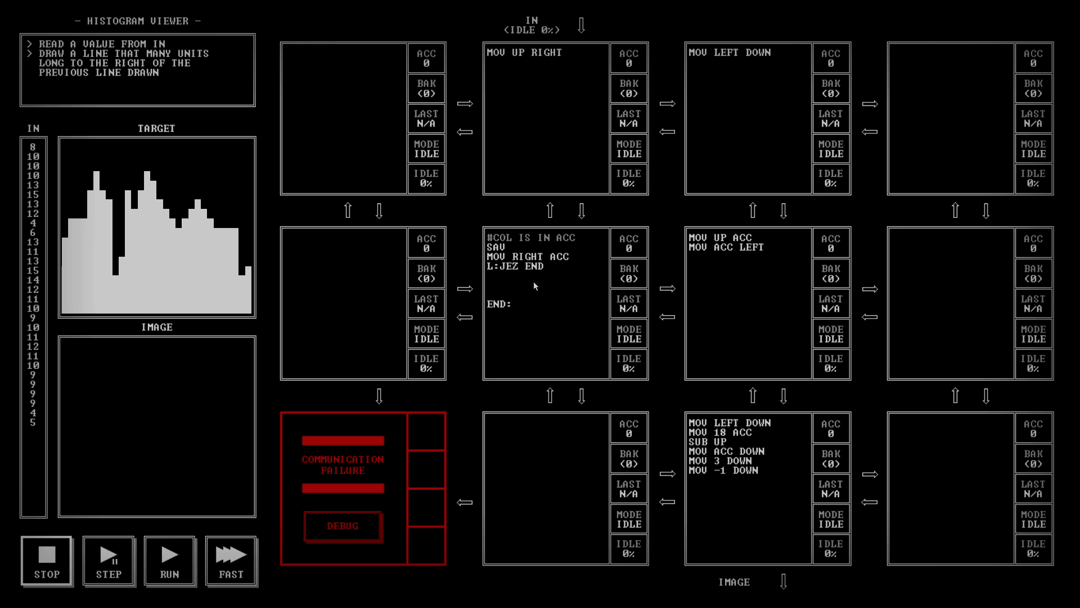
left_click(490, 279)
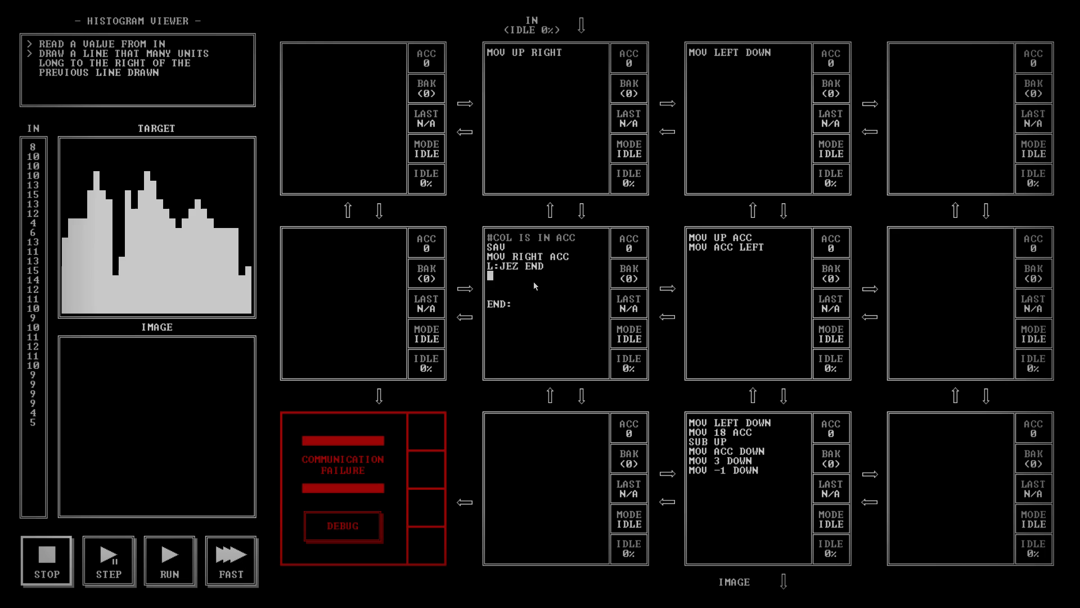
type("SWP")
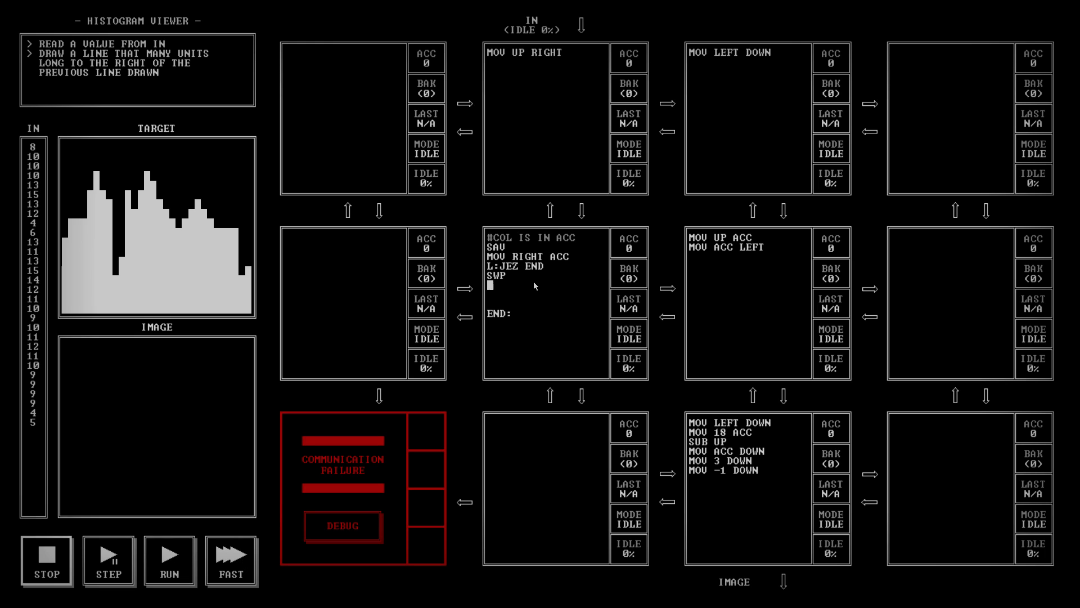
type("MOV")
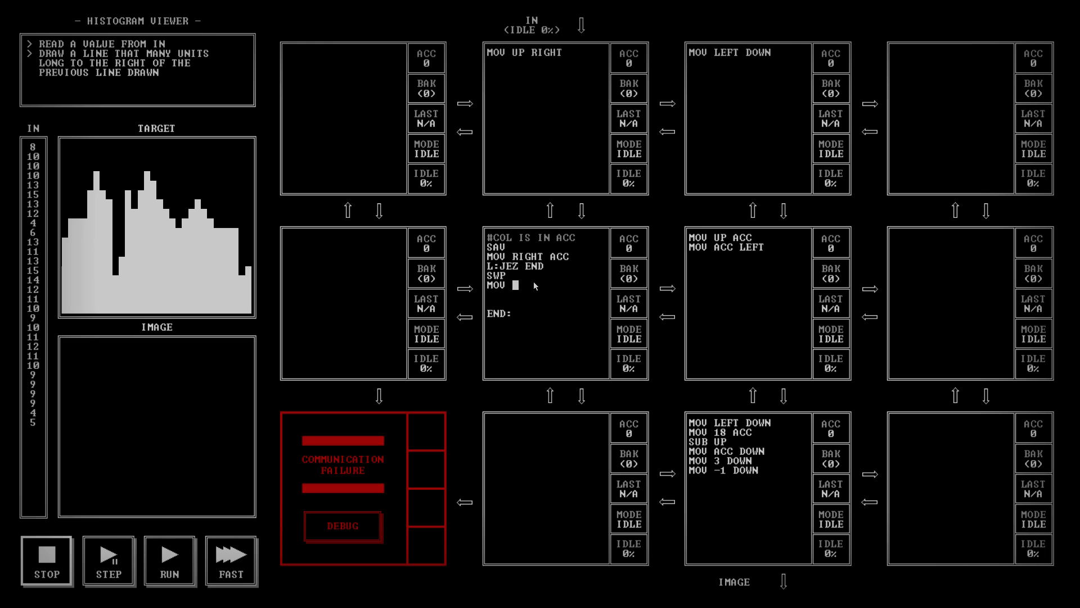
type("ACC DOWN")
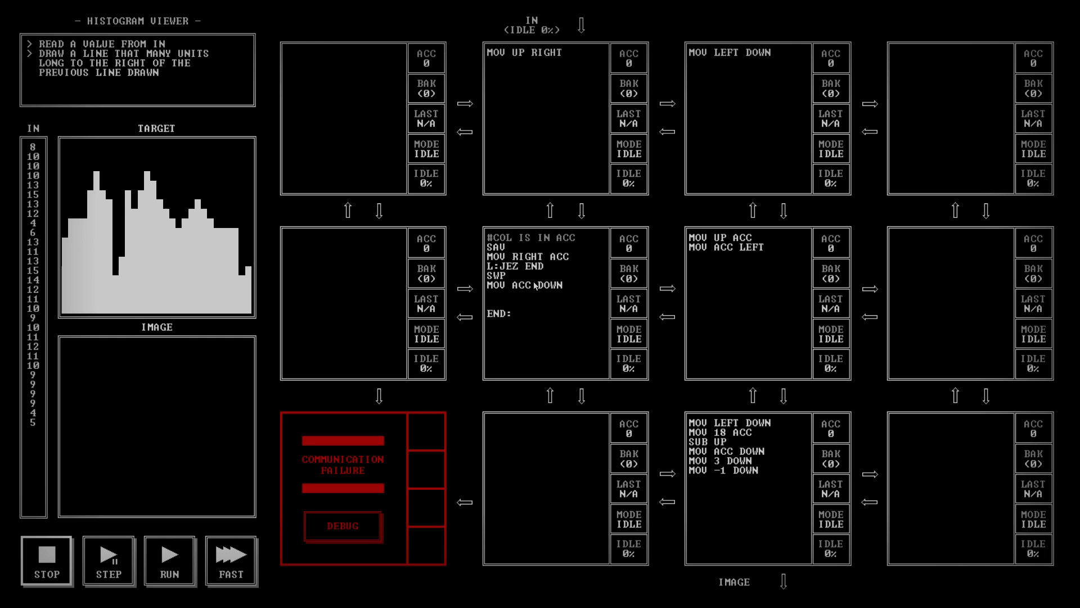
type("SWP")
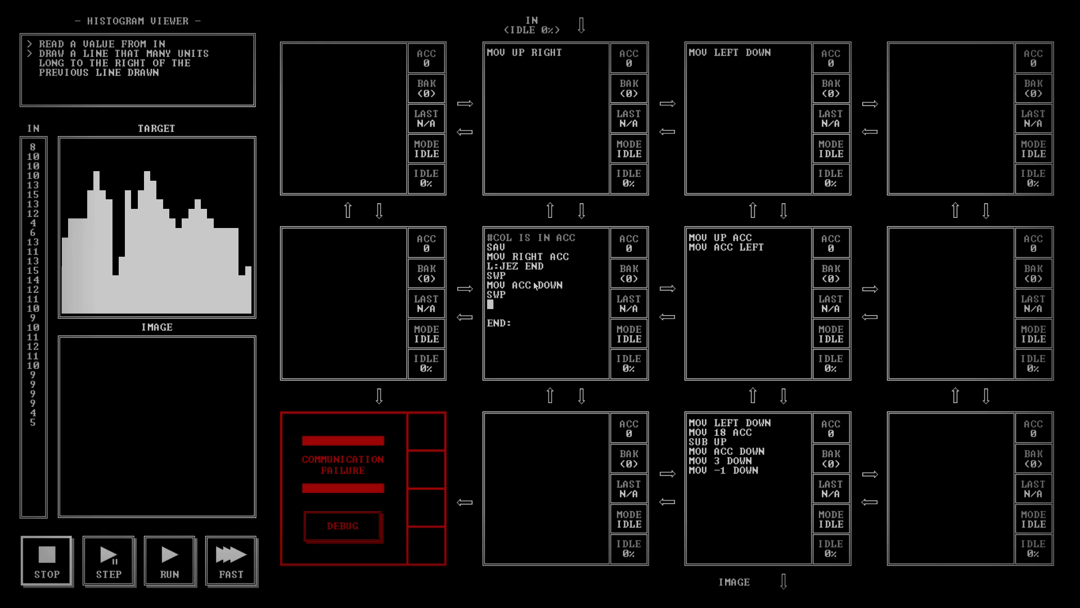
type("SUB 1")
left_click(547, 313)
type("JMP L")
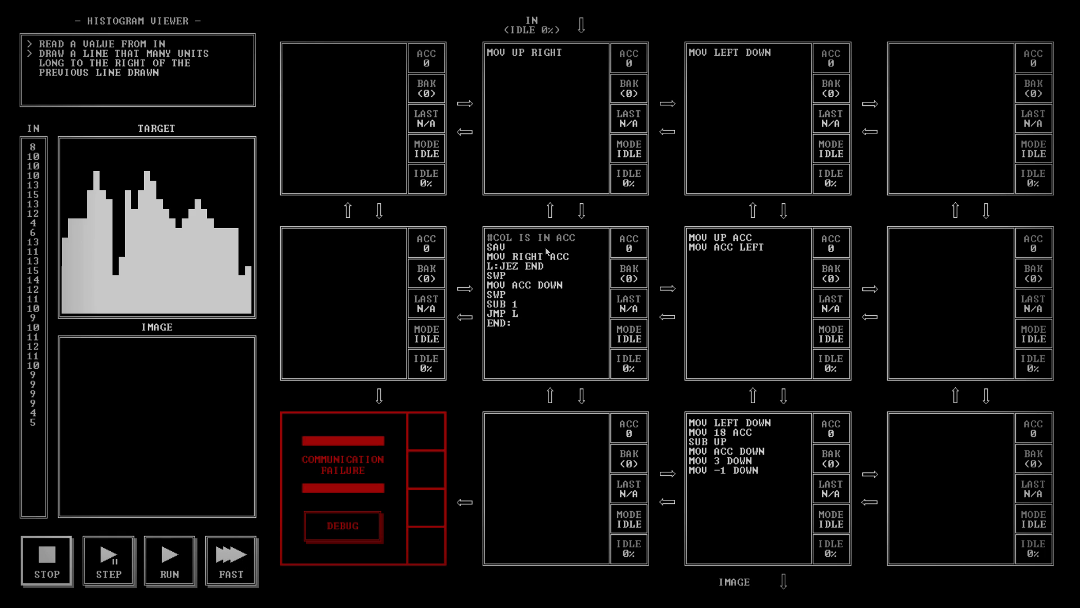
left_click(520, 313)
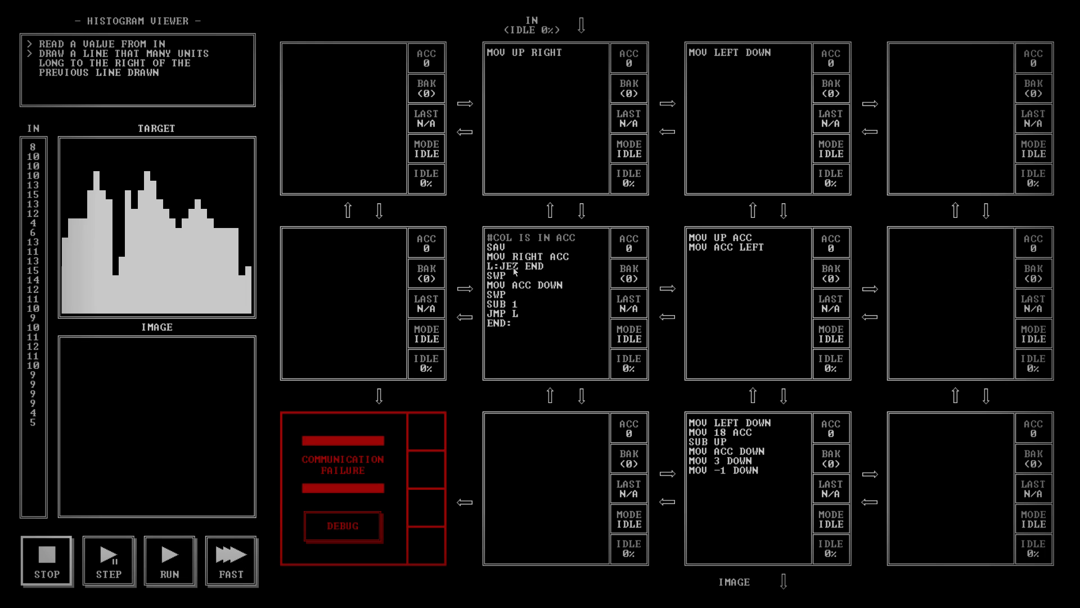
mouse_move(650, 355)
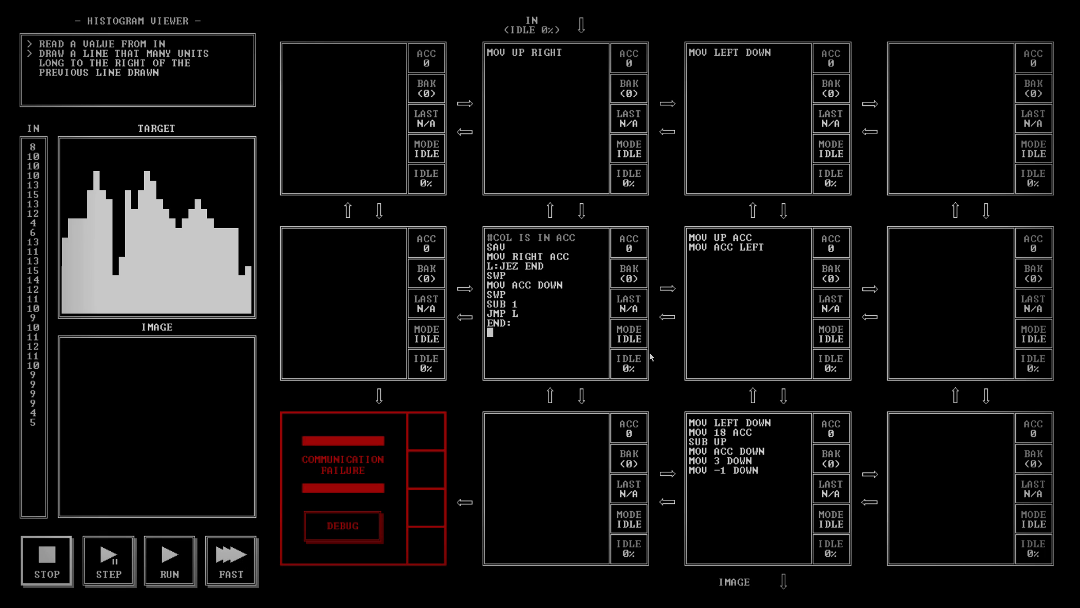
- End the centre node with SWP and ADD 1, and give the bottom-middle node MOV UP RIGHT
type("SWP")
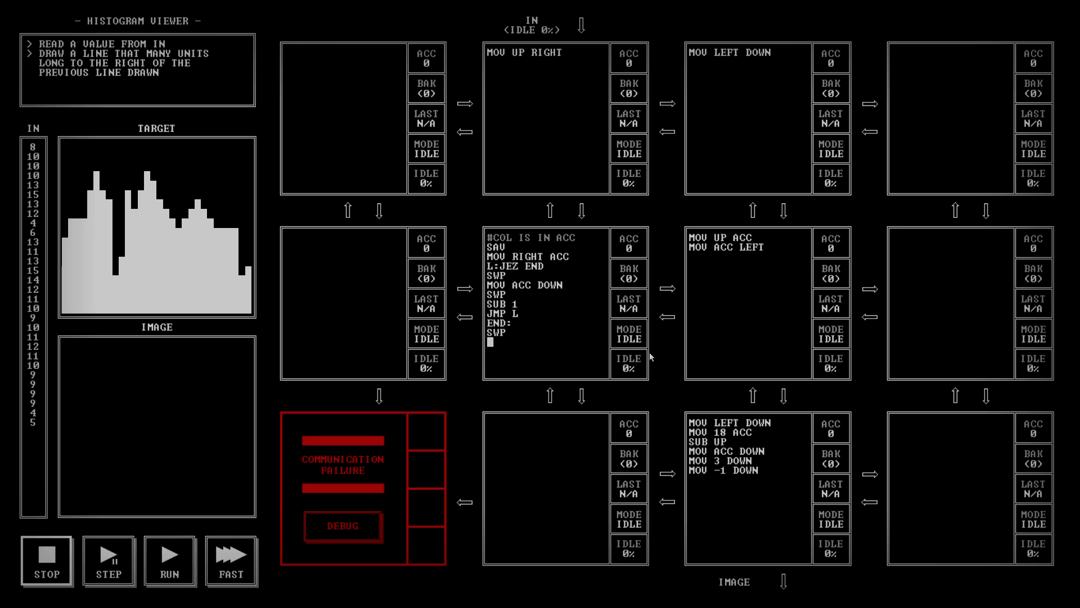
type("ADD 1")
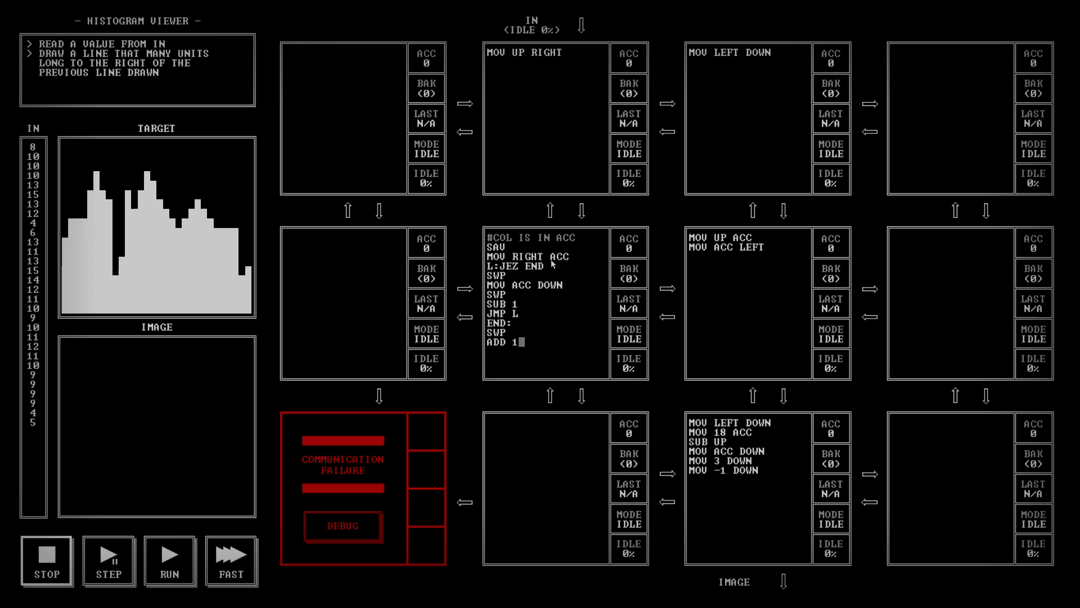
mouse_move(571, 291)
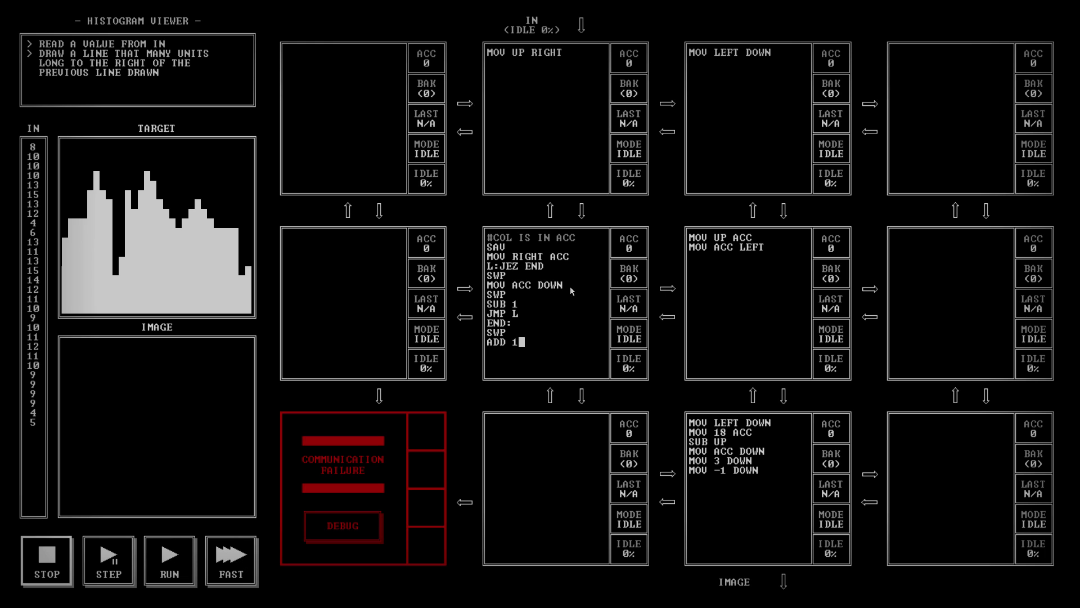
mouse_move(560, 344)
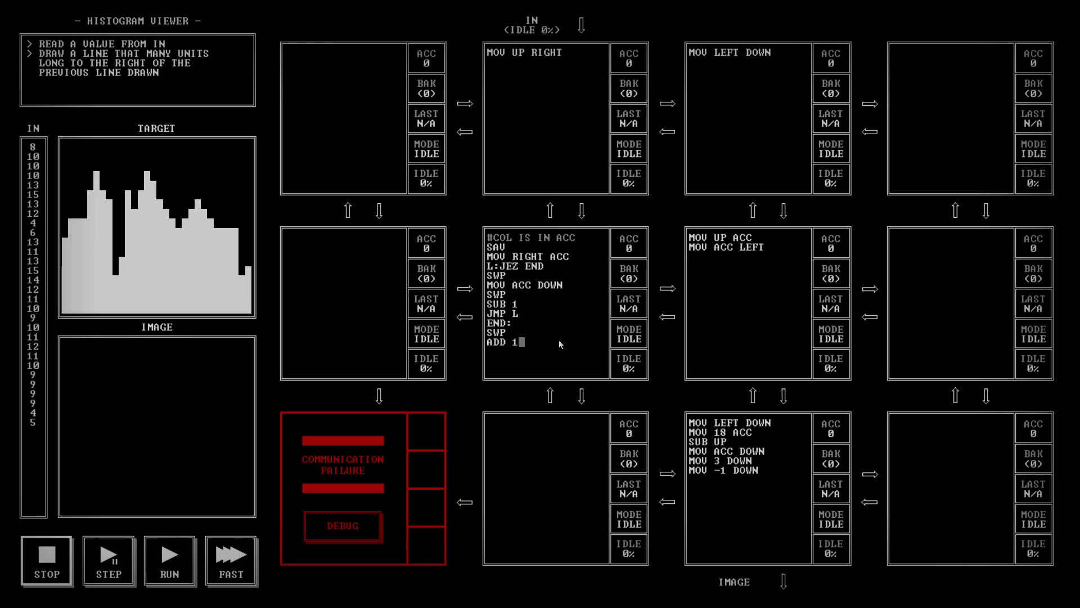
mouse_move(793, 273)
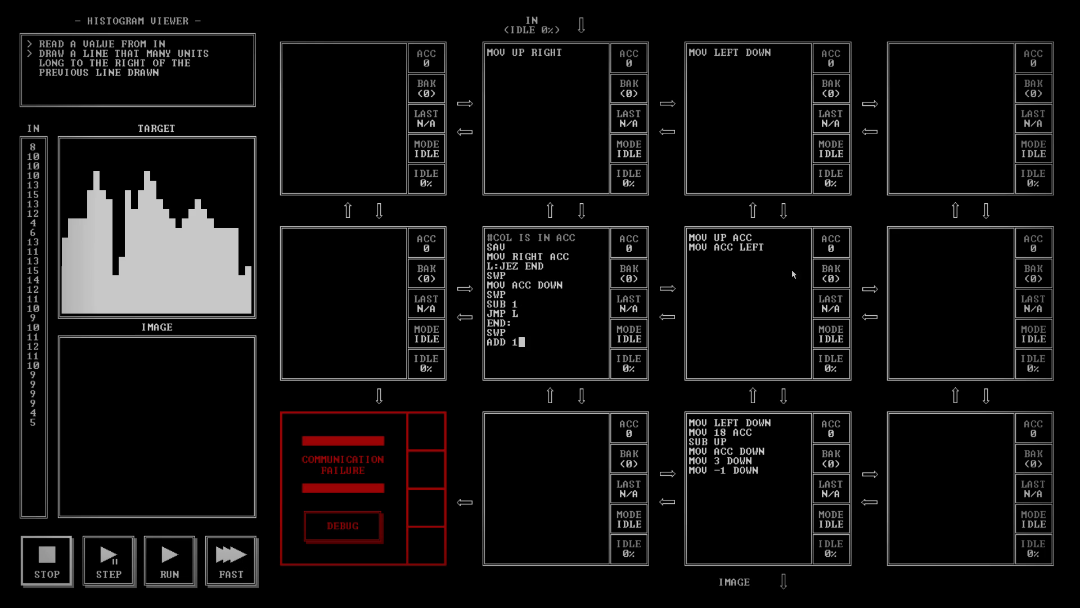
mouse_move(562, 421)
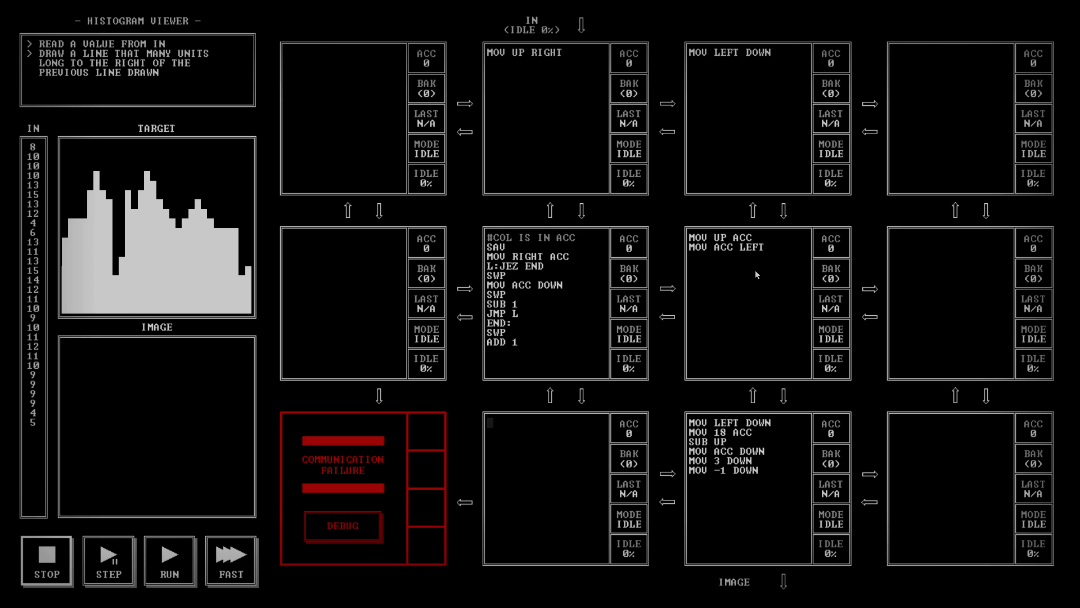
type("MOV UP RIGHT")
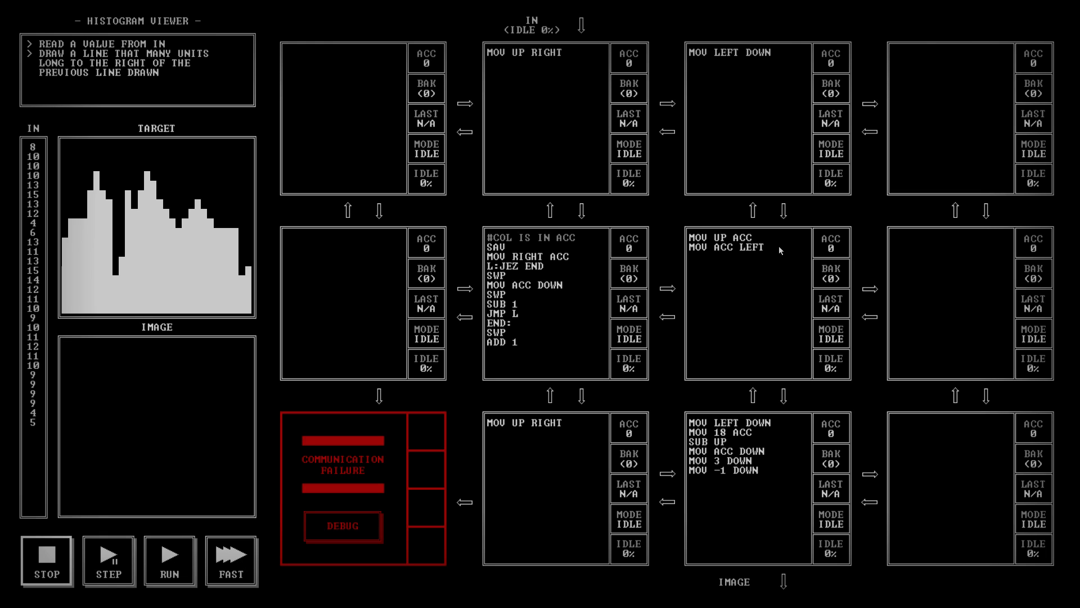
left_click(768, 248)
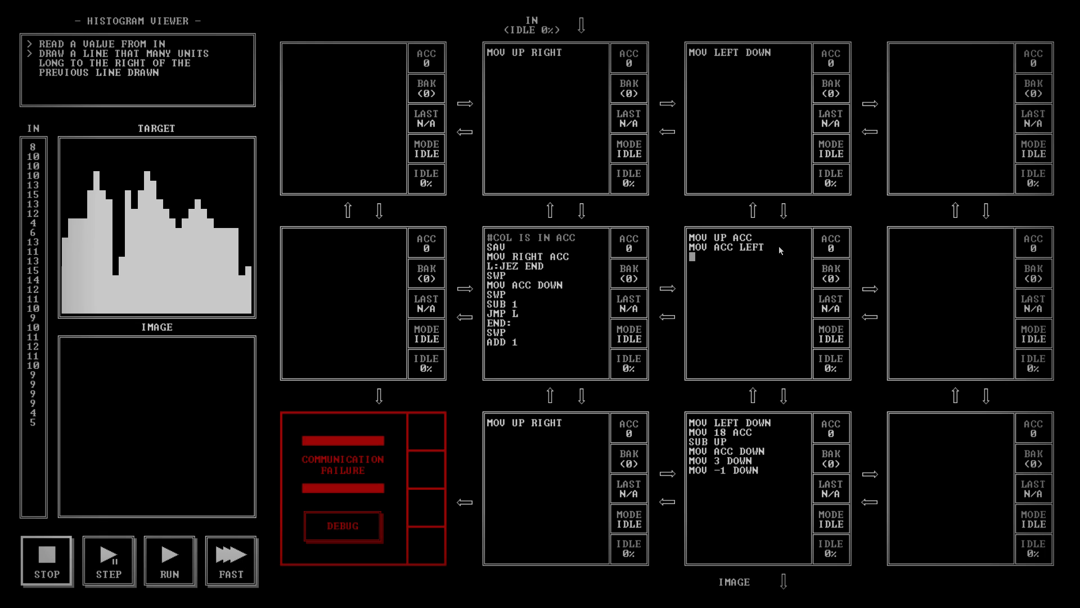
- In the middle-right node add the loop L: MOV ACC DOWN, SUB 1, JMP L
type("L:")
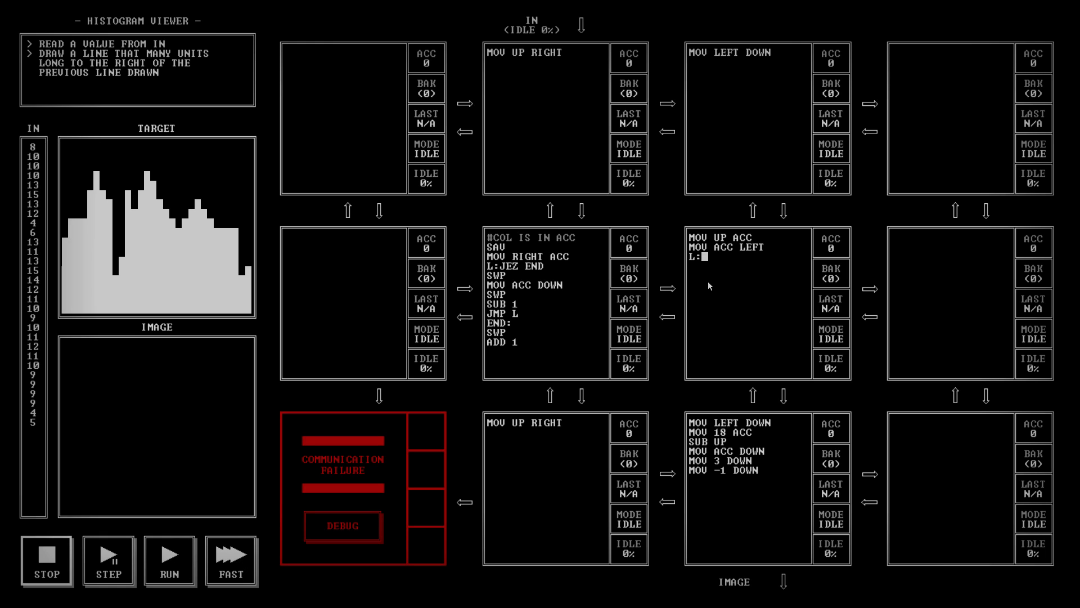
type("MOV")
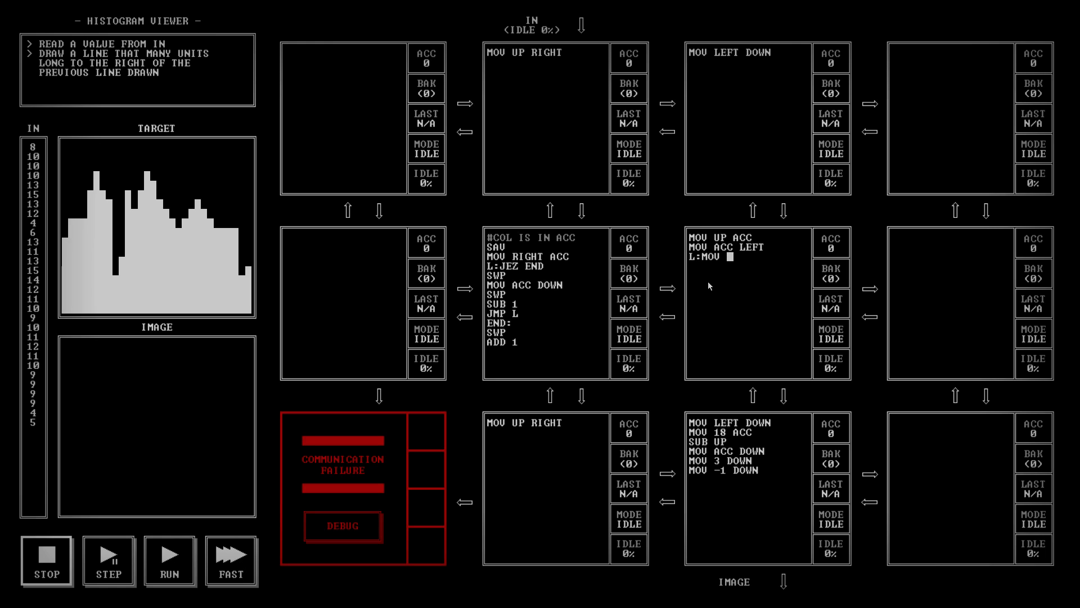
type("ACC")
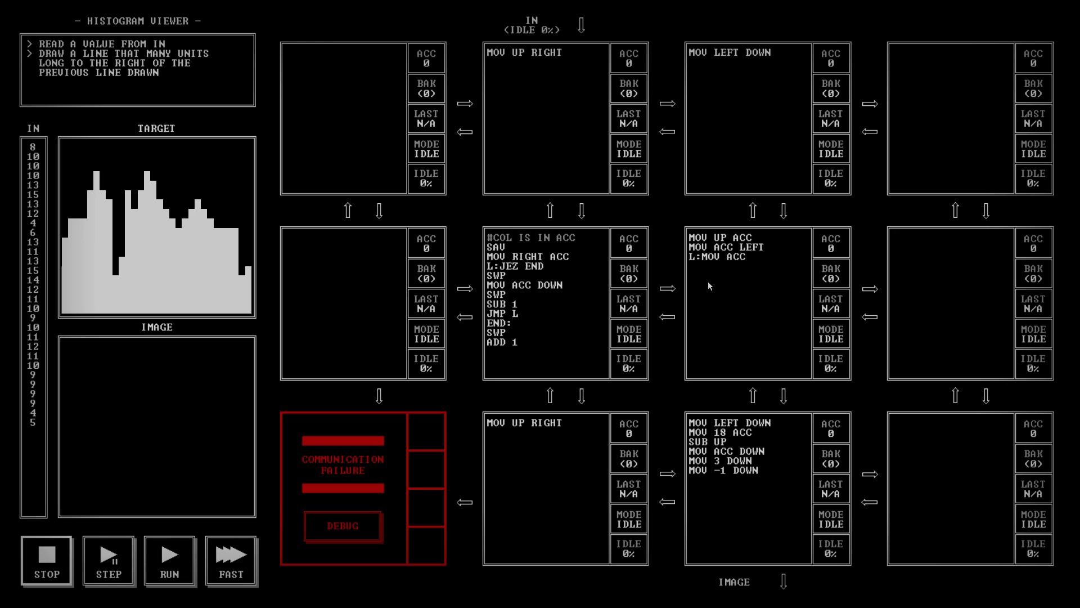
type("DOWN")
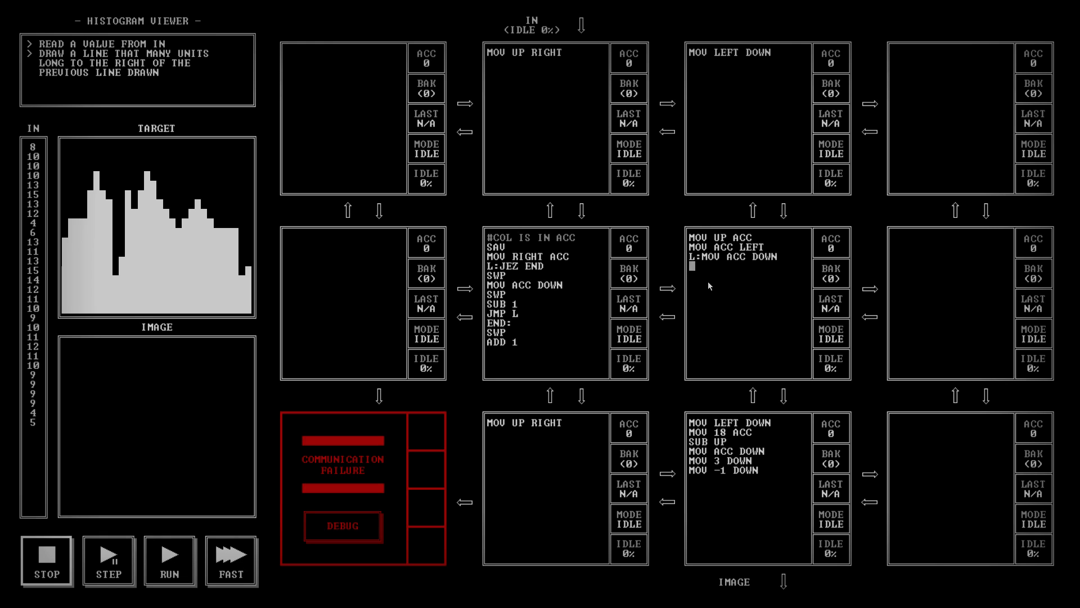
type("SUB")
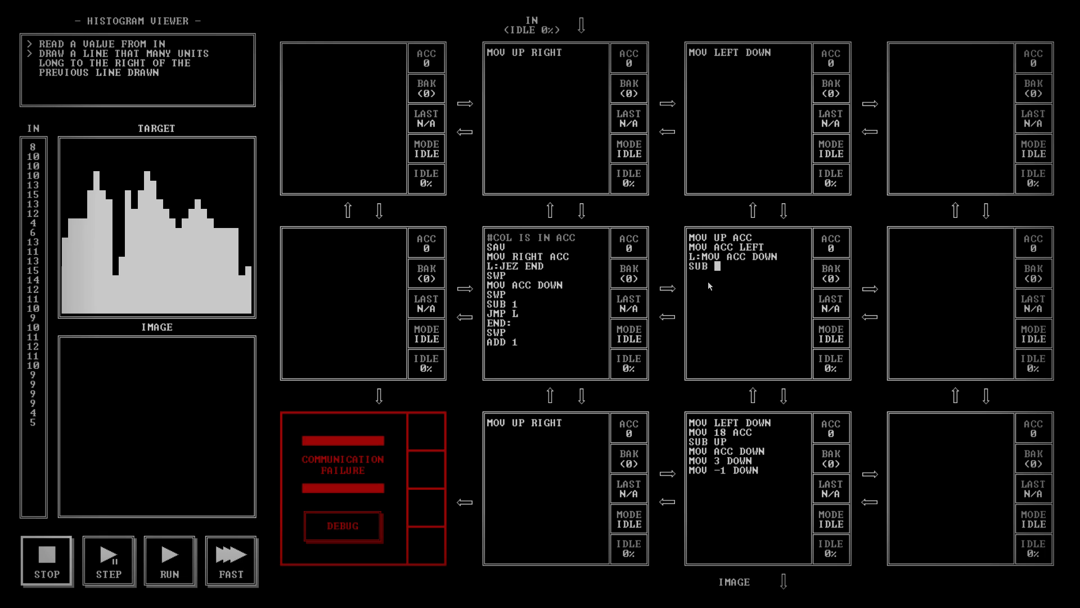
type("1")
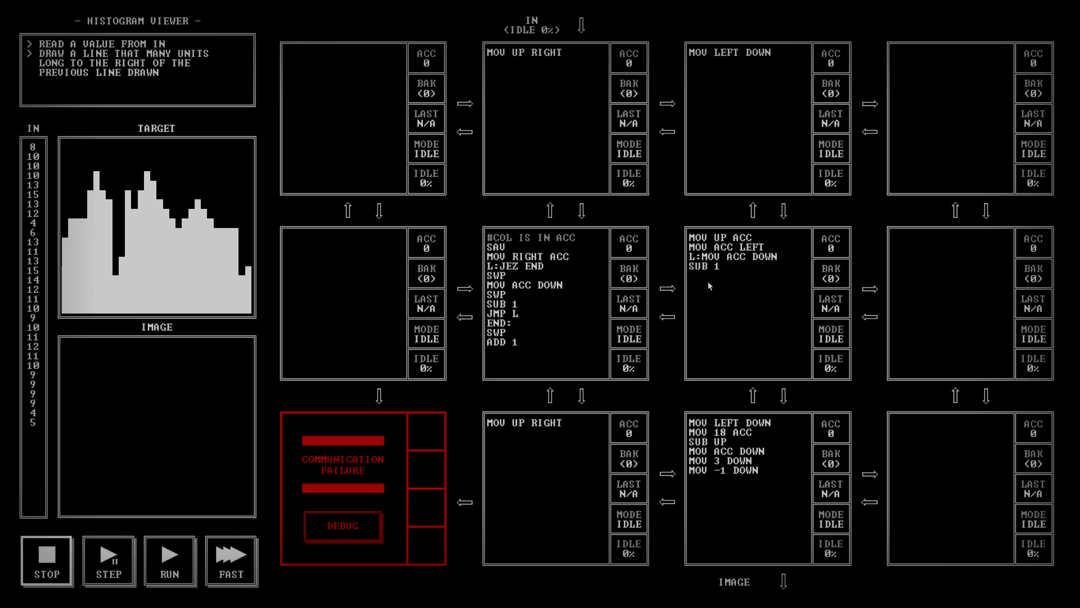
left_click(694, 277)
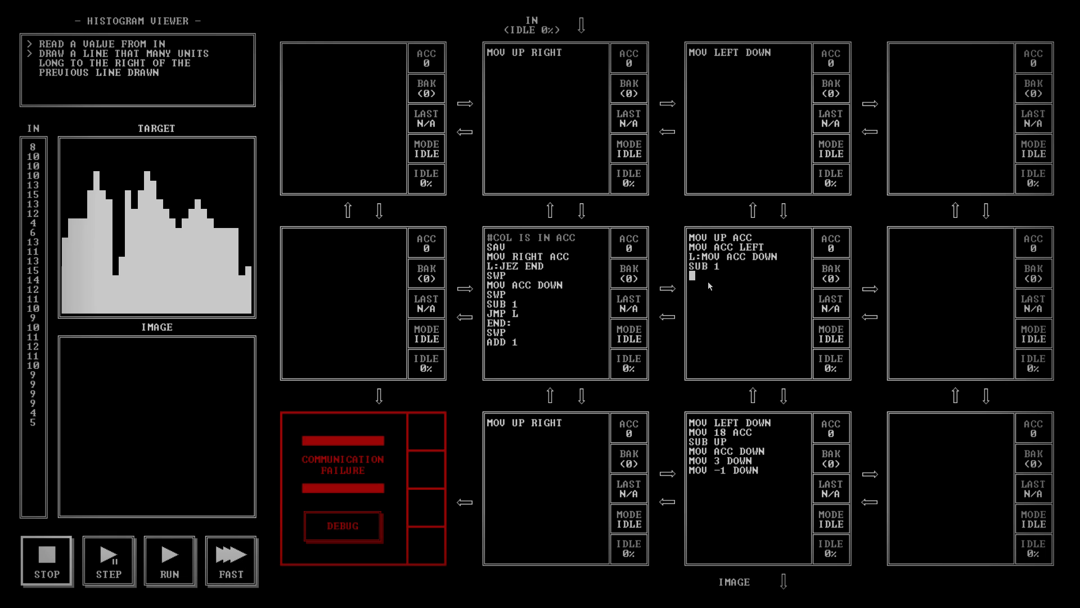
type("JMP")
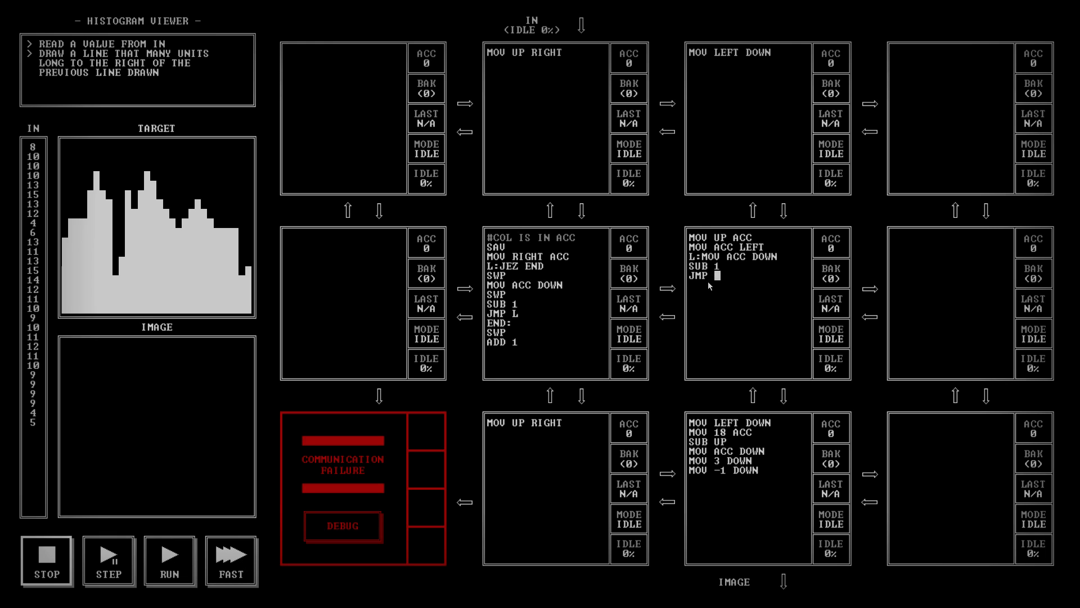
type("L")
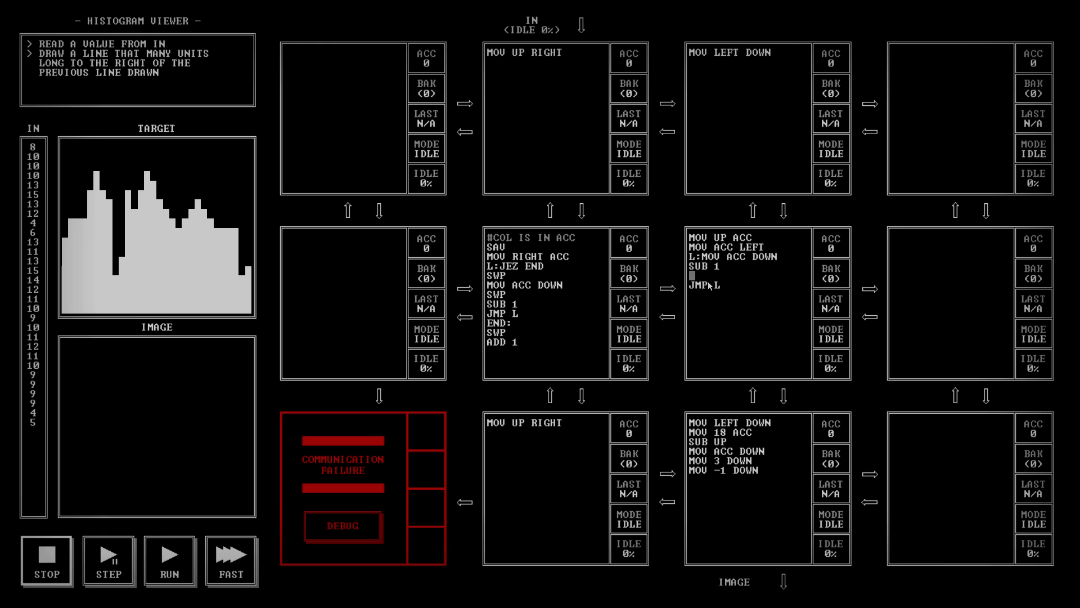
- Add the JLZ exit jump and its label to the loop, then start the first test run
type("JLZ")
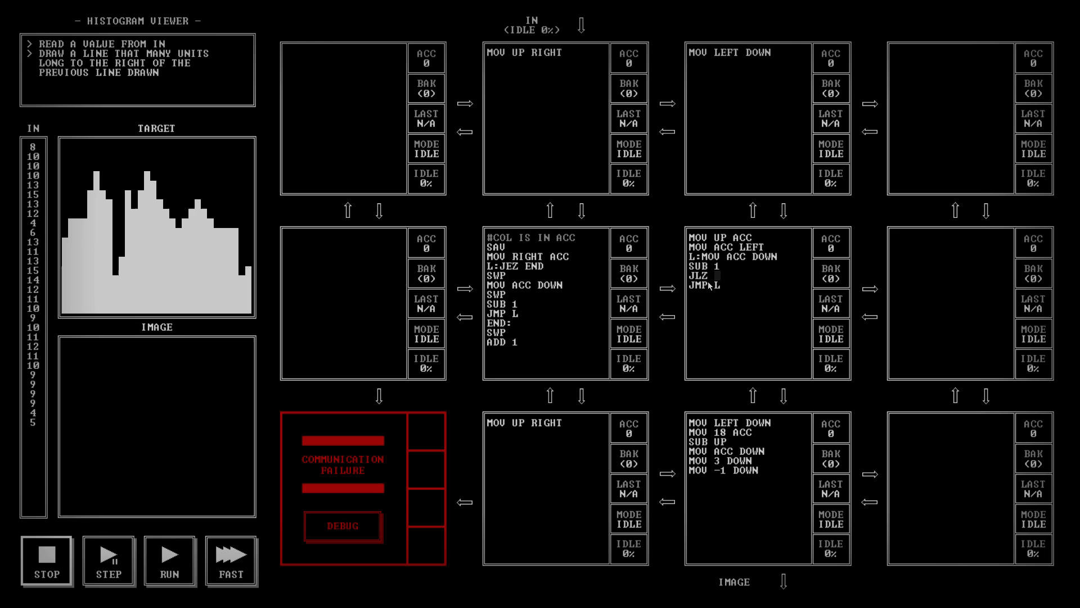
type("END")
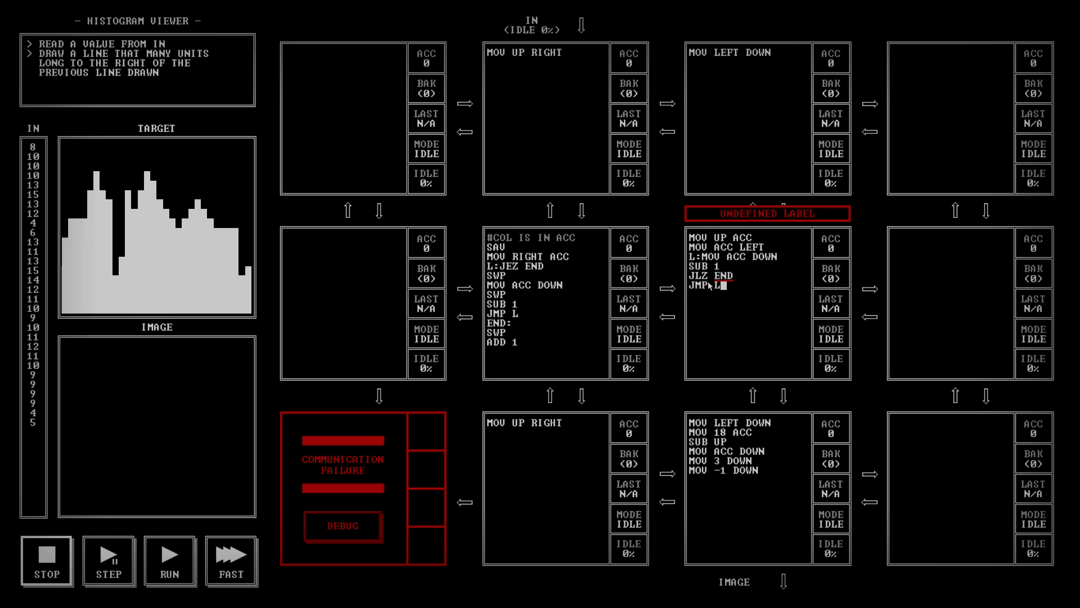
key("Enter")
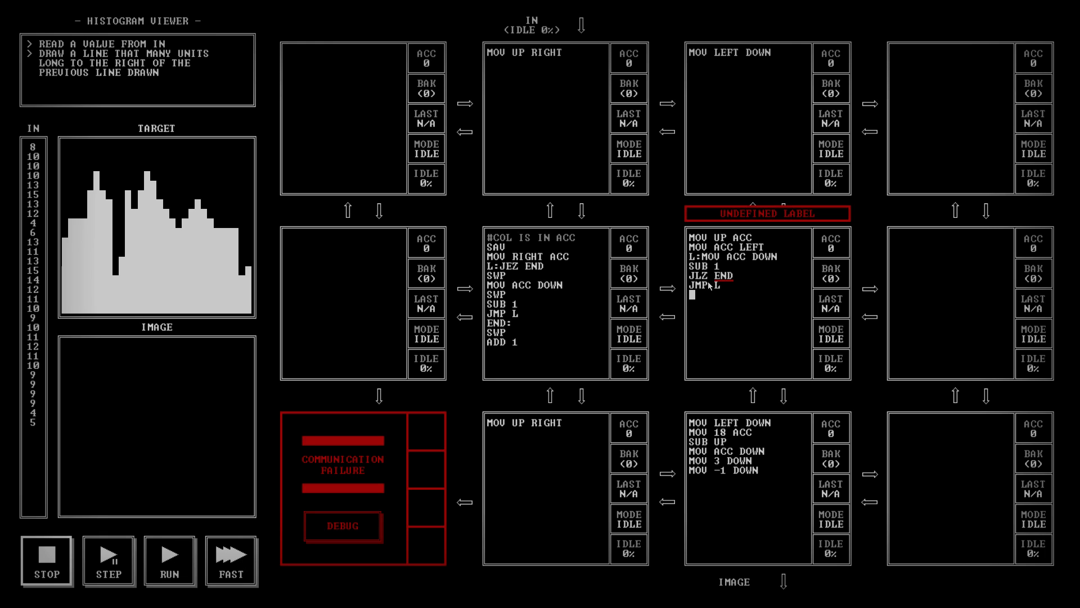
type("END:")
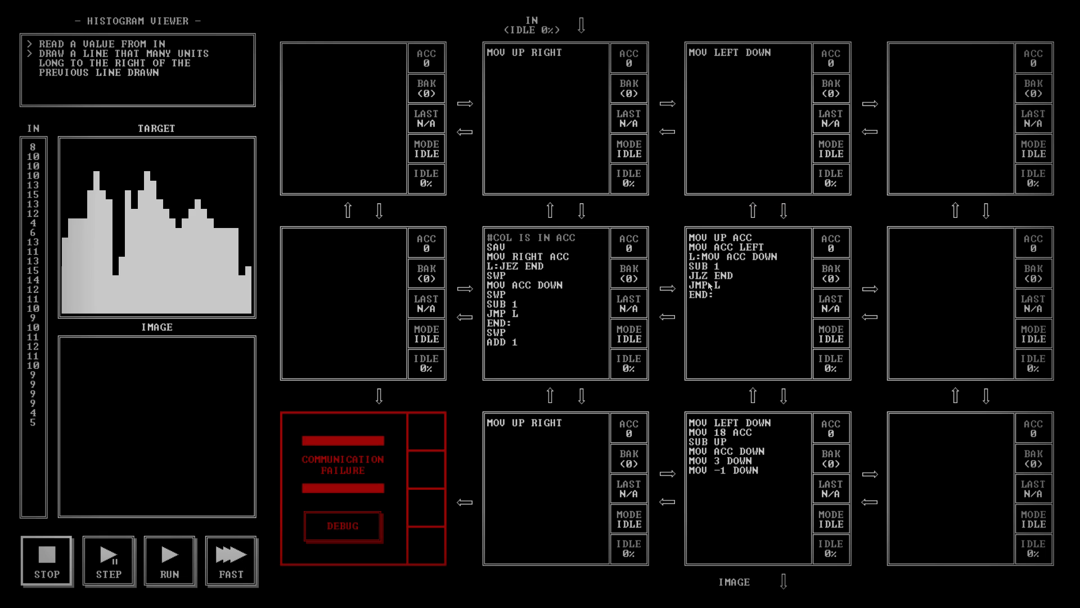
left_click(718, 295)
type("S:")
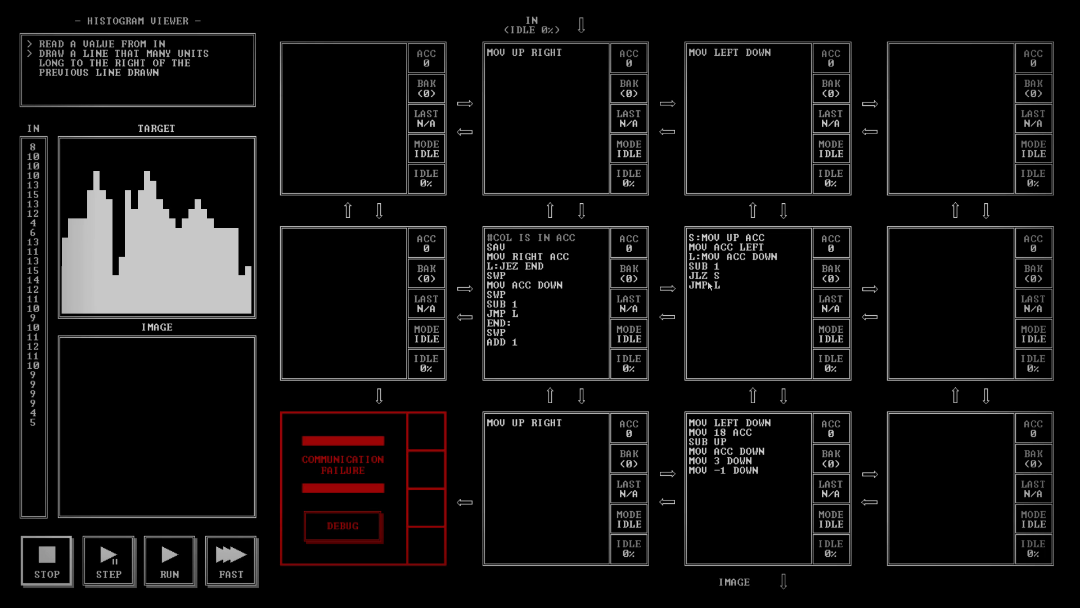
left_click(168, 560)
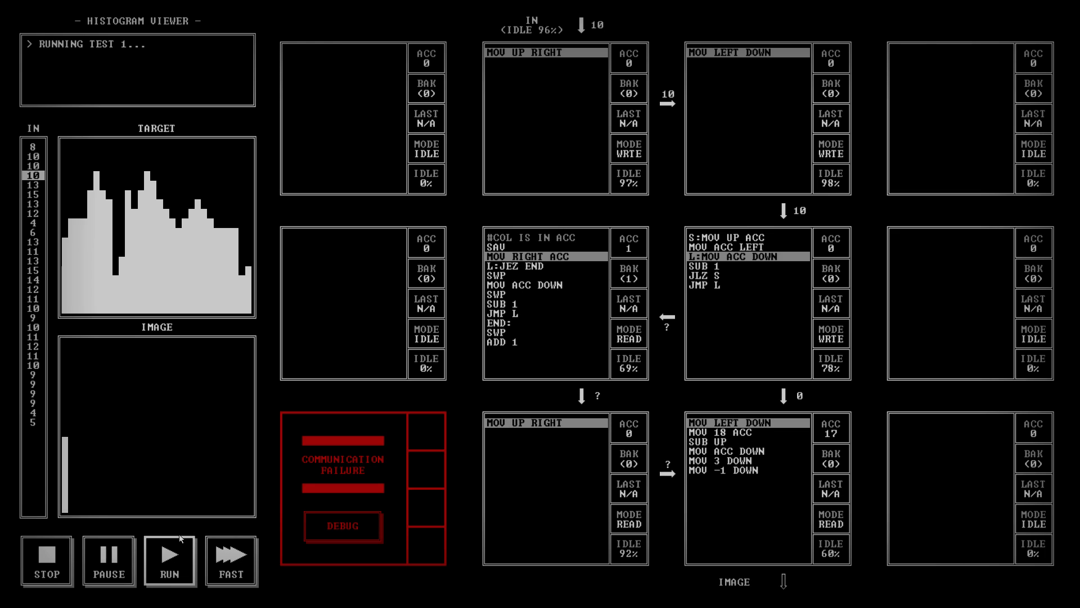
mouse_move(70, 428)
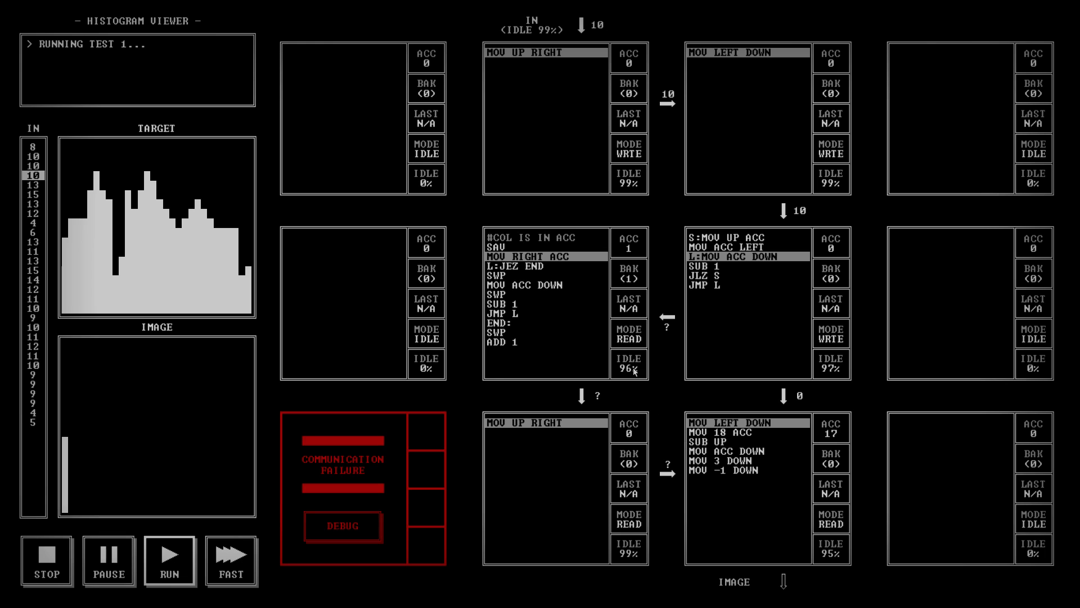
mouse_move(565, 265)
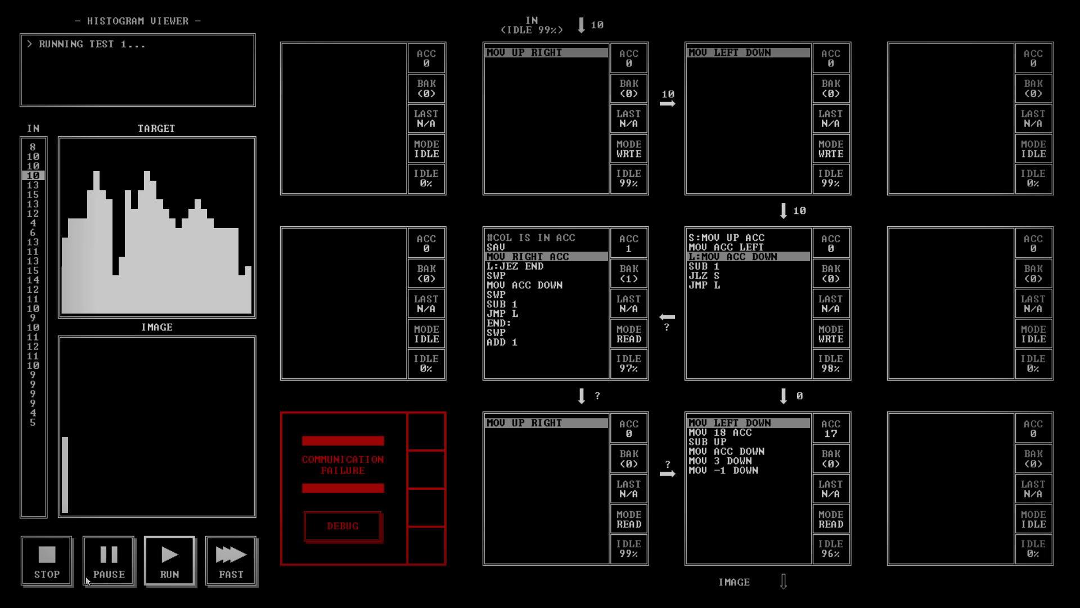
- Stop the run and single-step the test to watch the nodes count down and draw the first column
left_click(108, 562)
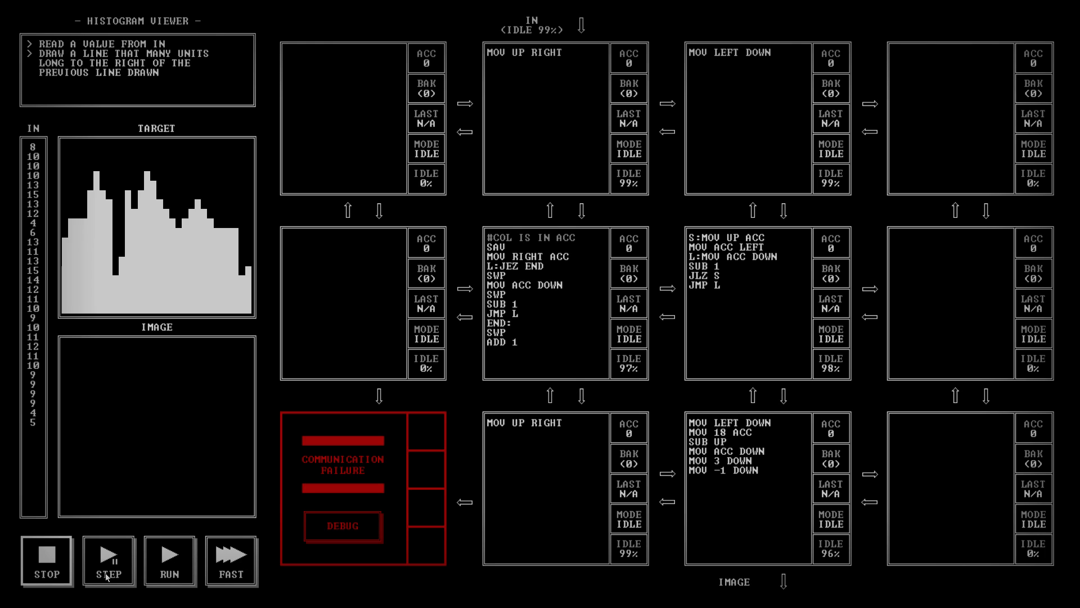
left_click(108, 560)
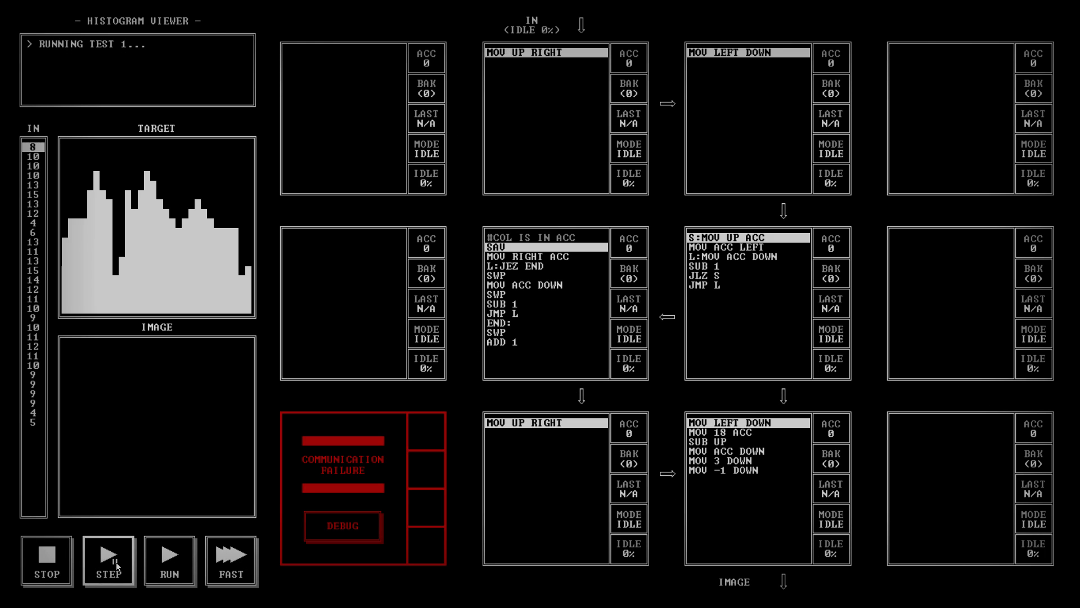
left_click(108, 560)
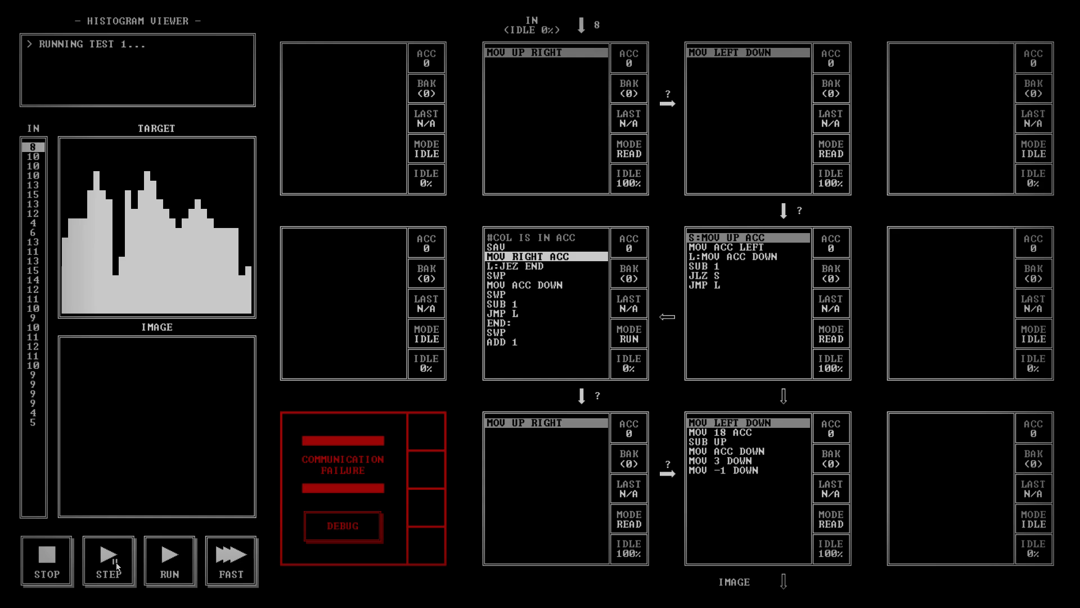
left_click(108, 563)
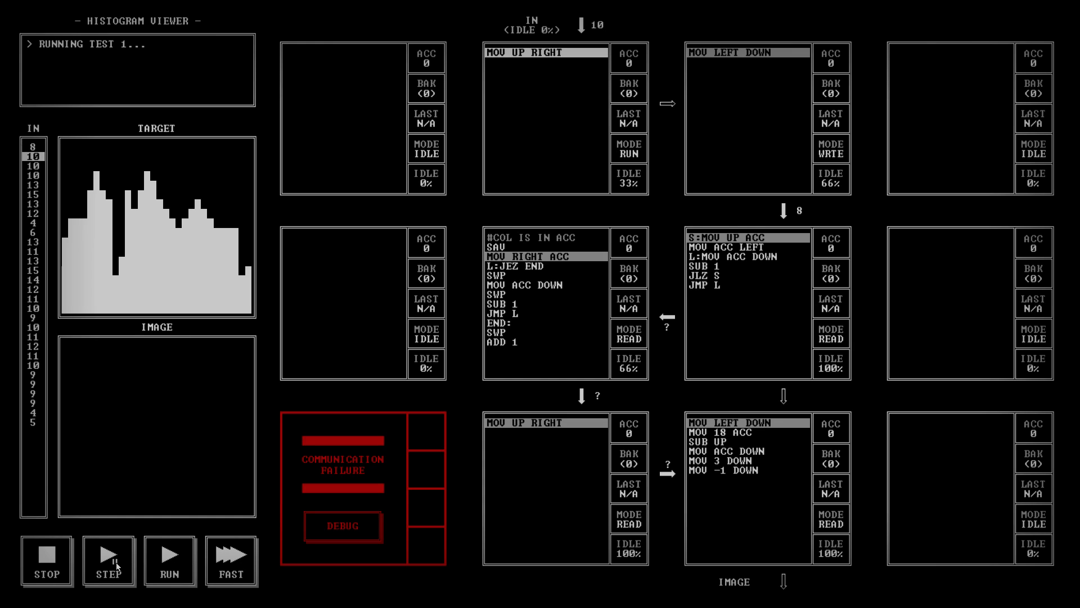
left_click(108, 563)
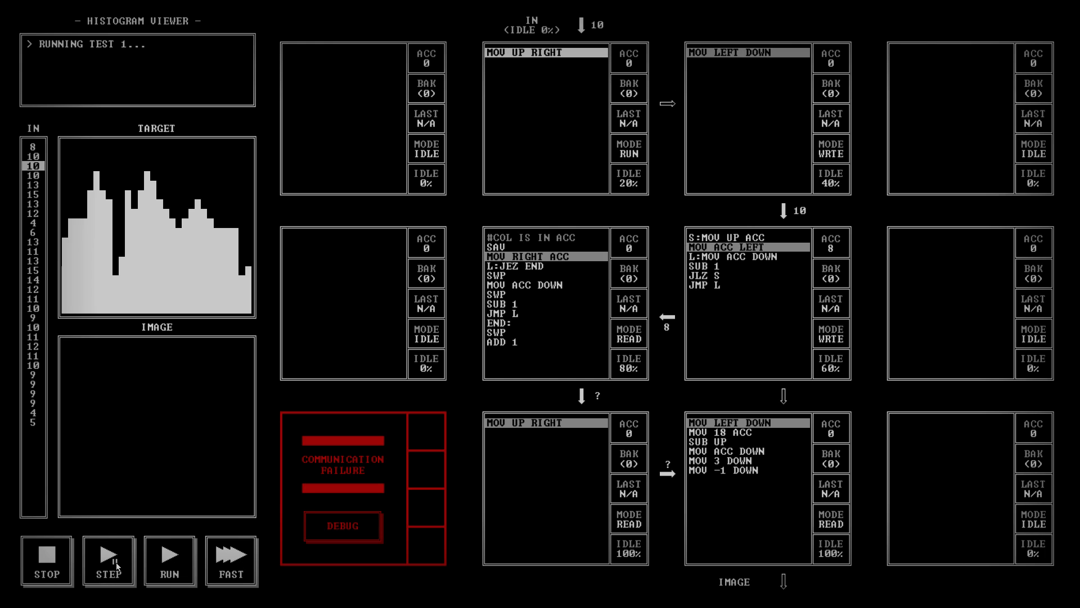
left_click(108, 565)
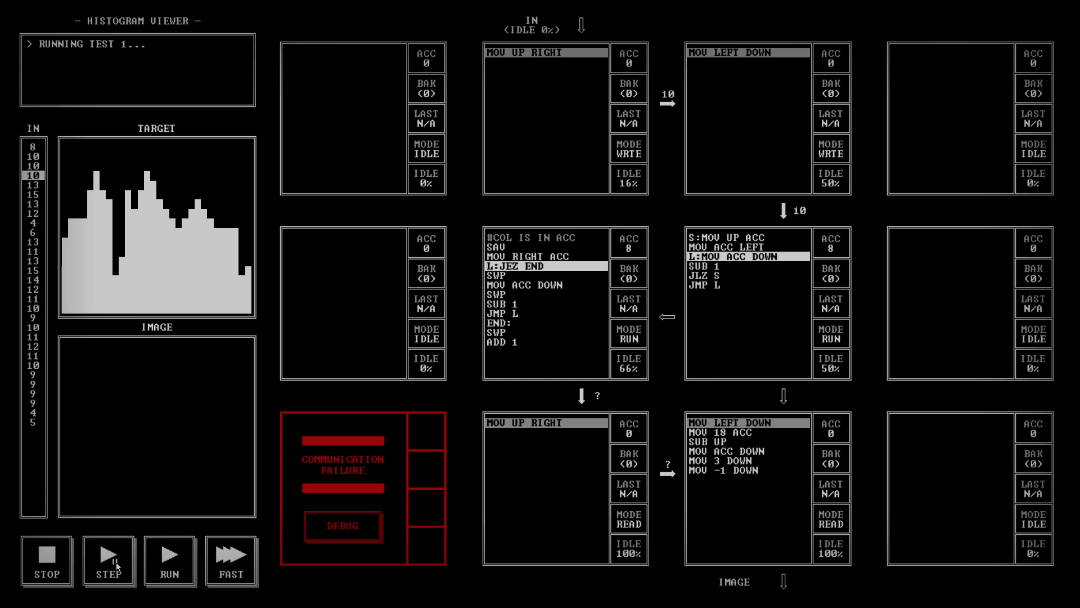
left_click(107, 563)
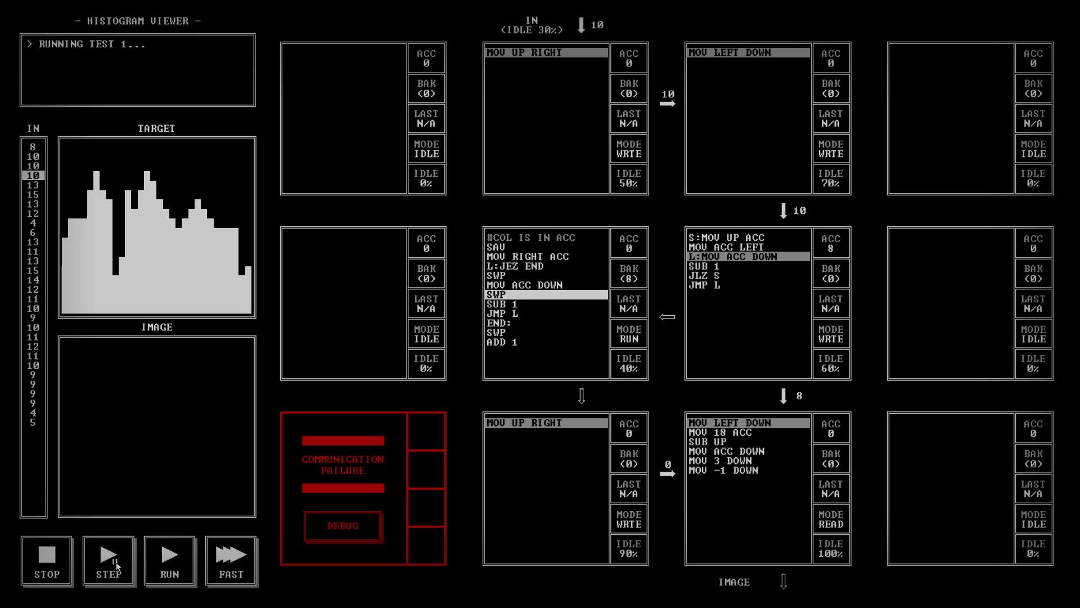
left_click(108, 564)
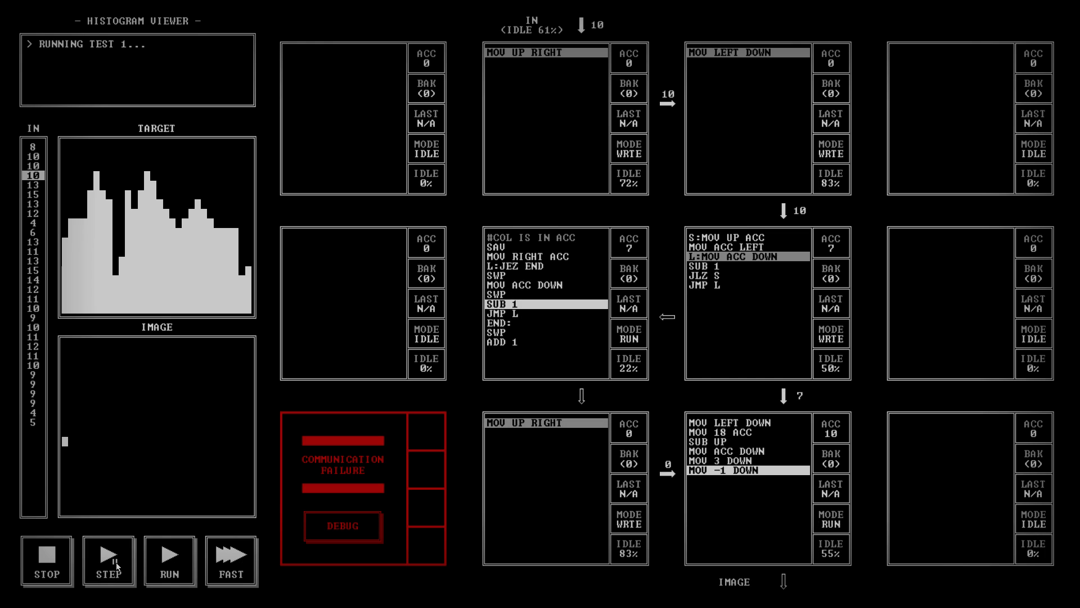
left_click(108, 562)
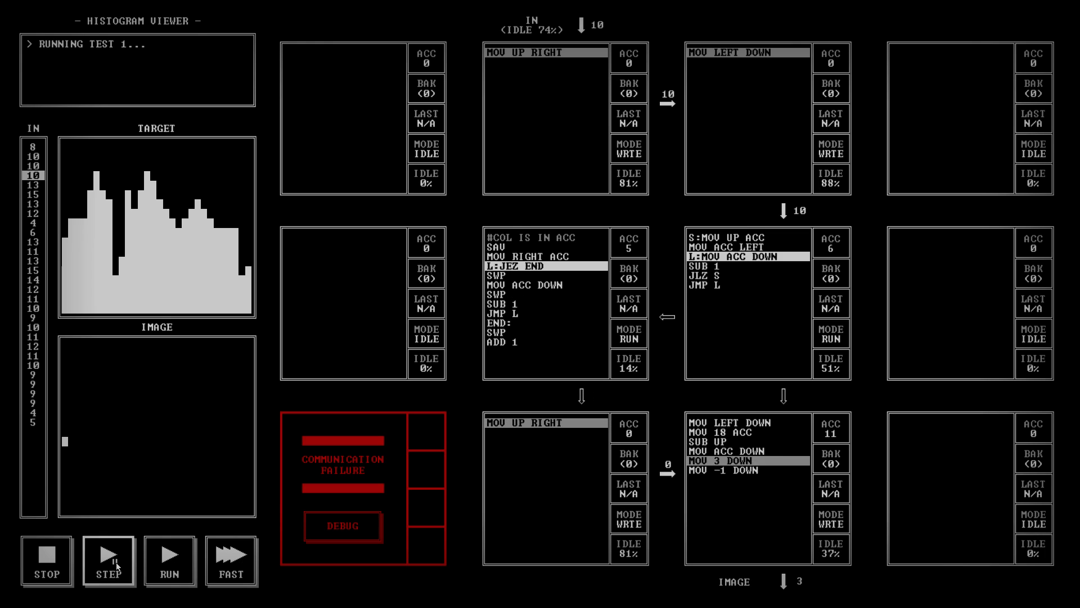
left_click(108, 559)
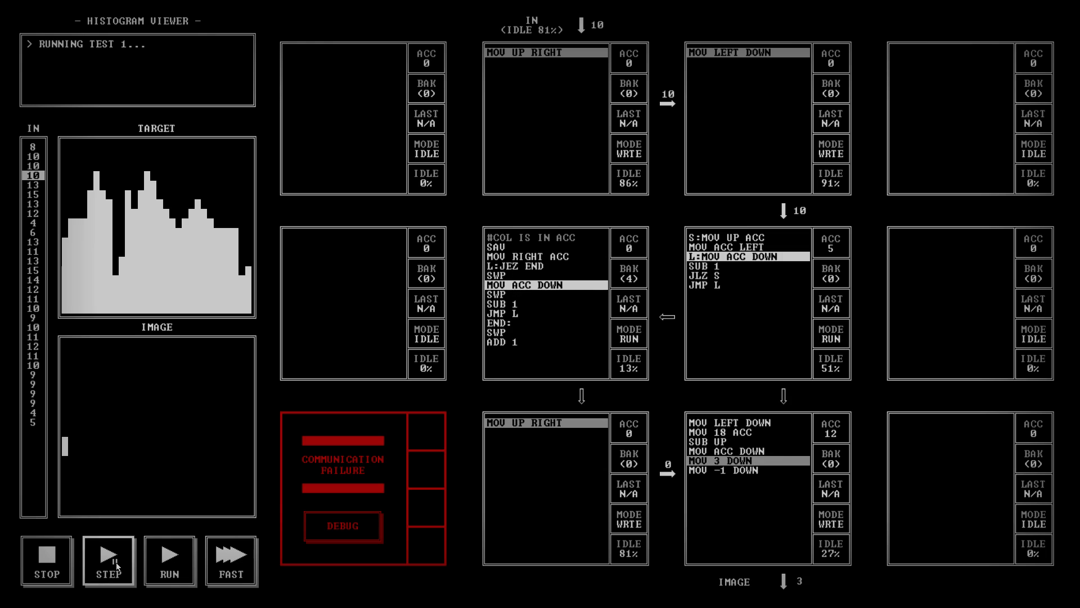
left_click(108, 561)
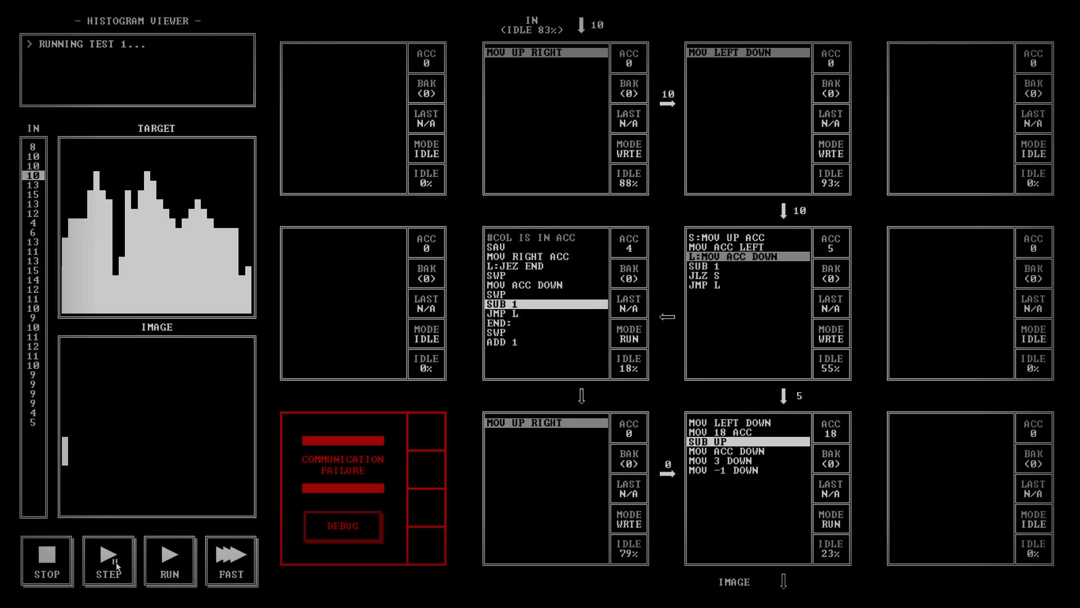
left_click(108, 562)
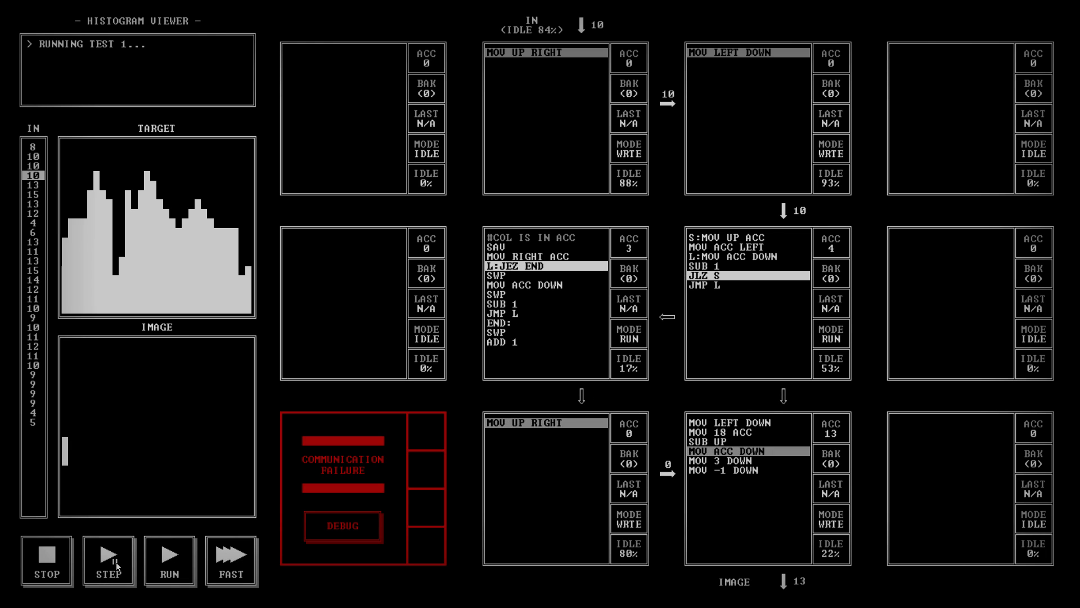
left_click(108, 561)
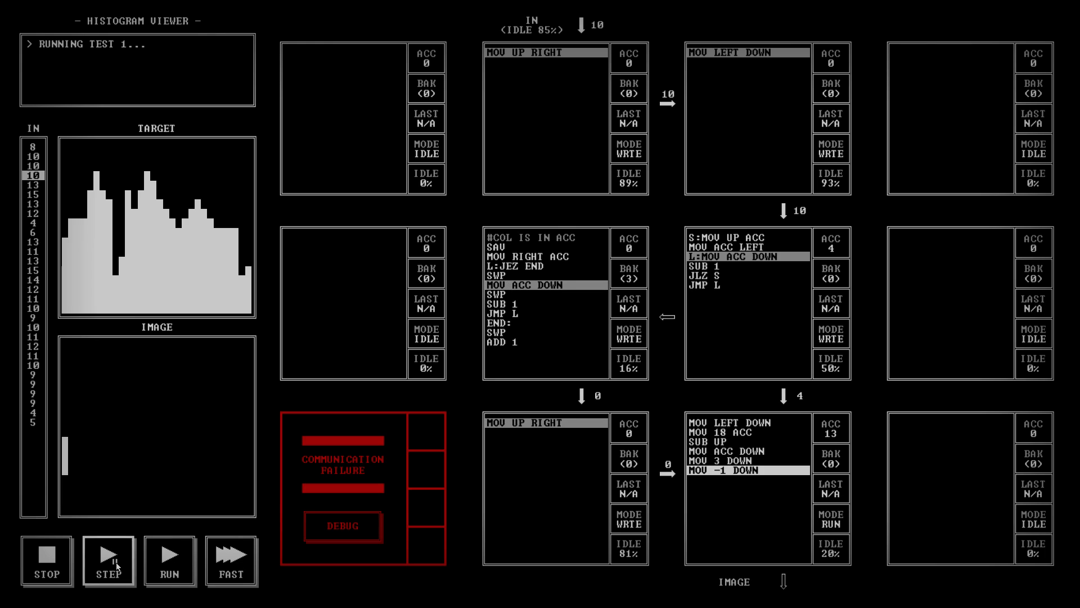
left_click(108, 561)
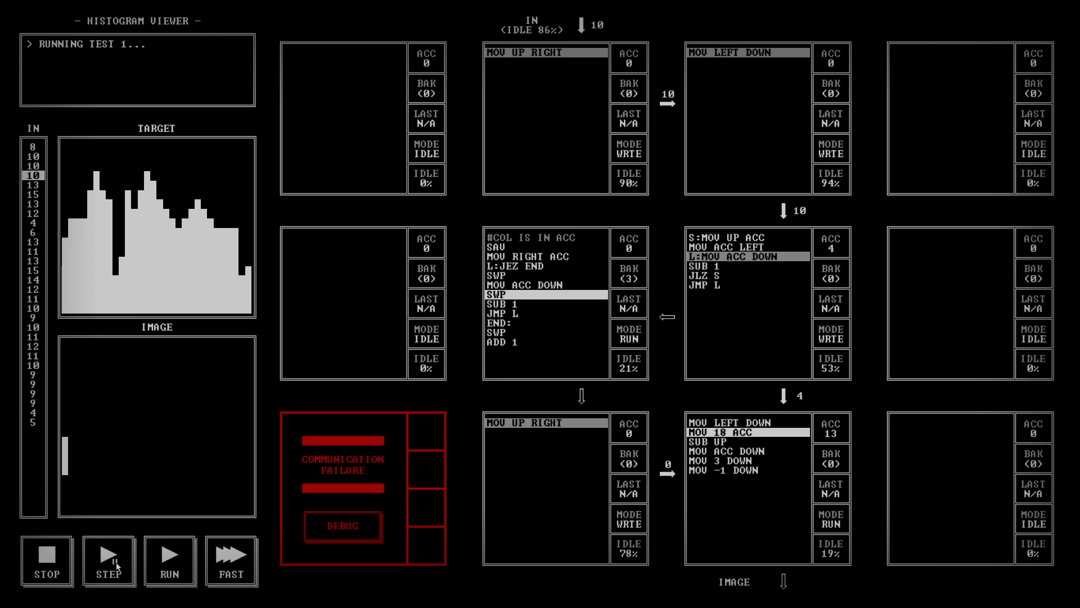
left_click(108, 565)
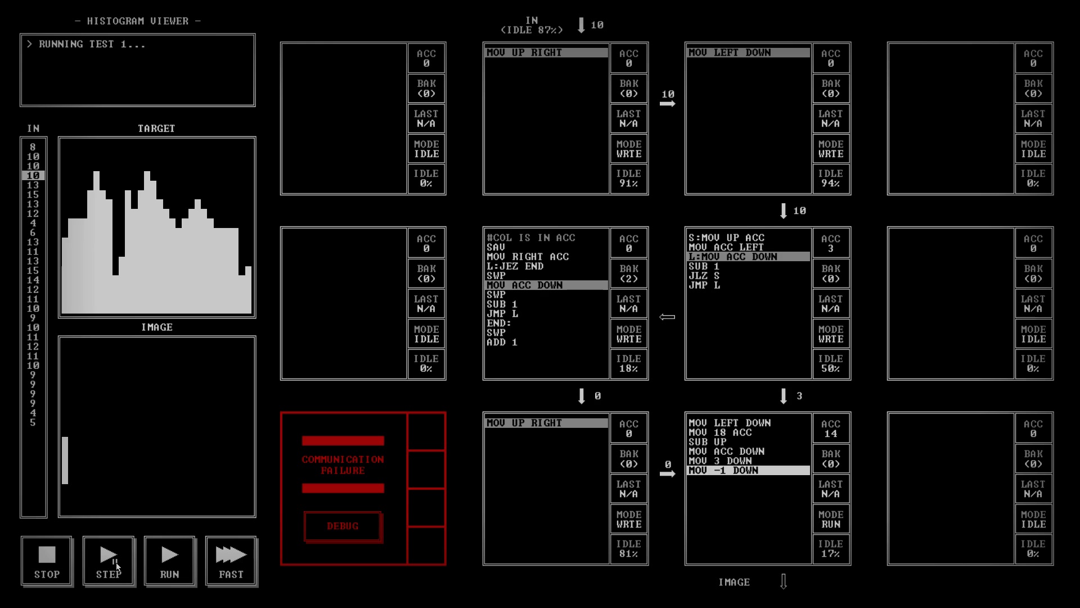
left_click(108, 562)
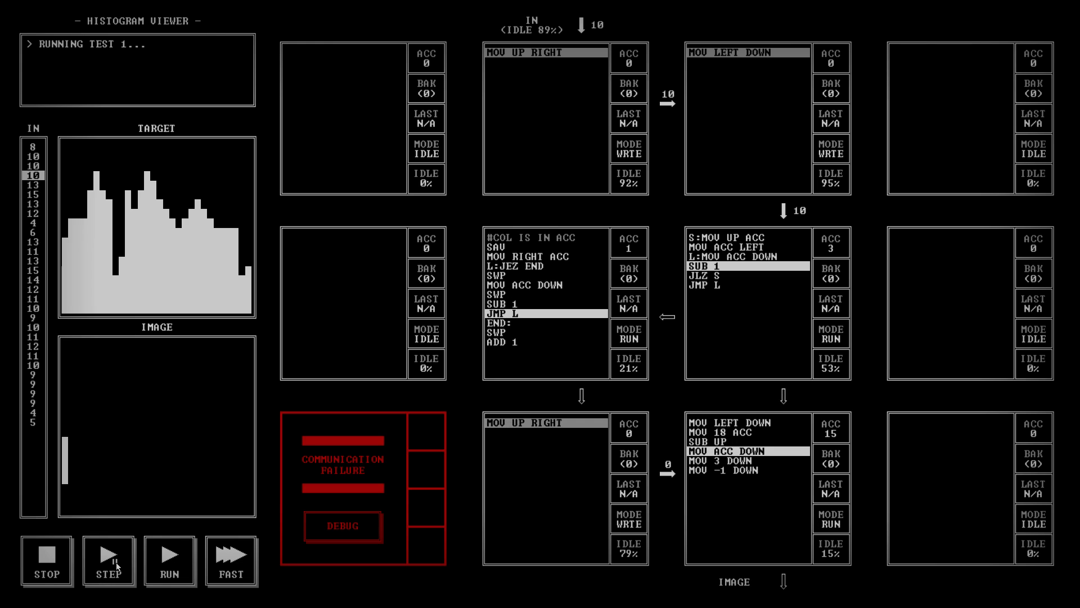
left_click(108, 558)
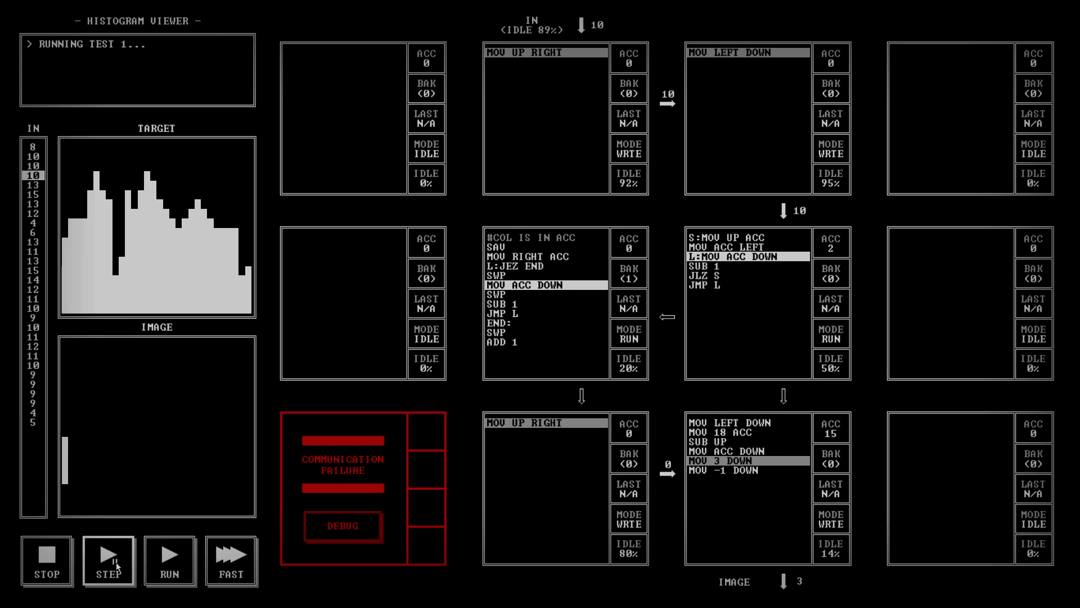
left_click(108, 563)
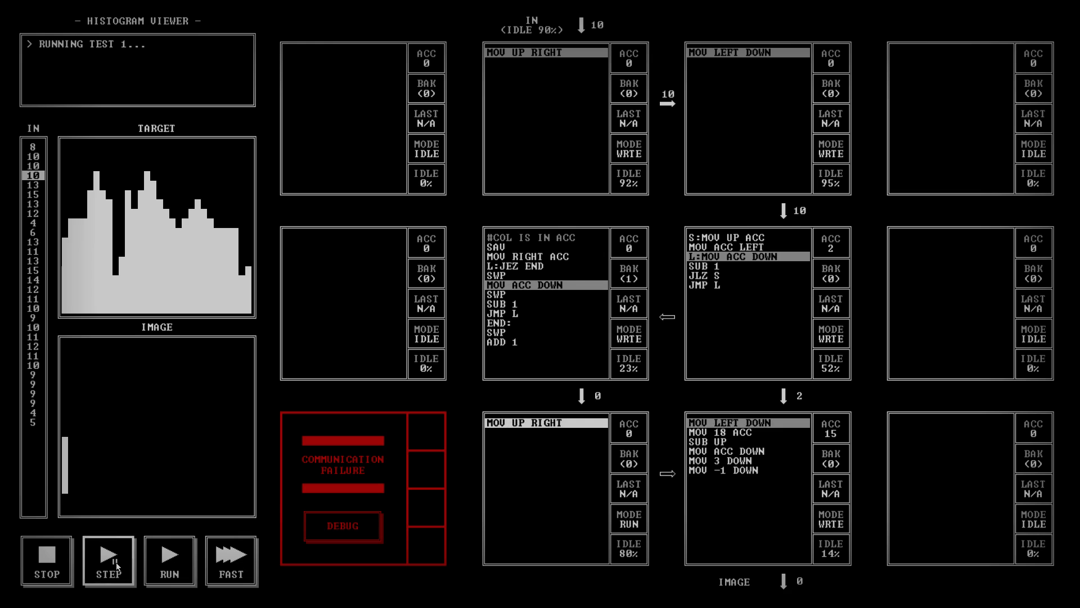
left_click(110, 557)
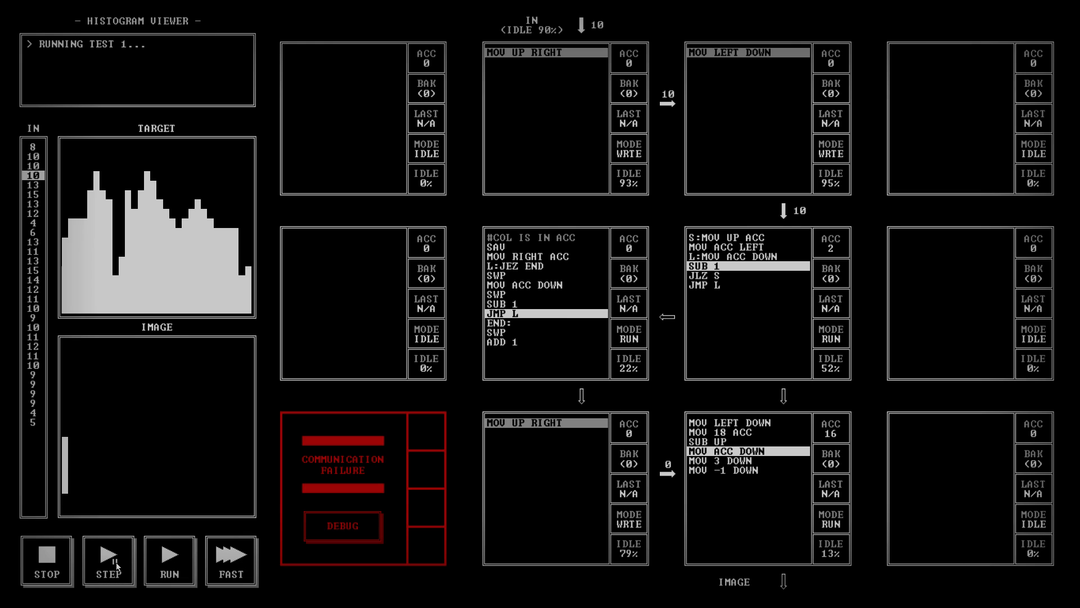
left_click(106, 565)
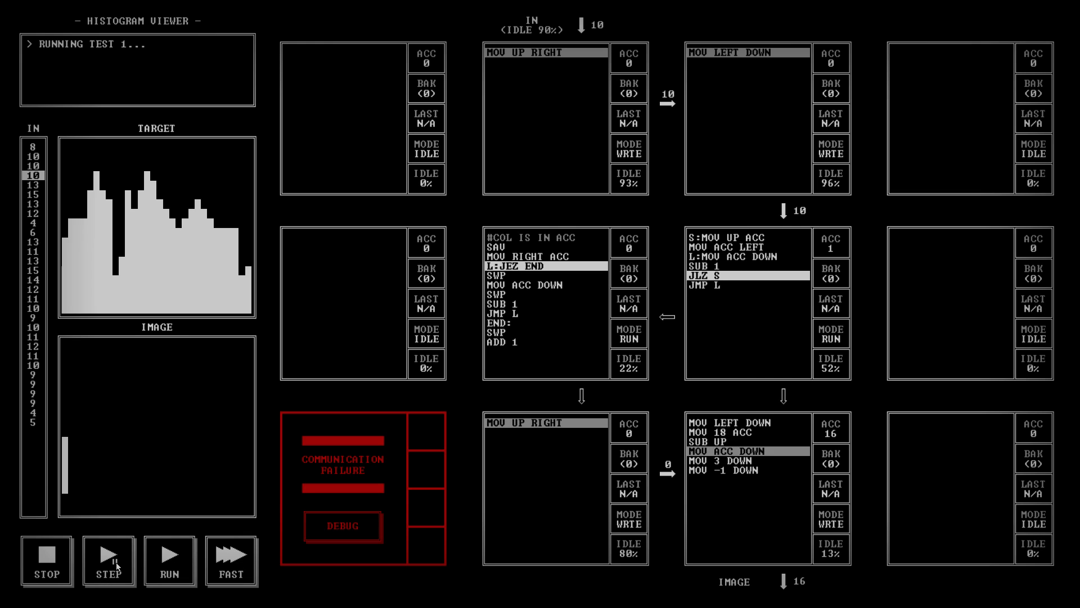
left_click(108, 562)
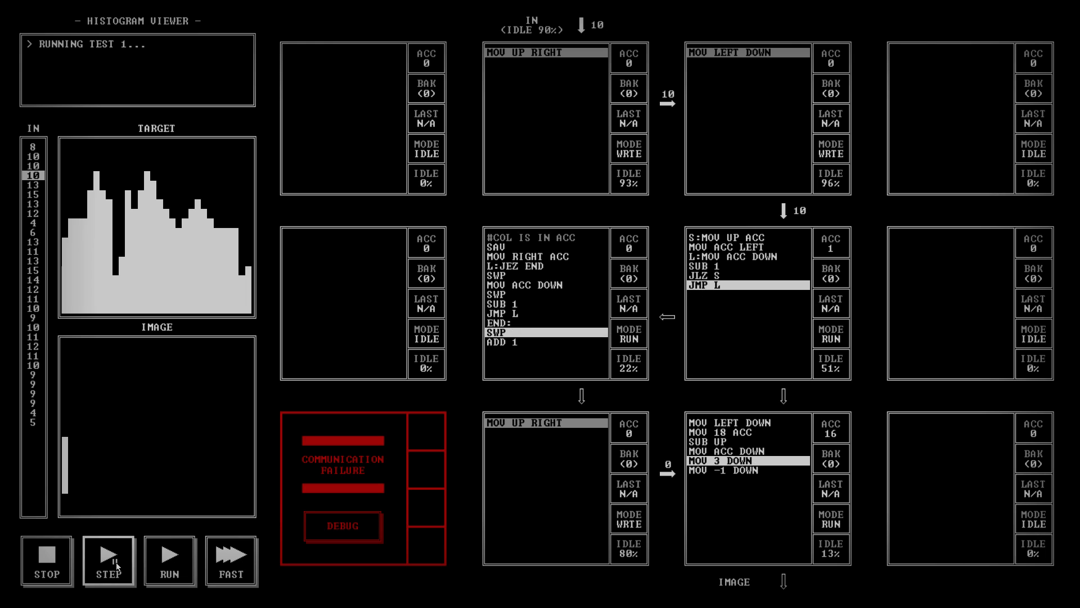
left_click(107, 558)
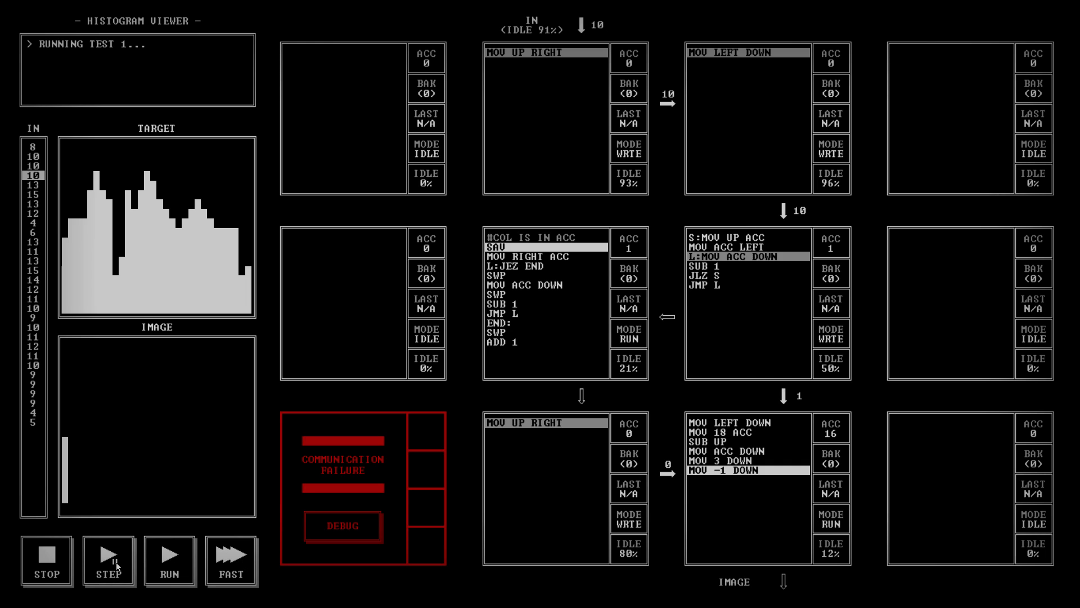
left_click(107, 566)
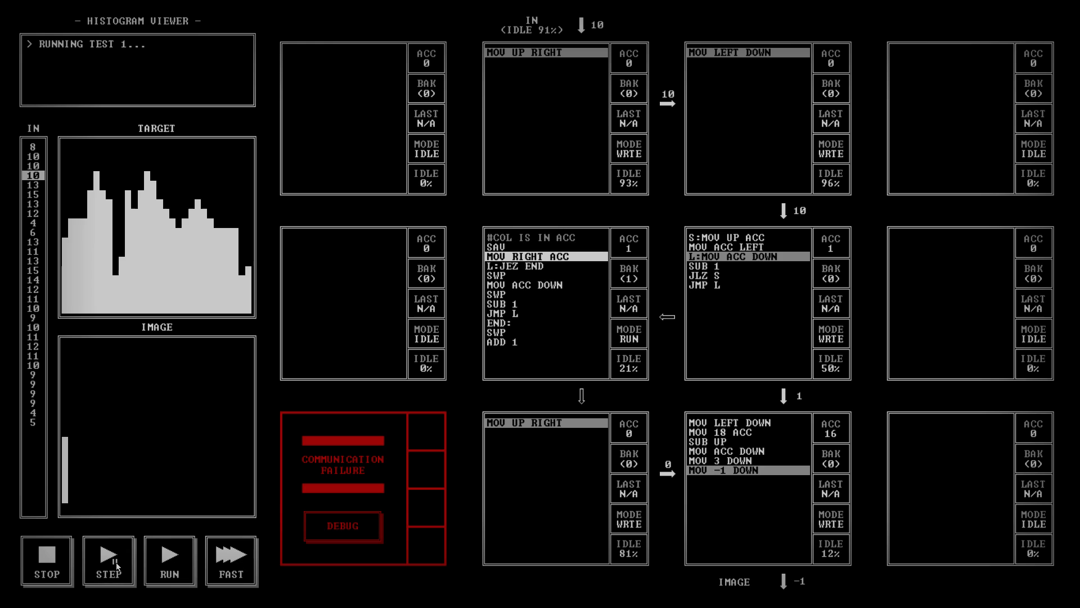
left_click(108, 562)
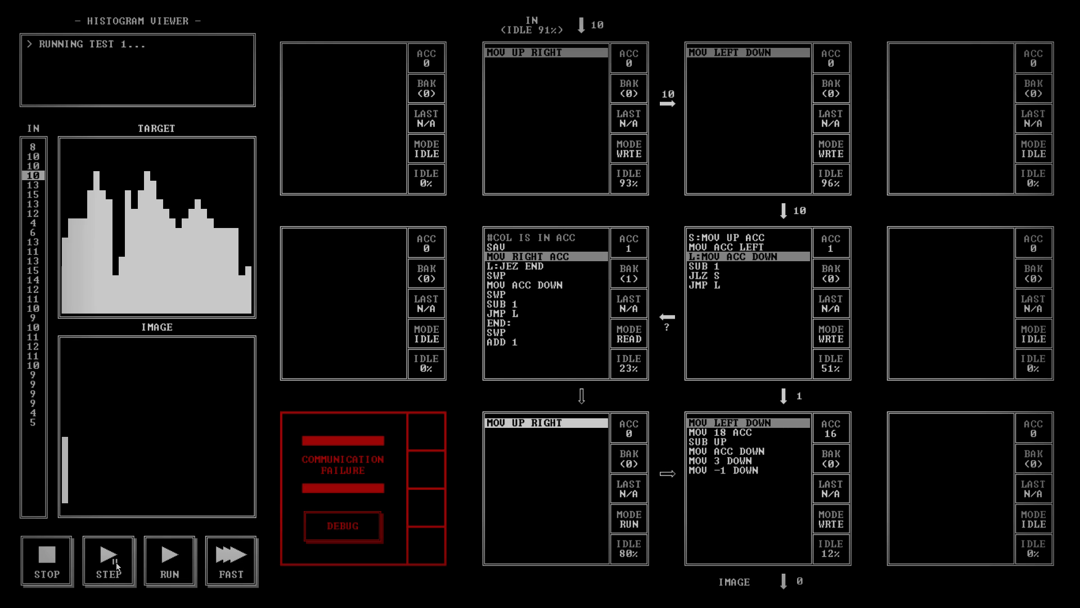
left_click(107, 562)
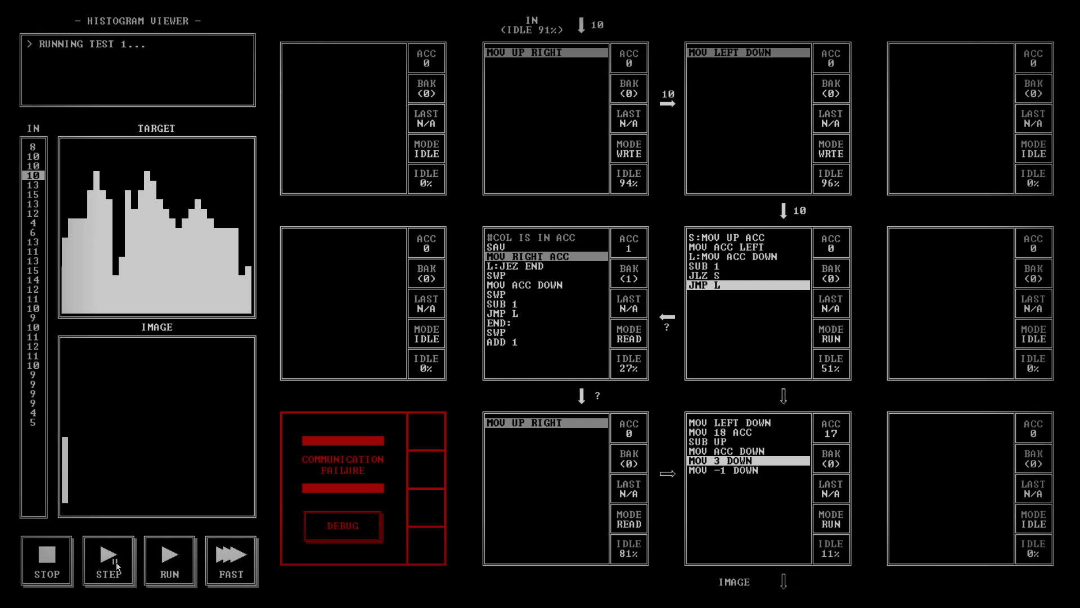
left_click(110, 557)
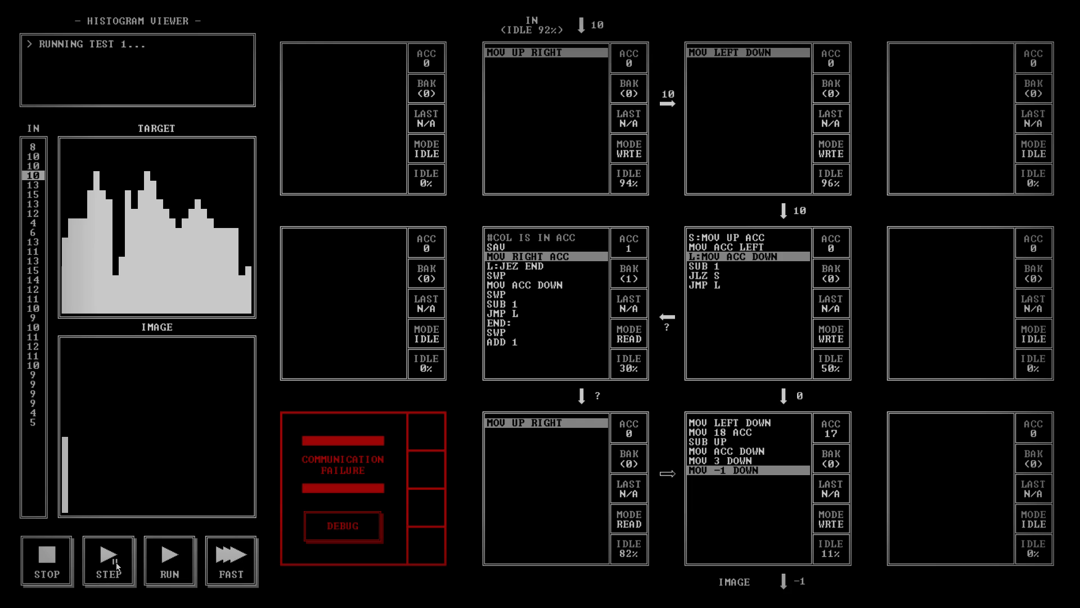
left_click(108, 560)
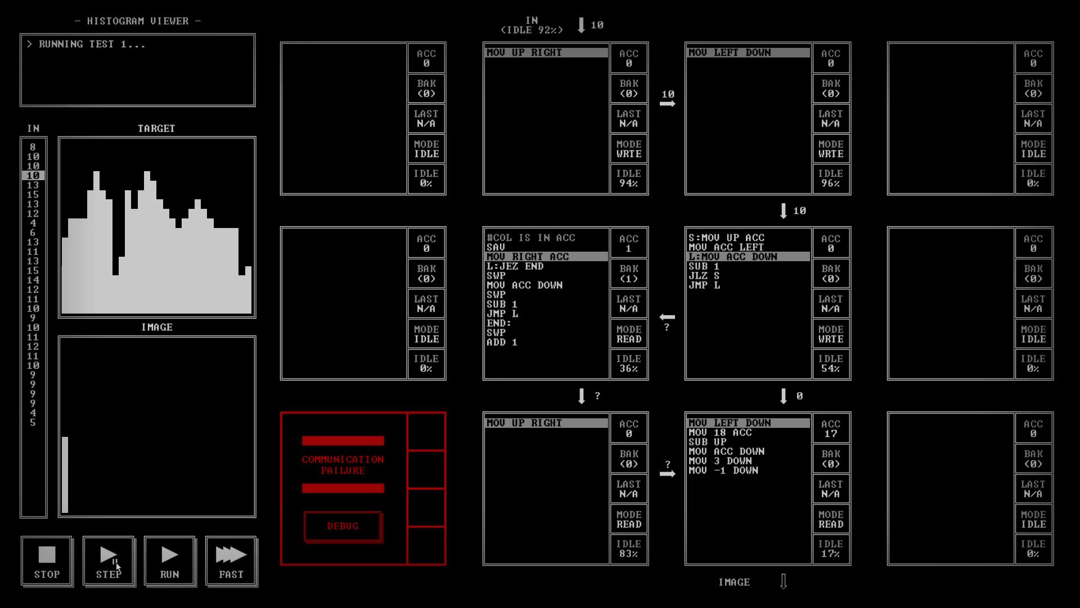
mouse_move(134, 568)
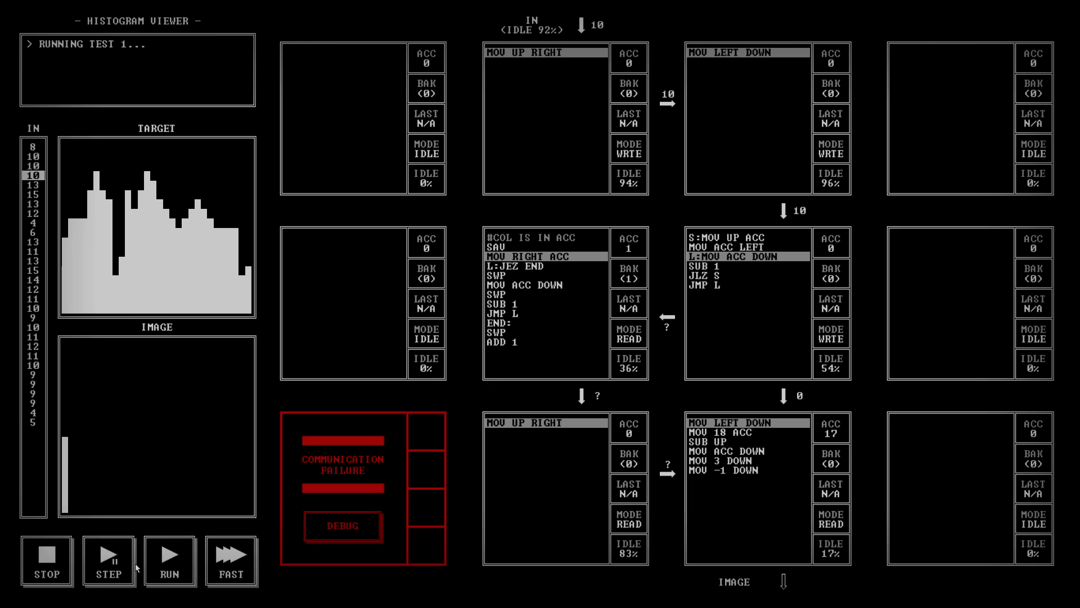
mouse_move(788, 401)
type("E")
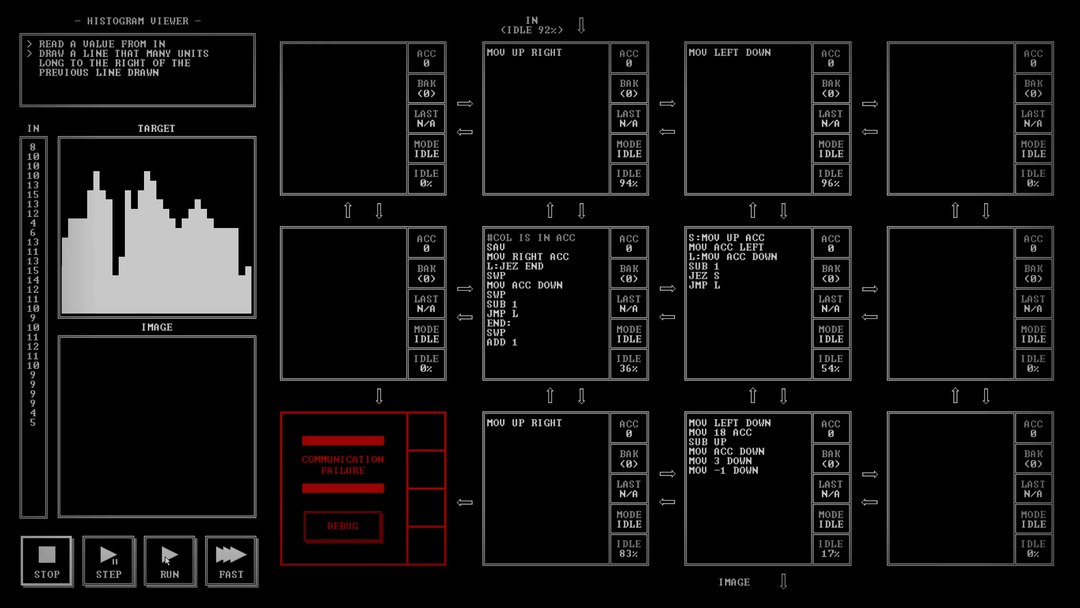
- Run the corrected program and switch to fast mode until all tests pass
left_click(169, 562)
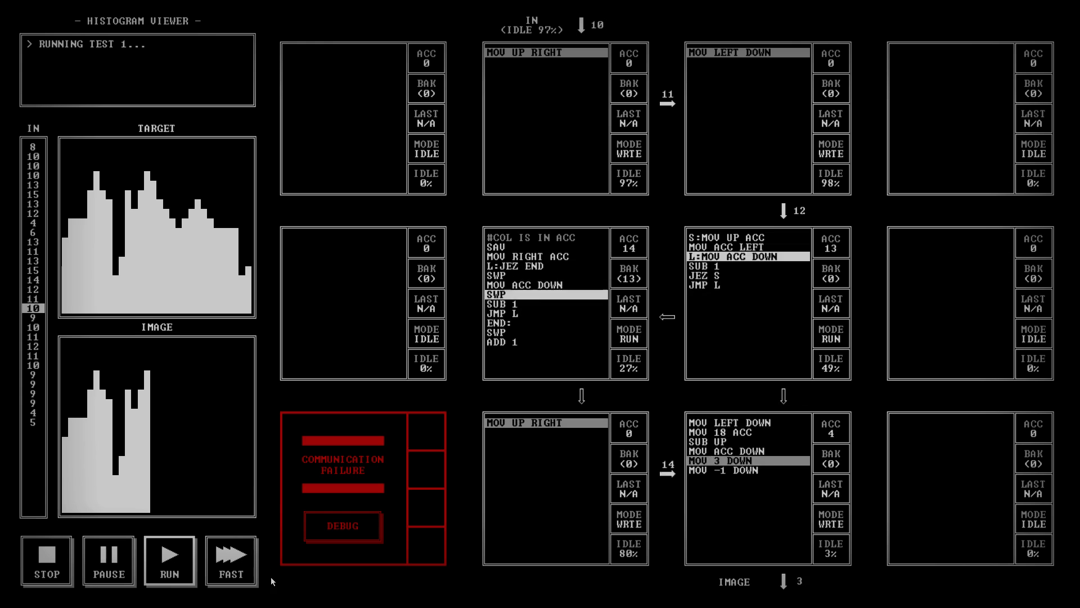
left_click(231, 566)
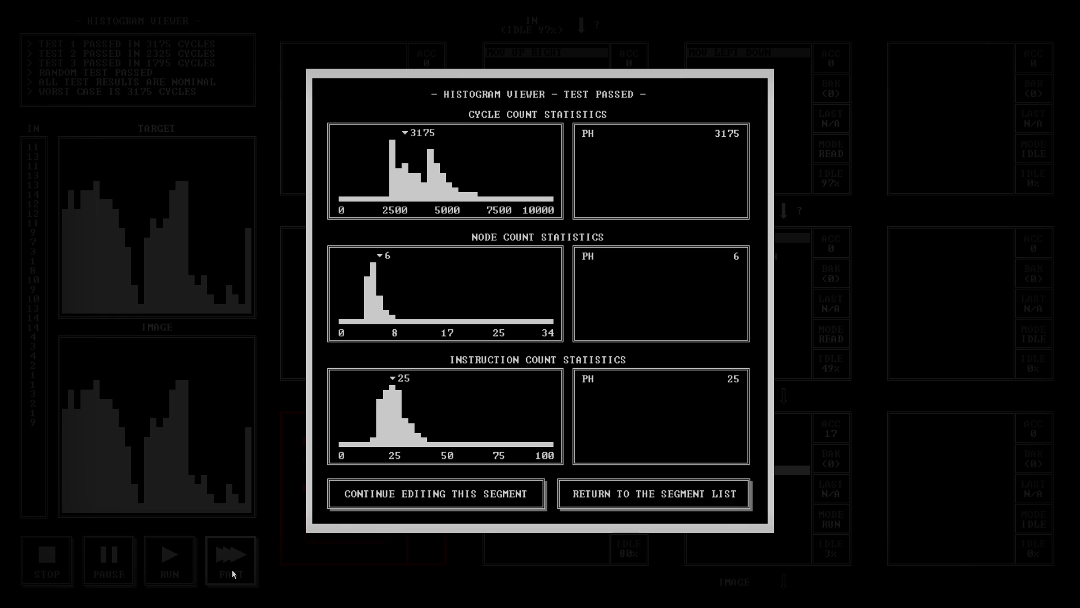
mouse_move(716, 353)
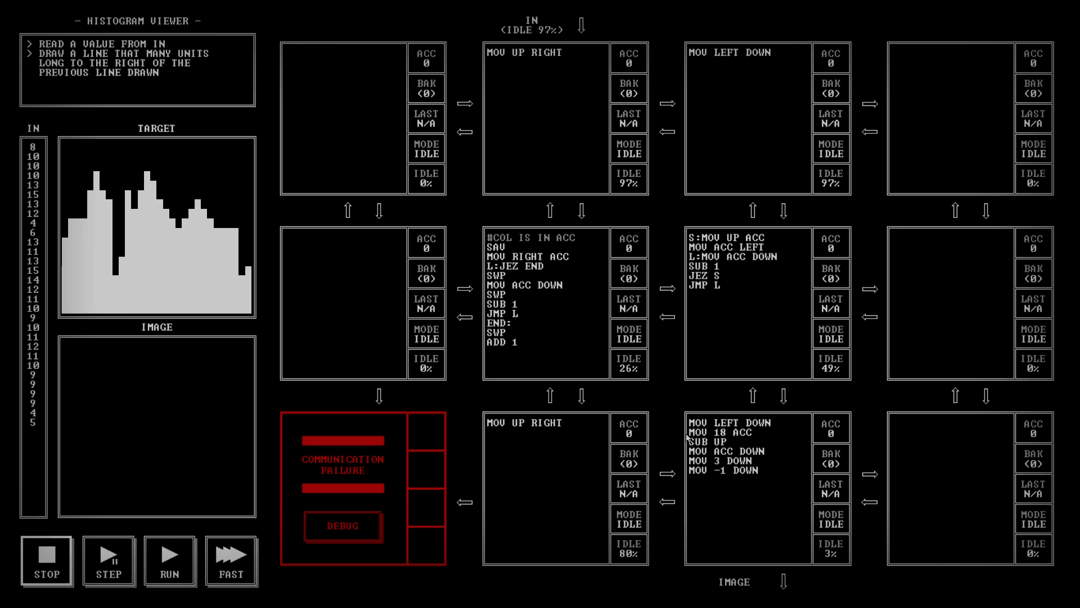
mouse_move(824, 443)
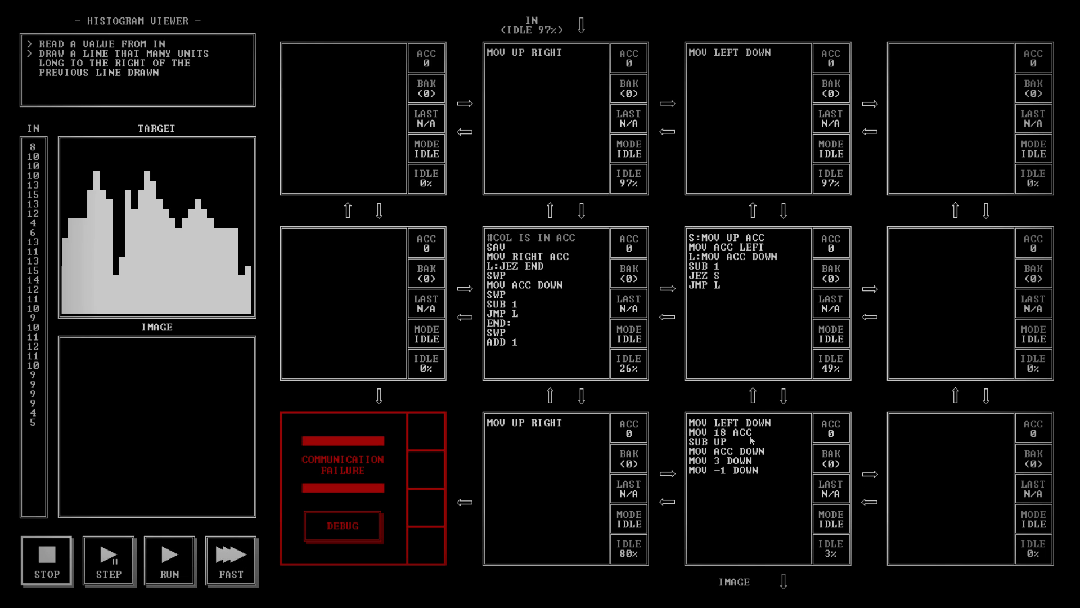
mouse_move(744, 437)
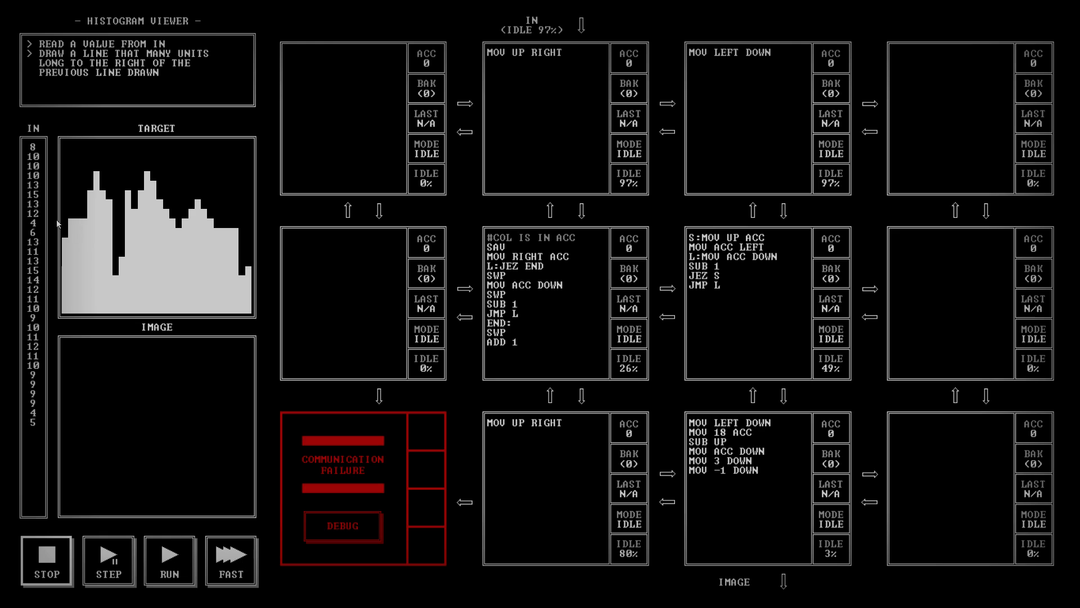
mouse_move(66, 246)
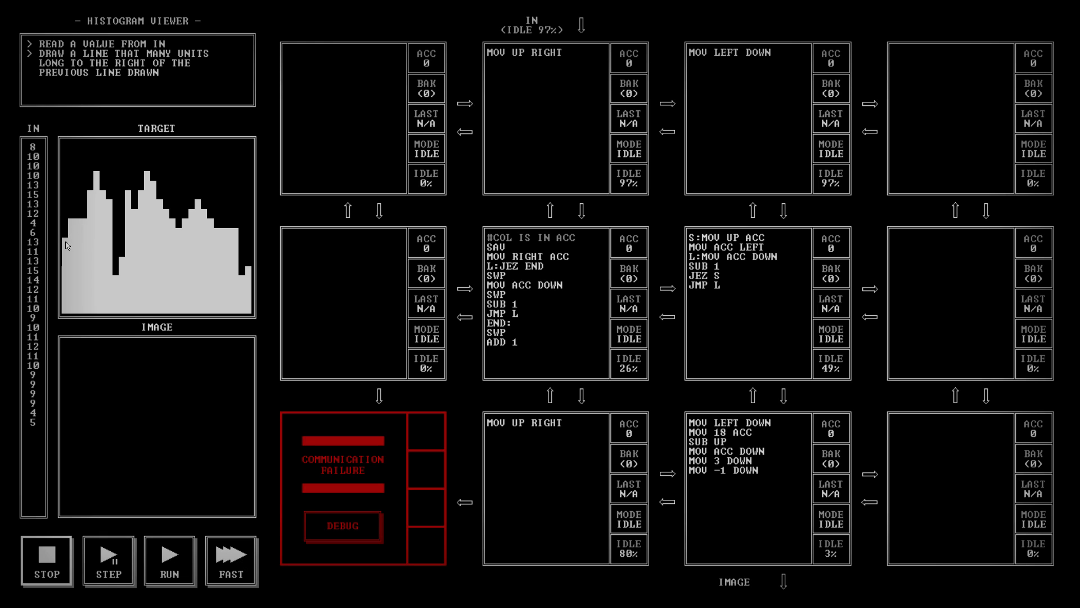
mouse_move(69, 255)
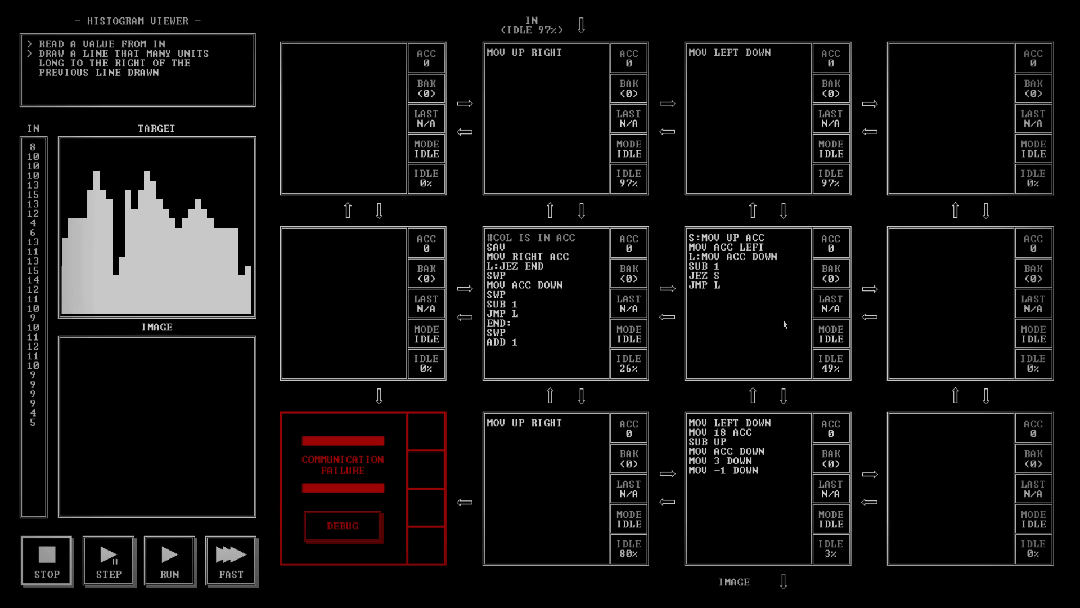
mouse_move(713, 317)
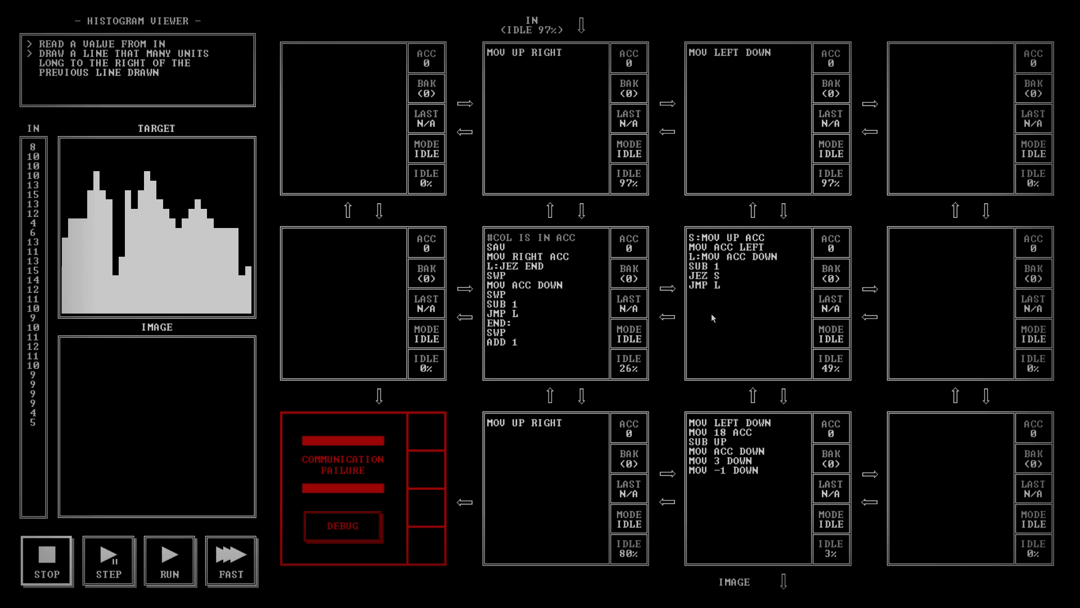
mouse_move(778, 400)
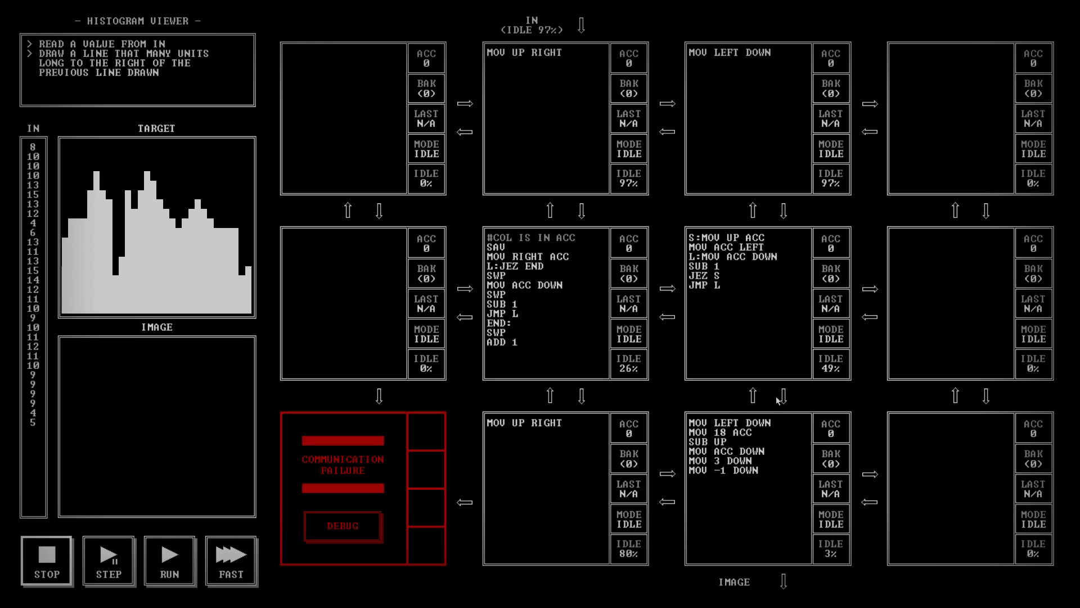
mouse_move(613, 522)
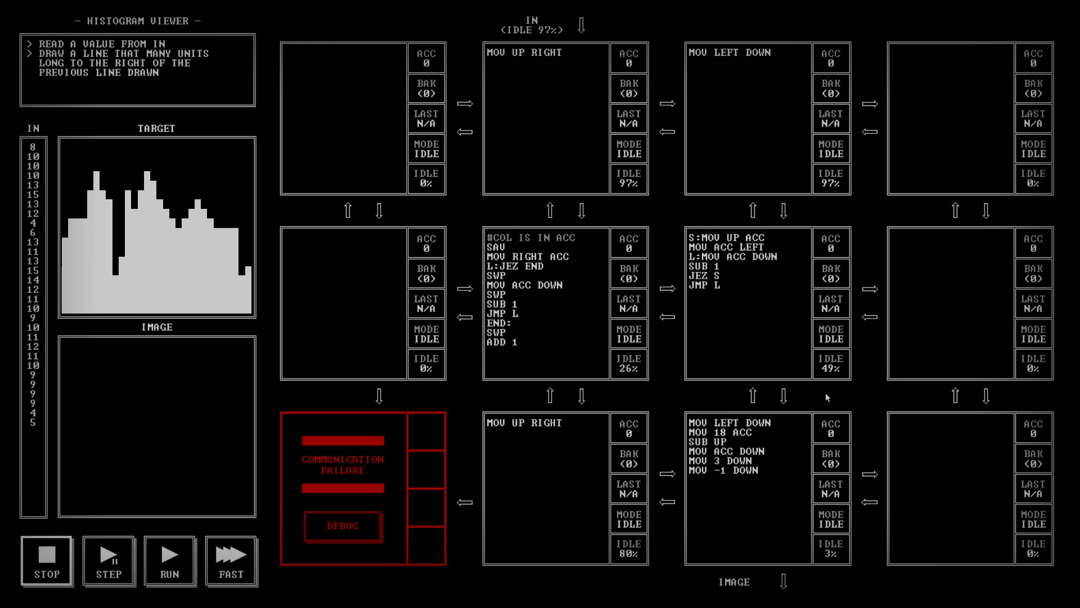
mouse_move(754, 380)
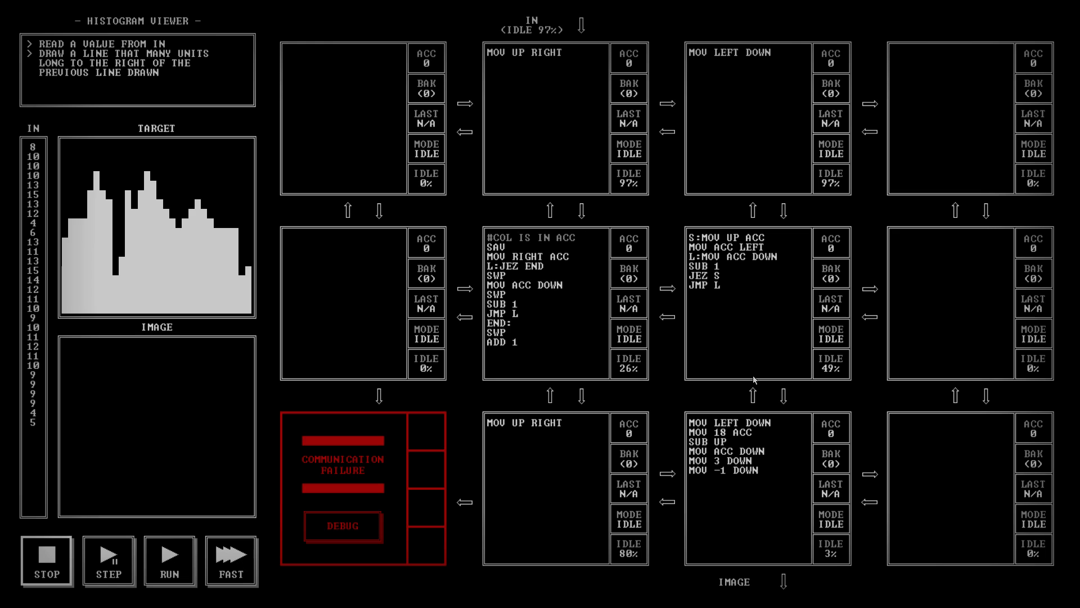